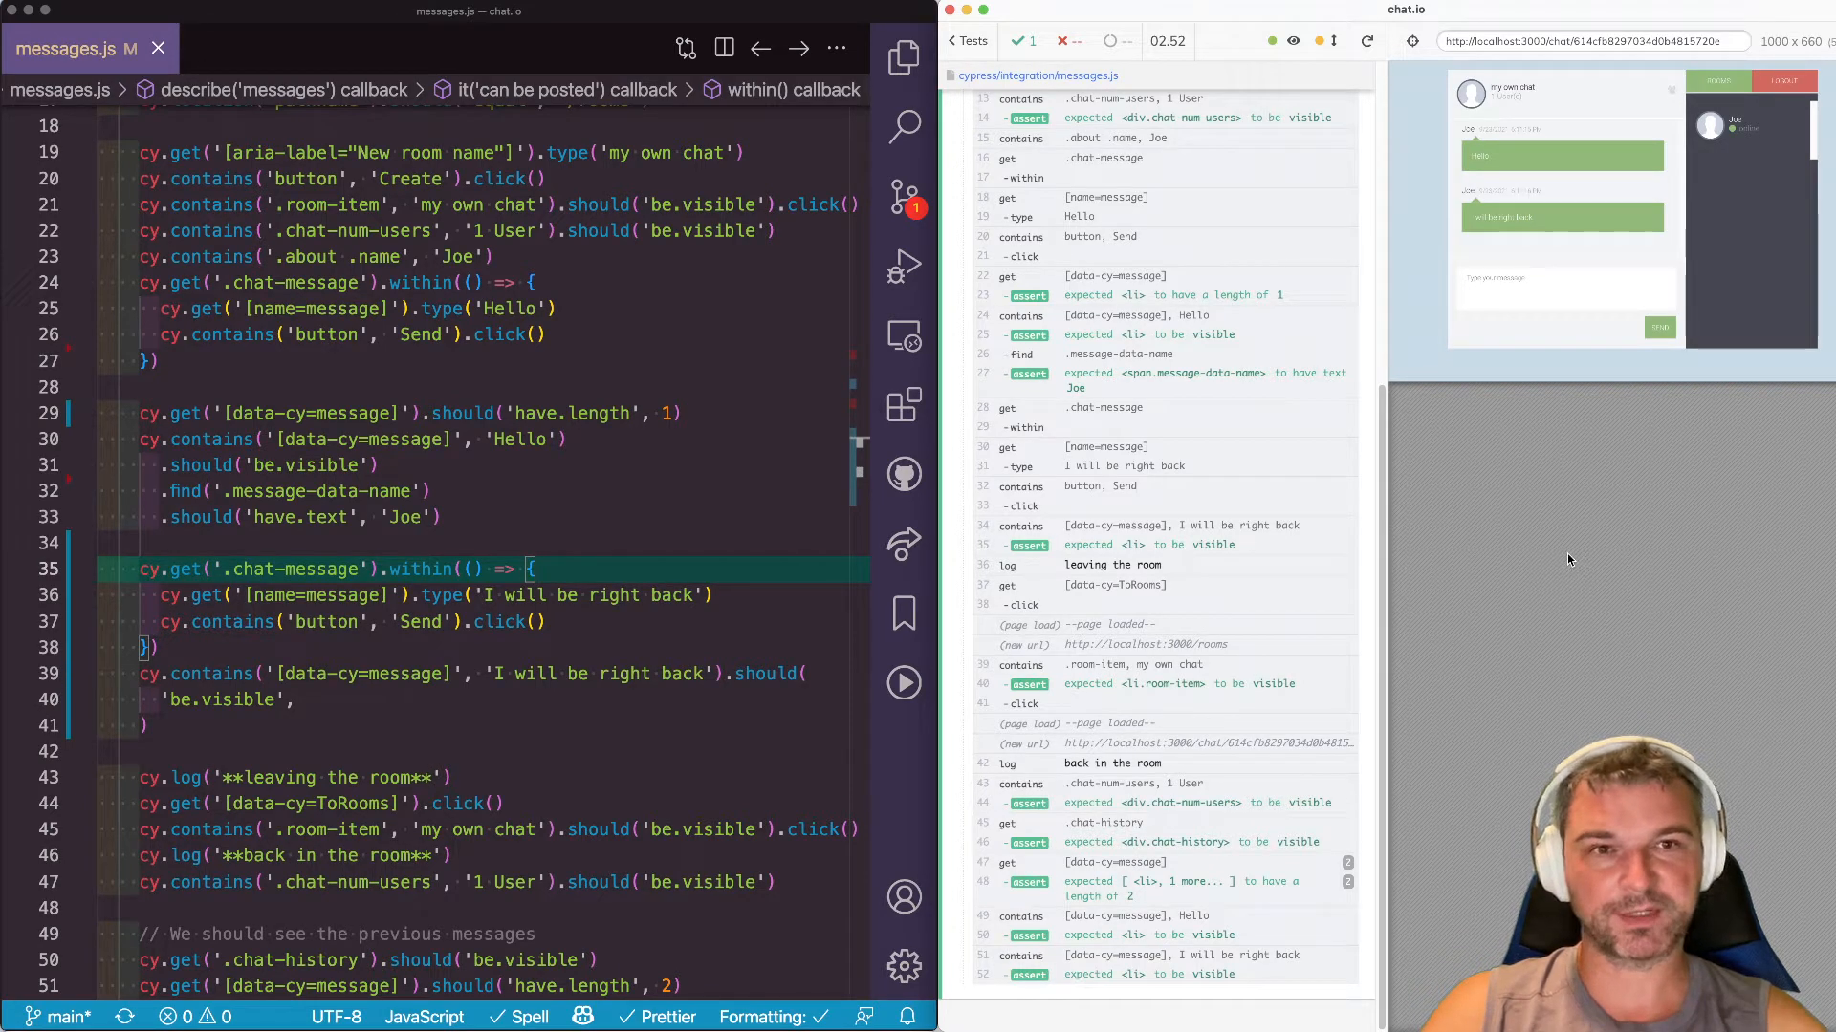
mouse_move(1638, 203)
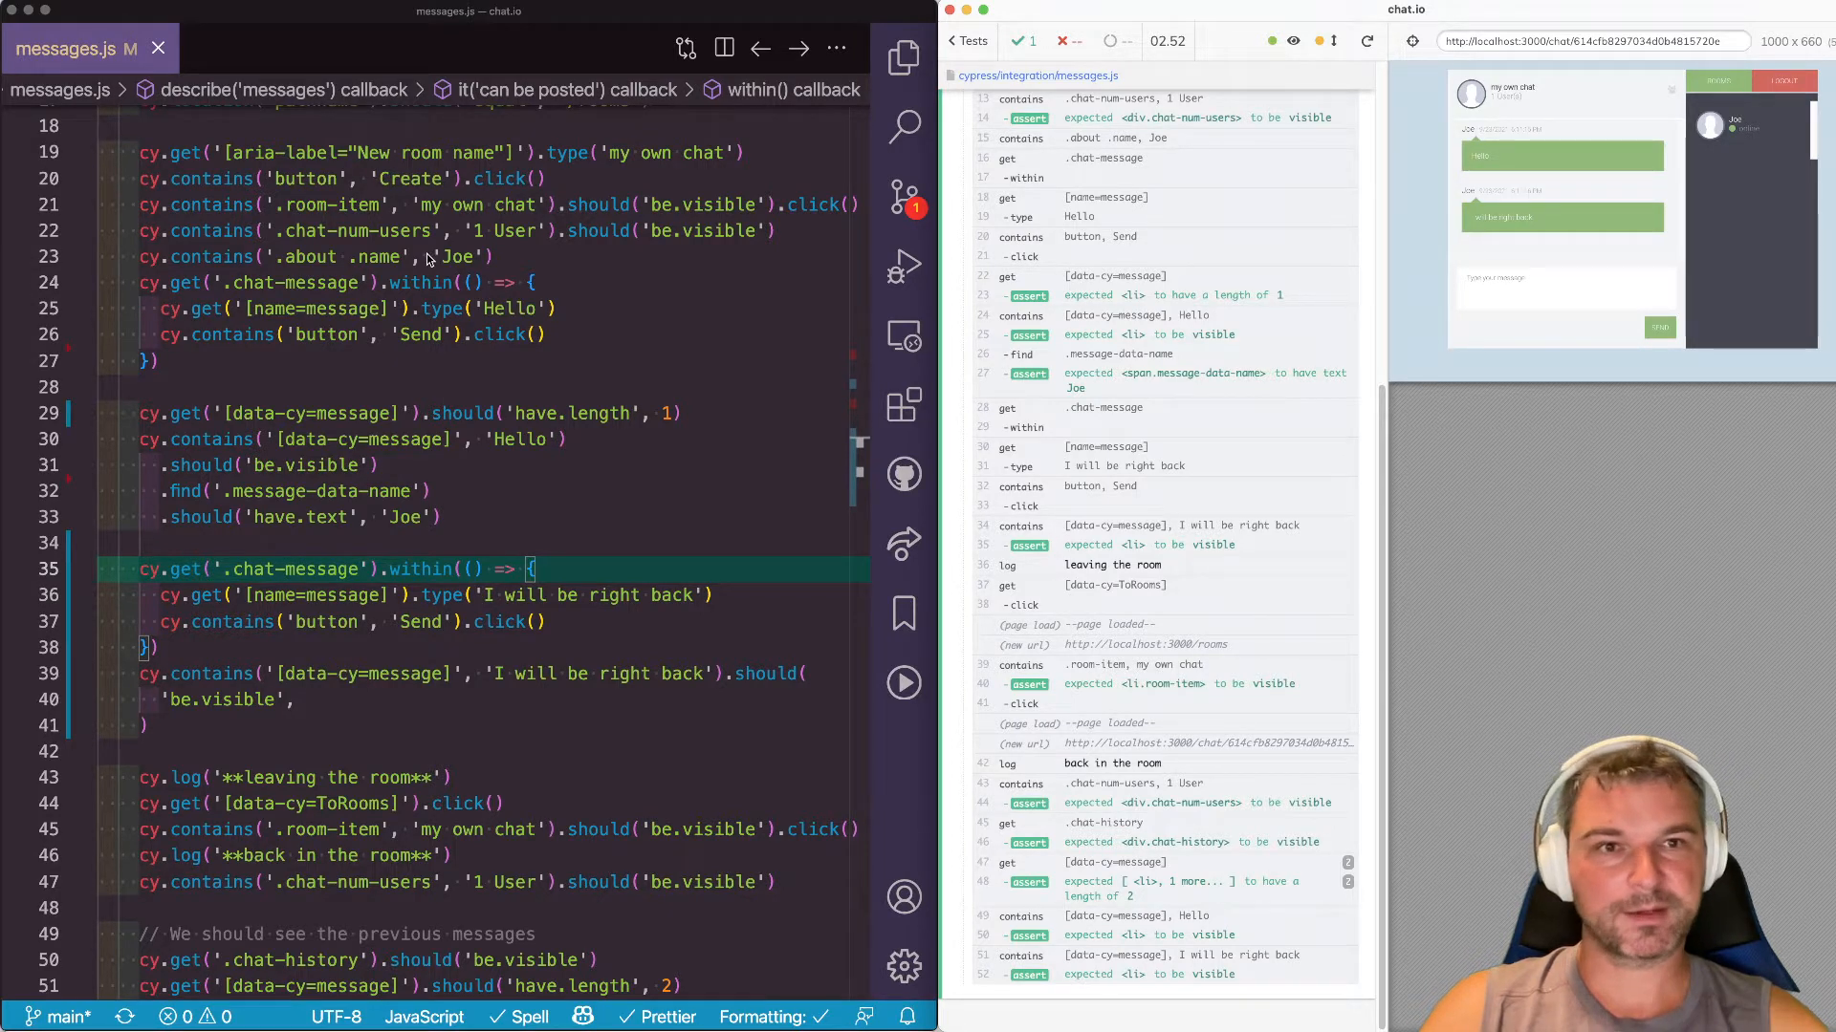
mouse_move(563, 384)
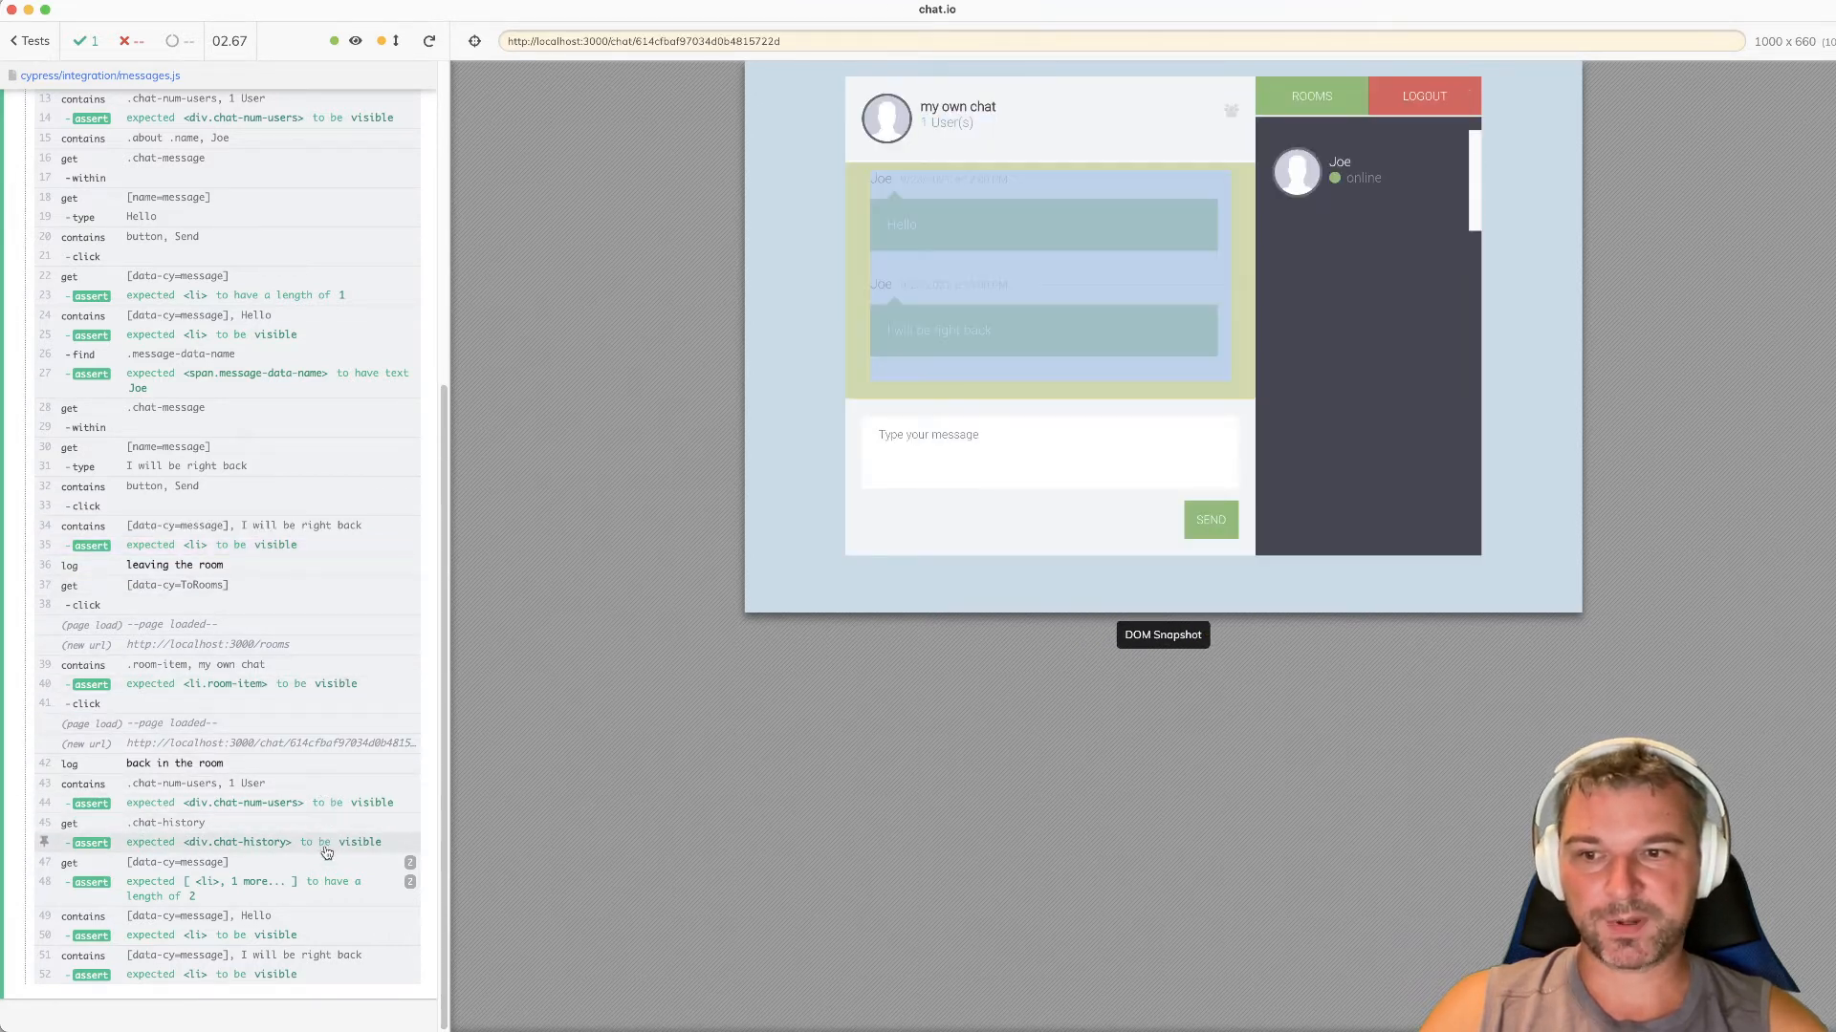
mouse_move(1003, 829)
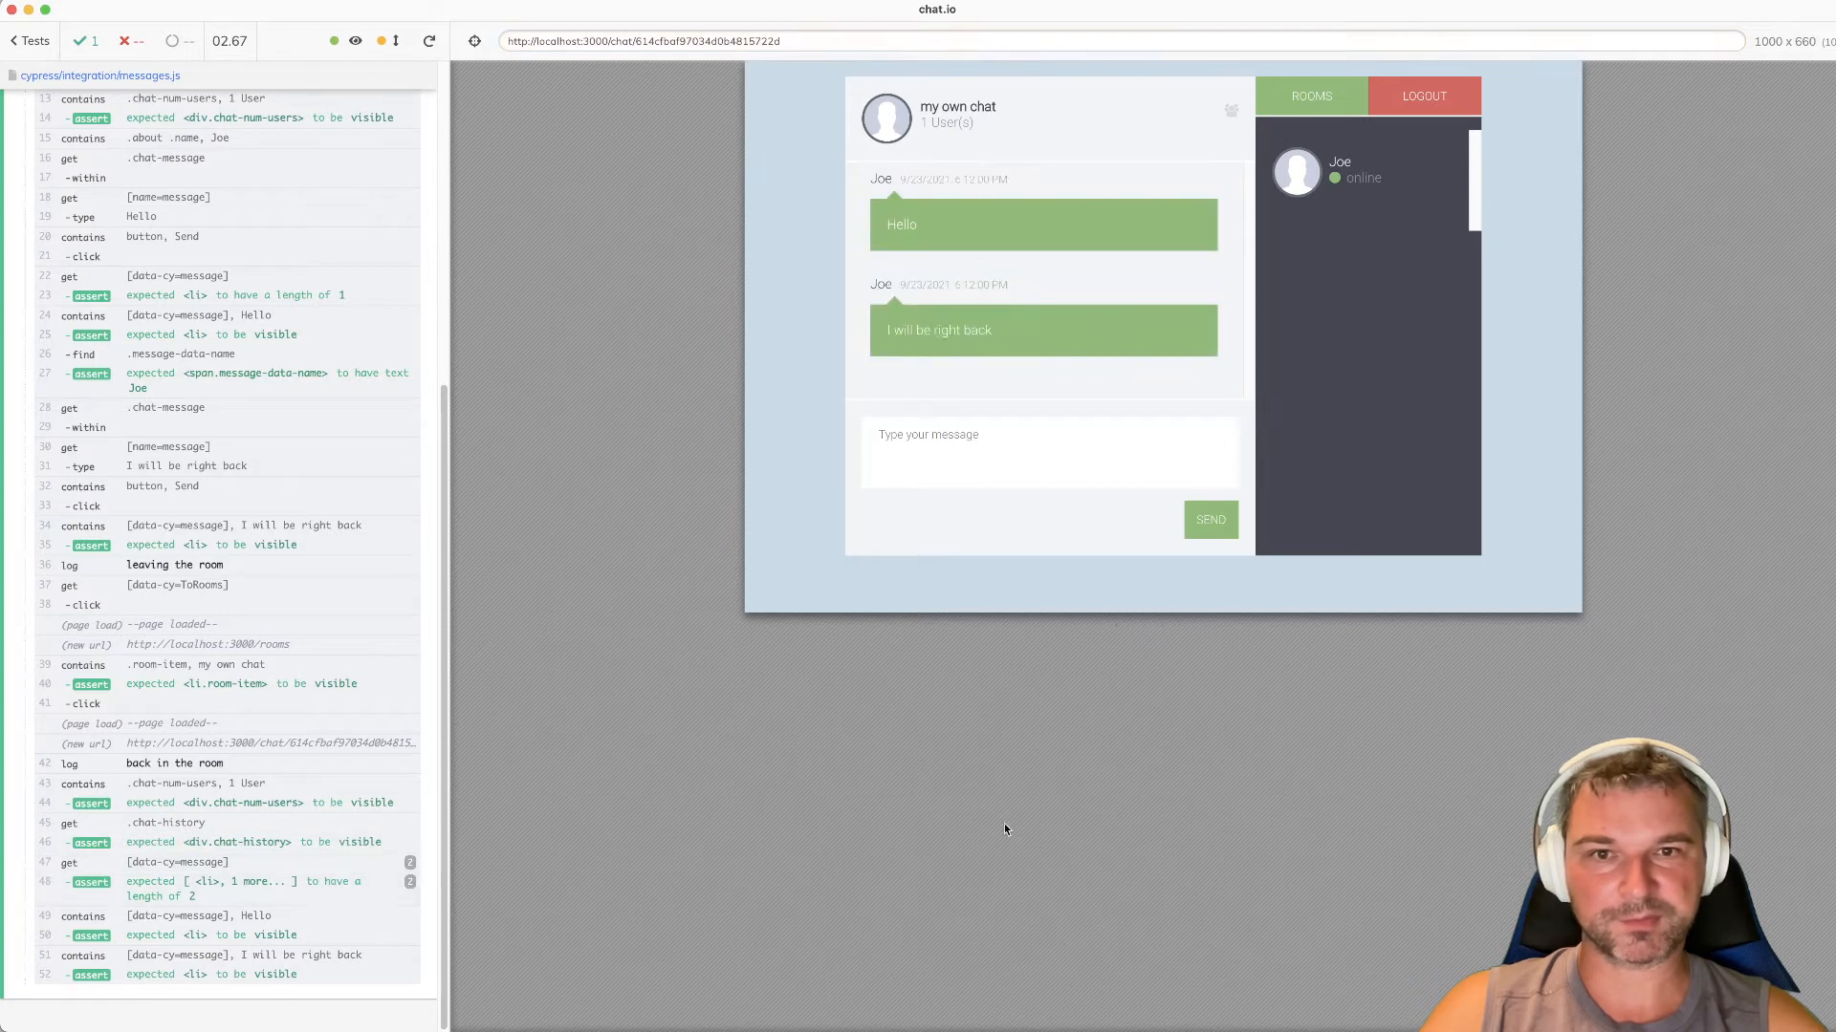
mouse_move(1120, 266)
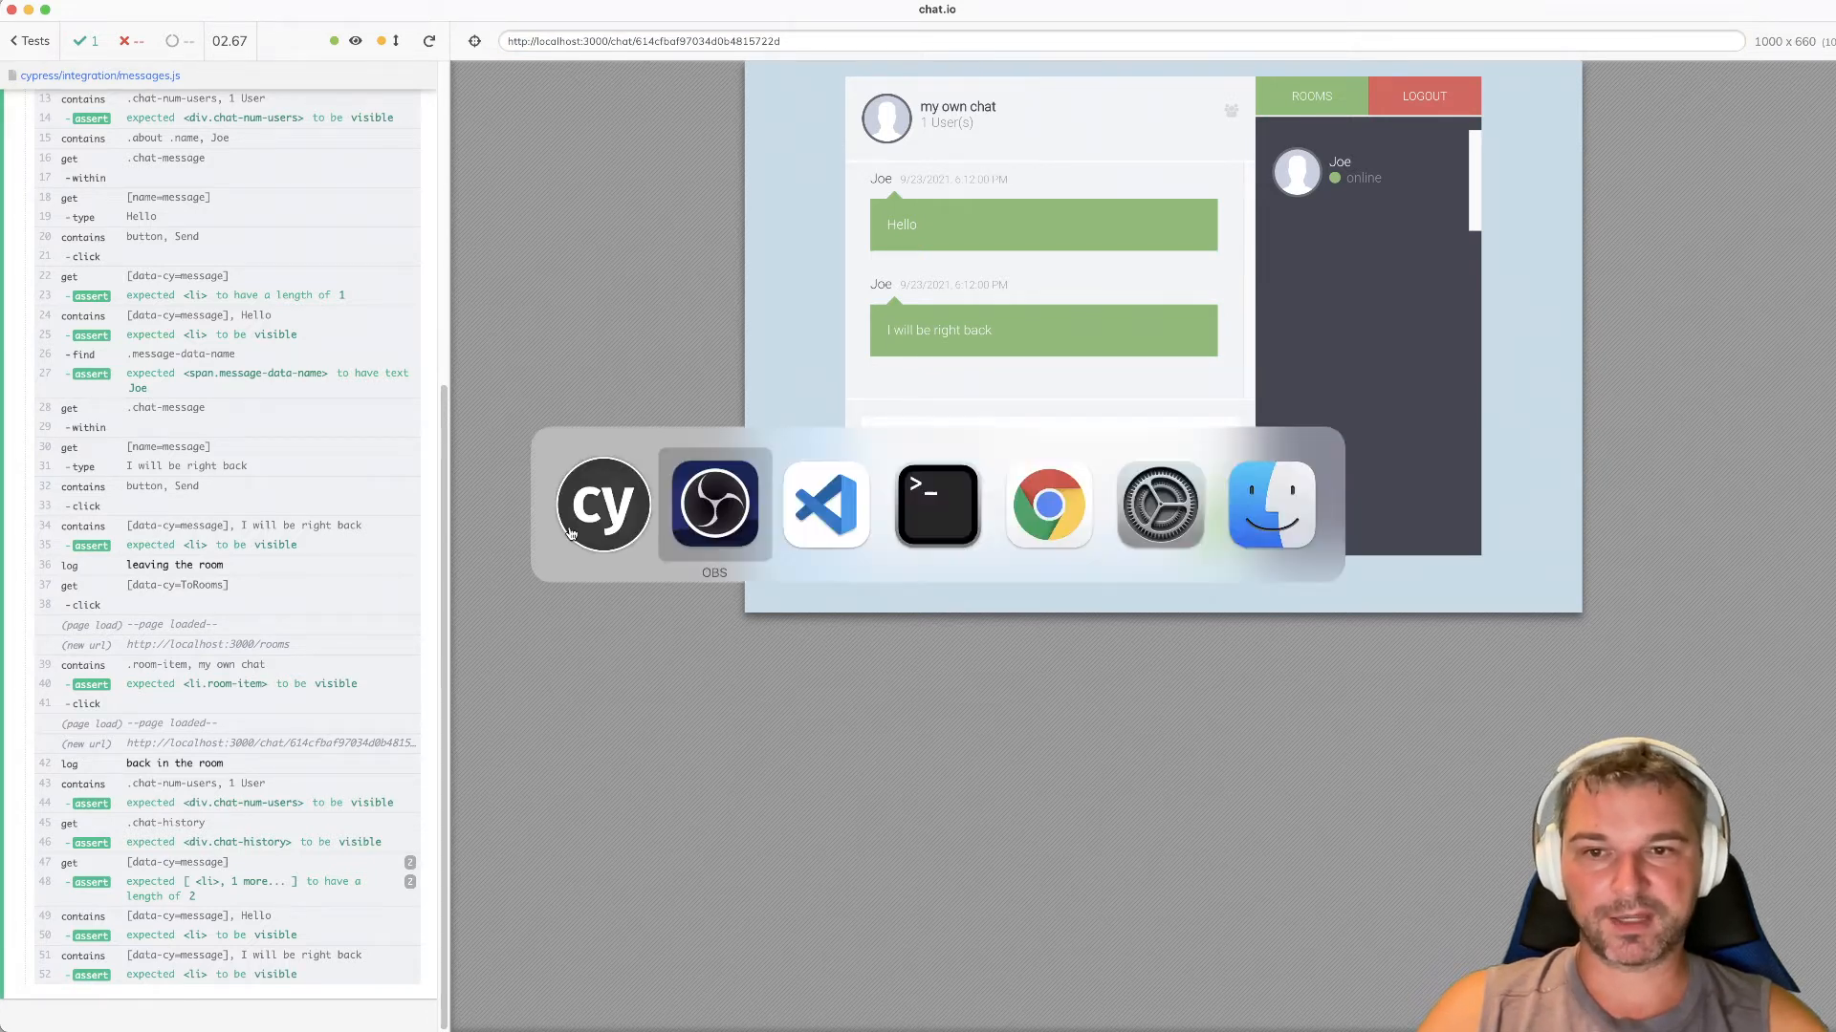
- Step through the 'transi' matches in style.css to find the form and chat message button transitions
left_click(824, 505)
type("st")
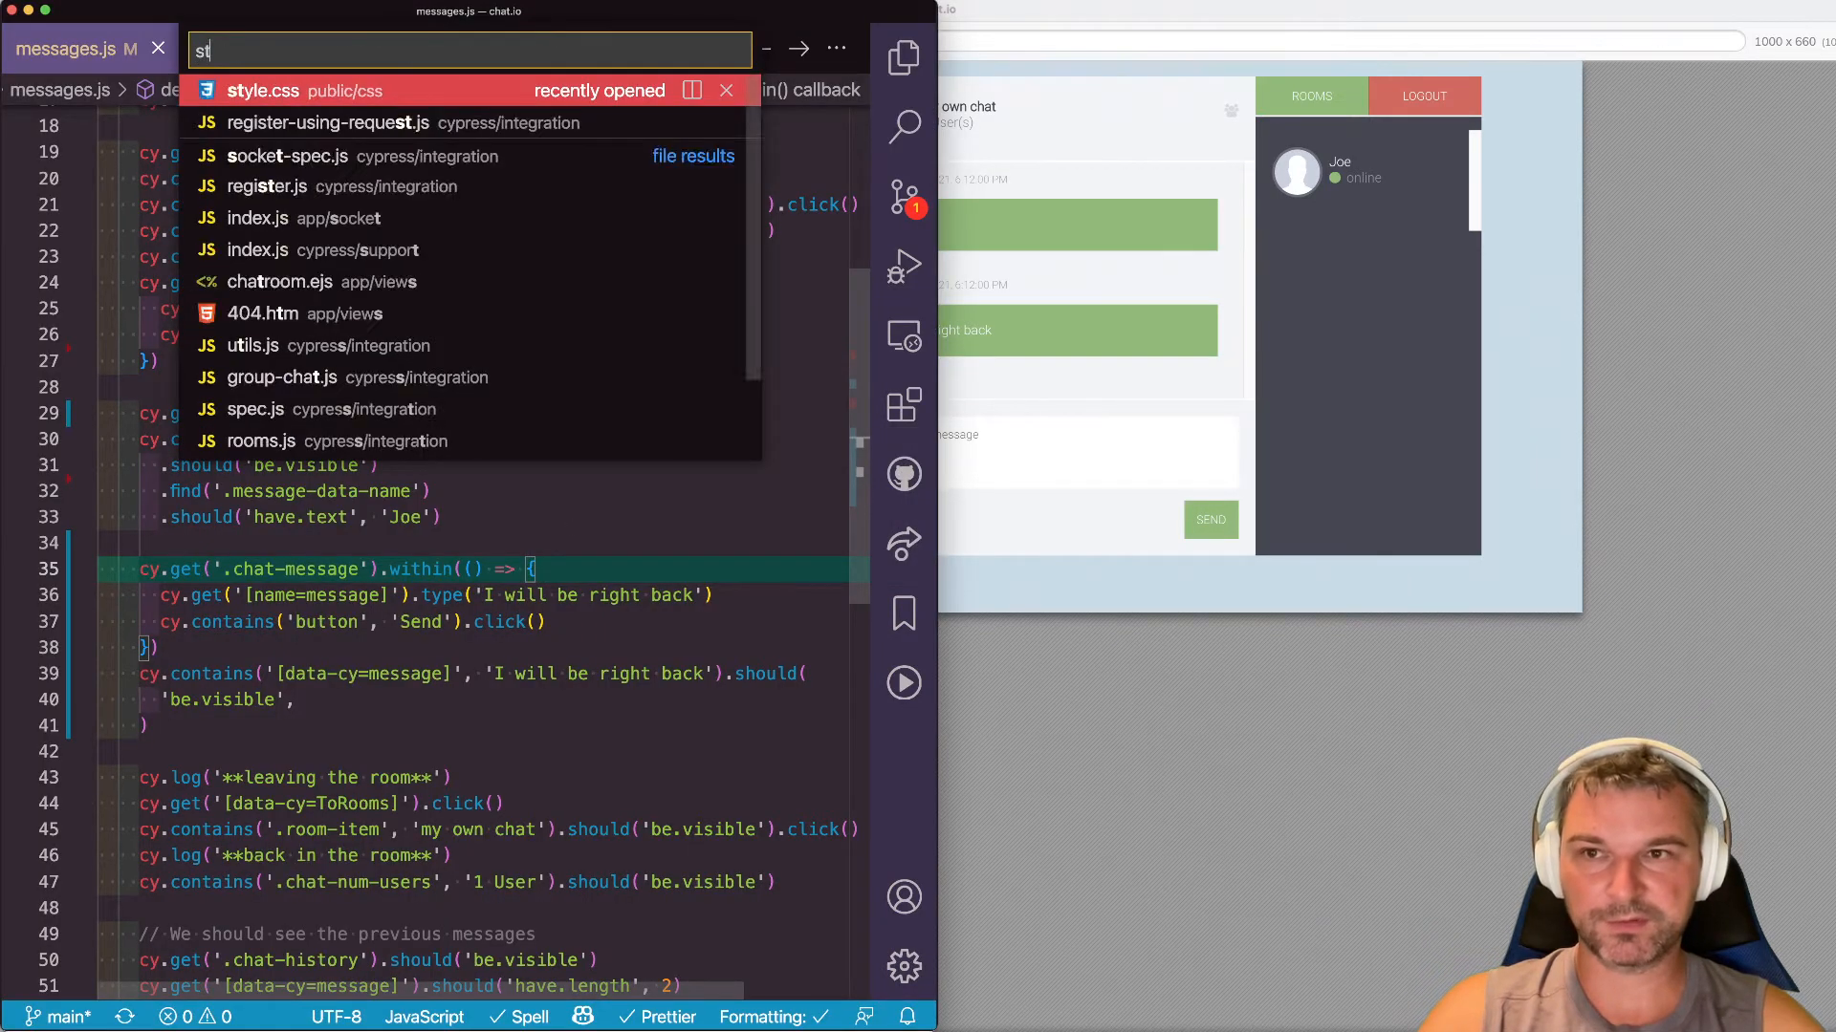
left_click(262, 90)
type("transi")
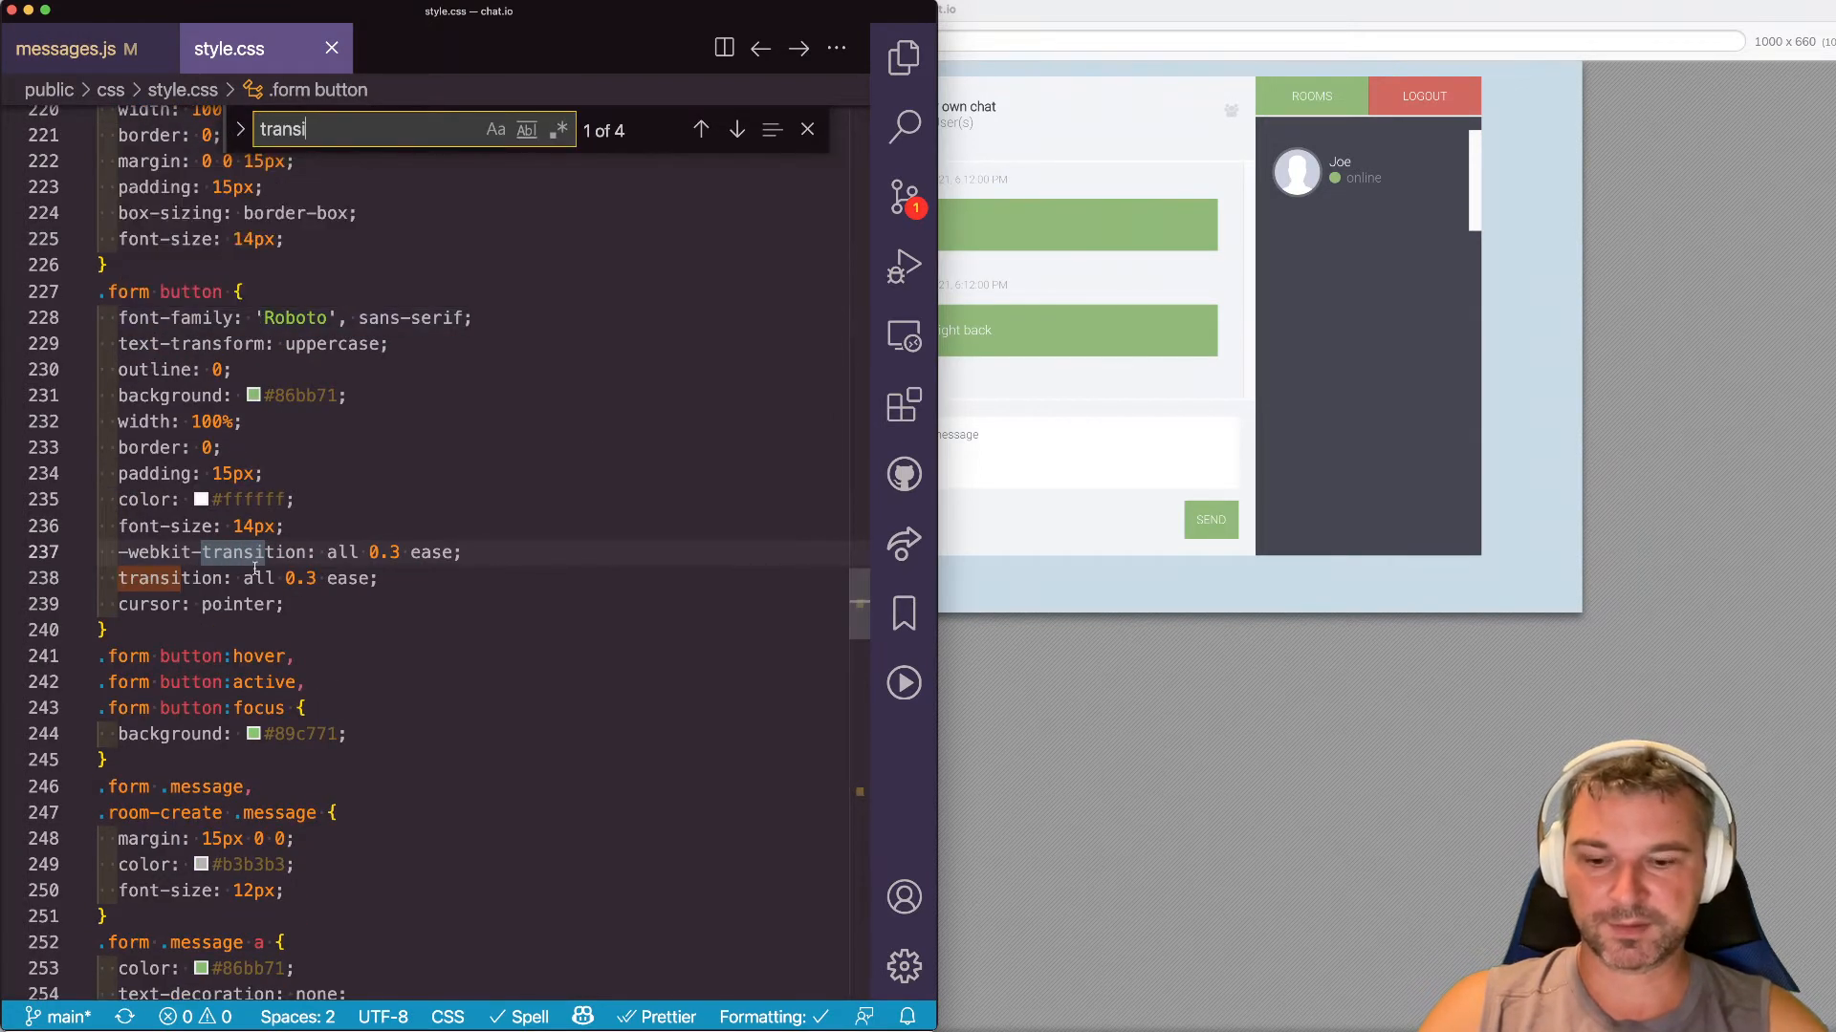
left_click(736, 130)
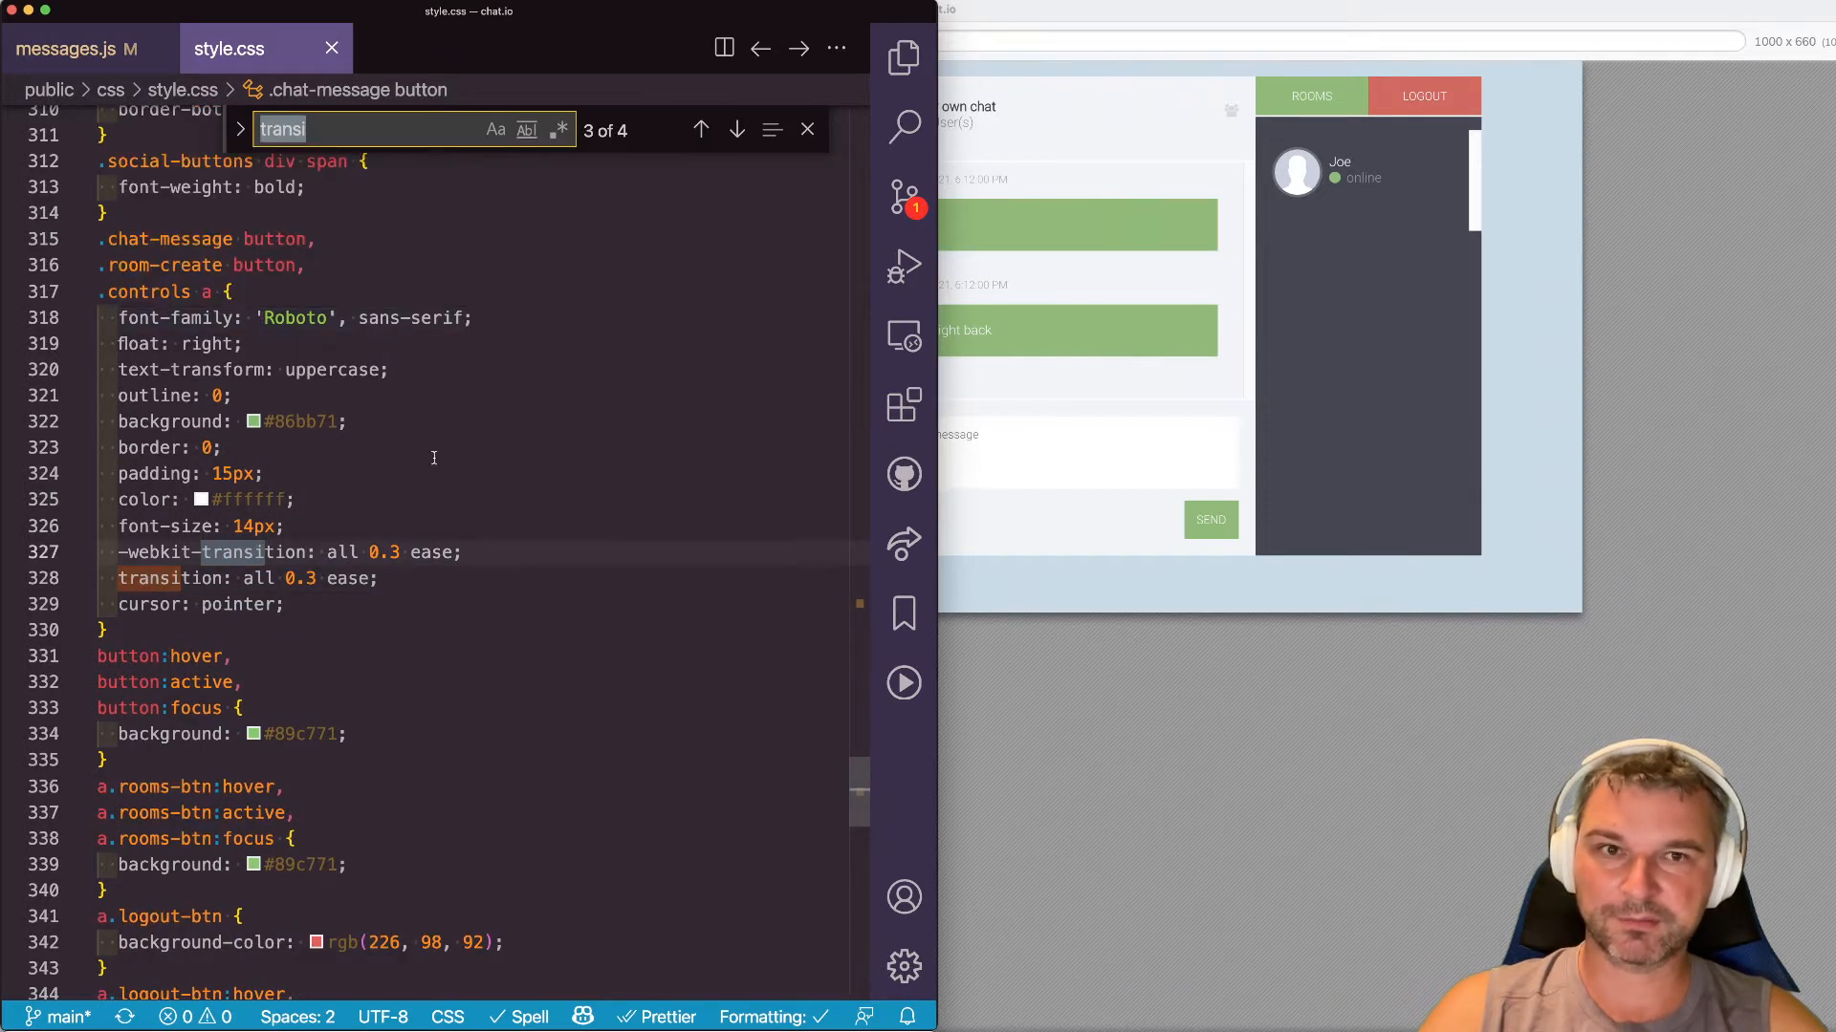
left_click(700, 129)
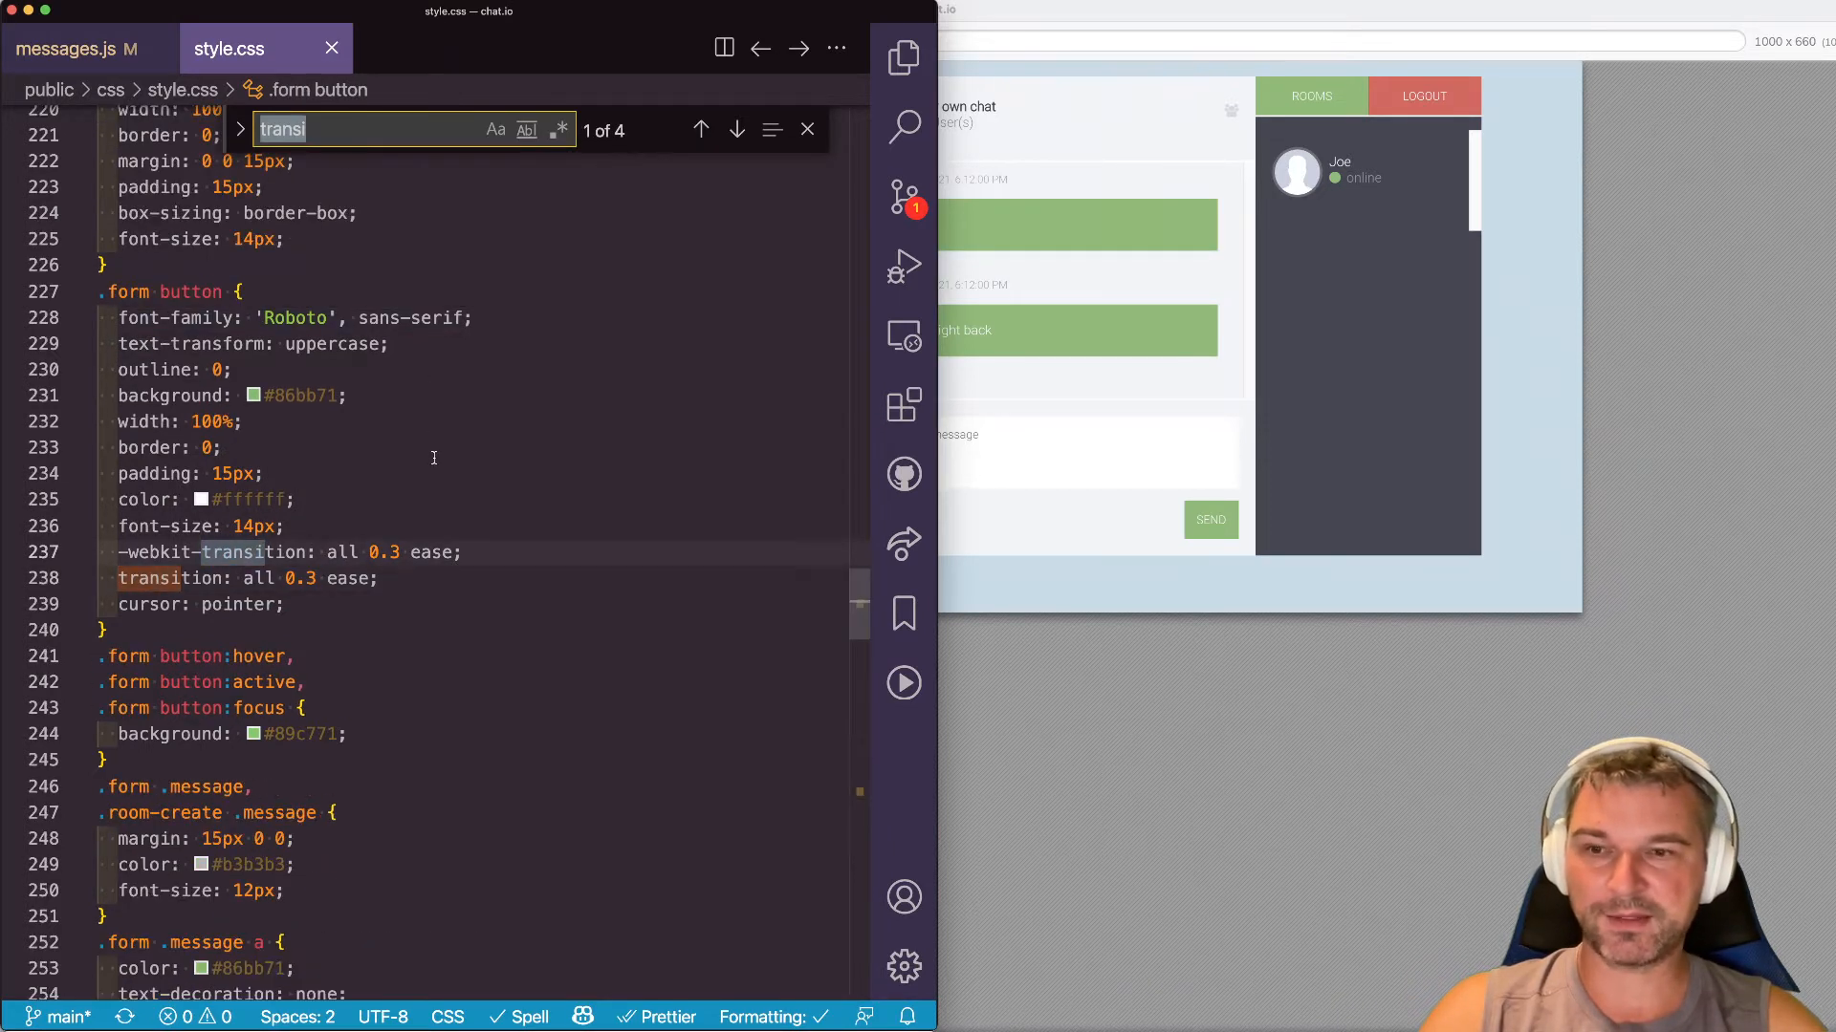
left_click(736, 129)
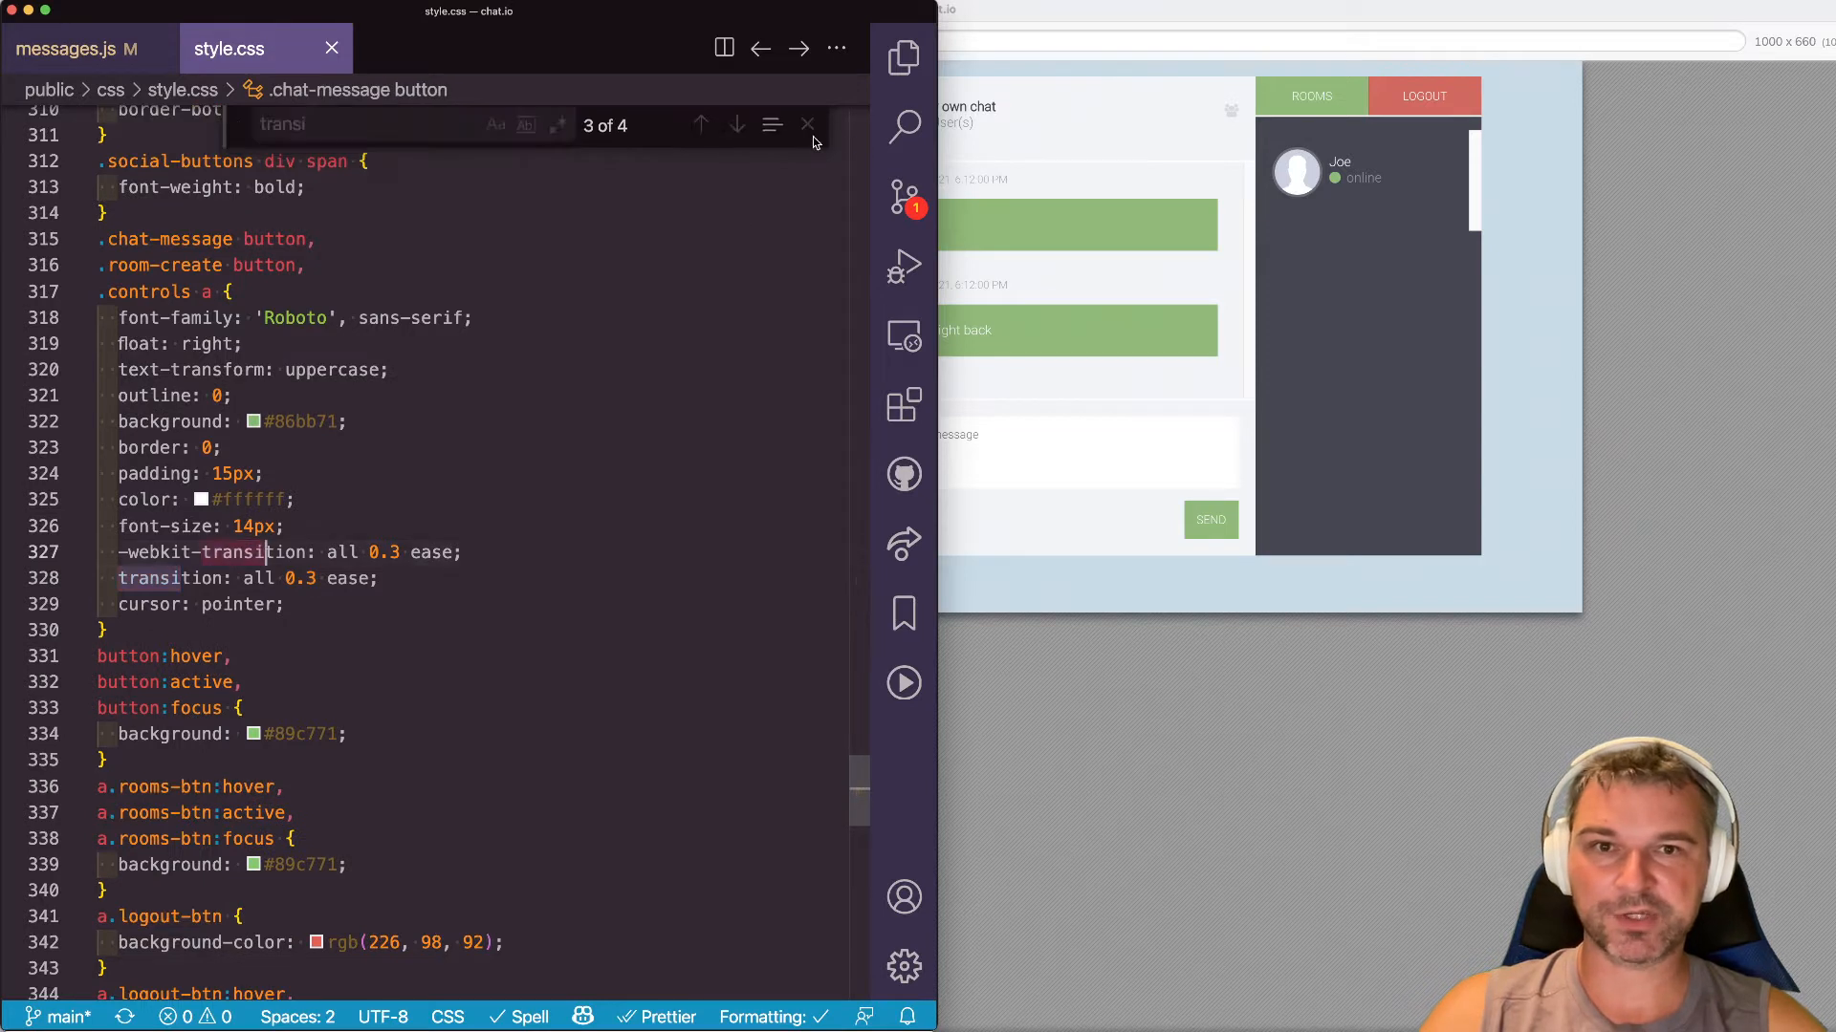
left_click(808, 125)
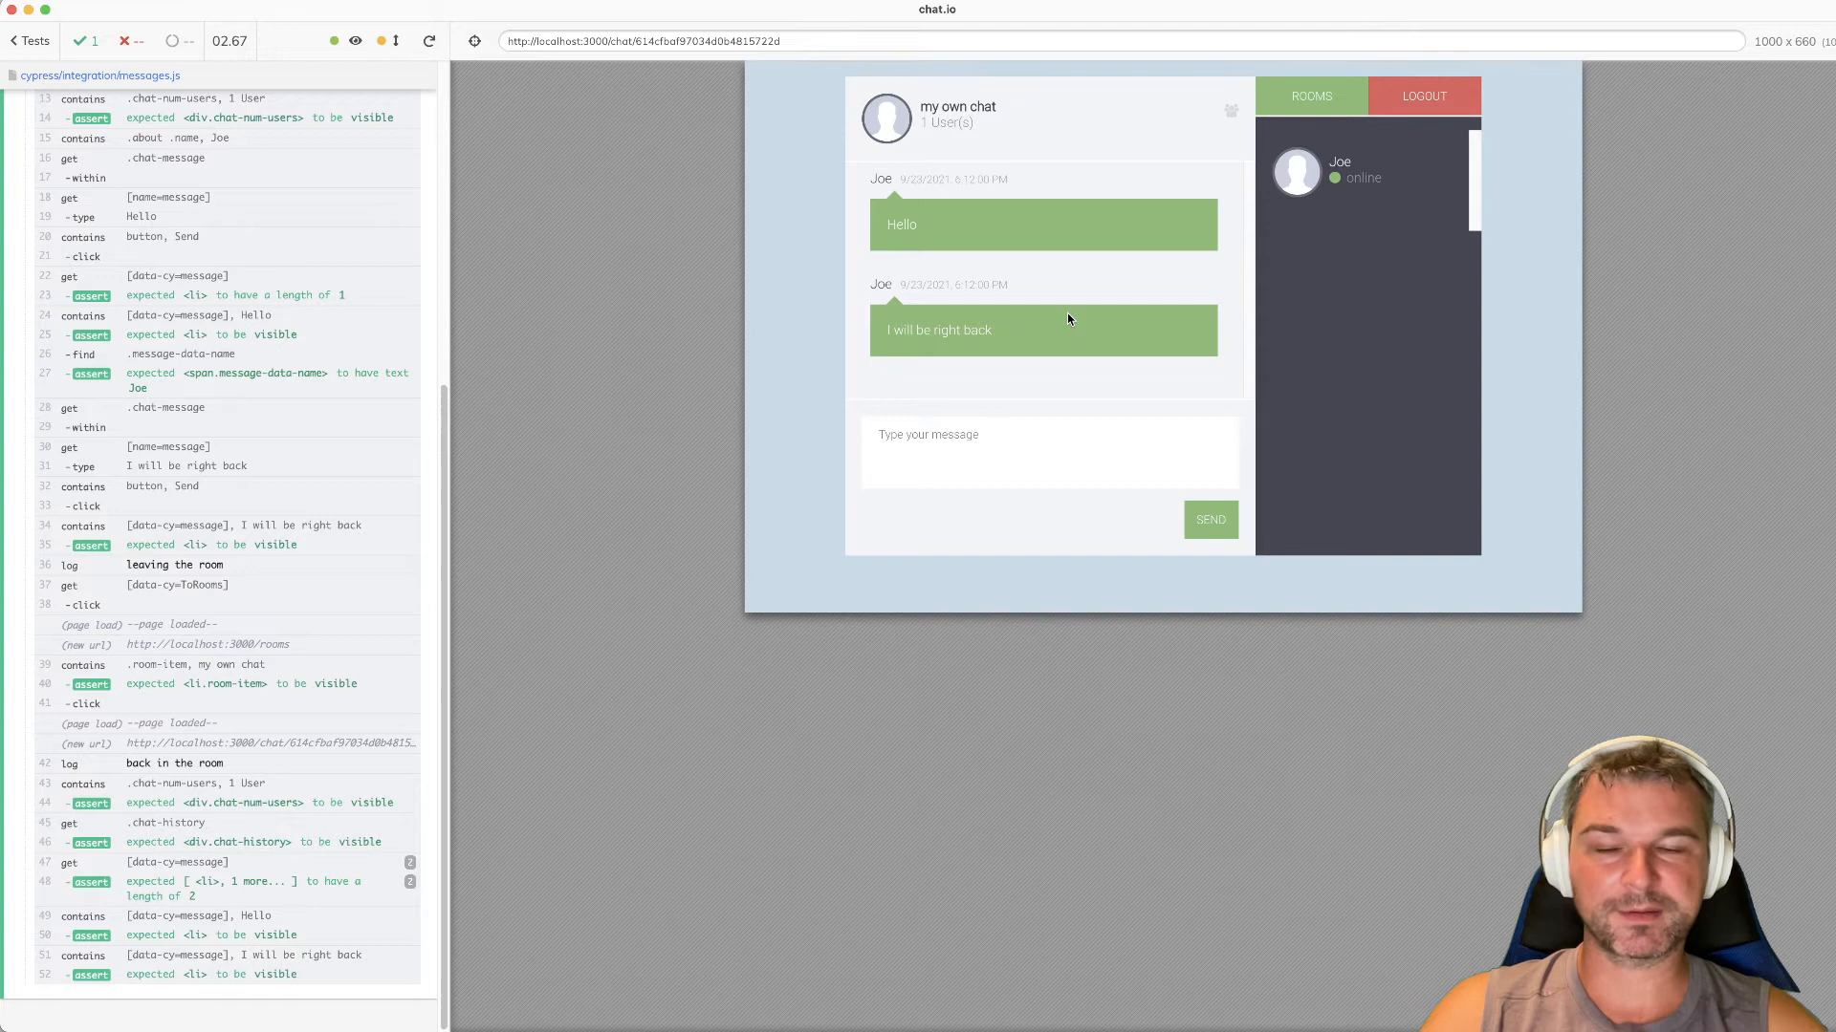
mouse_move(1071, 316)
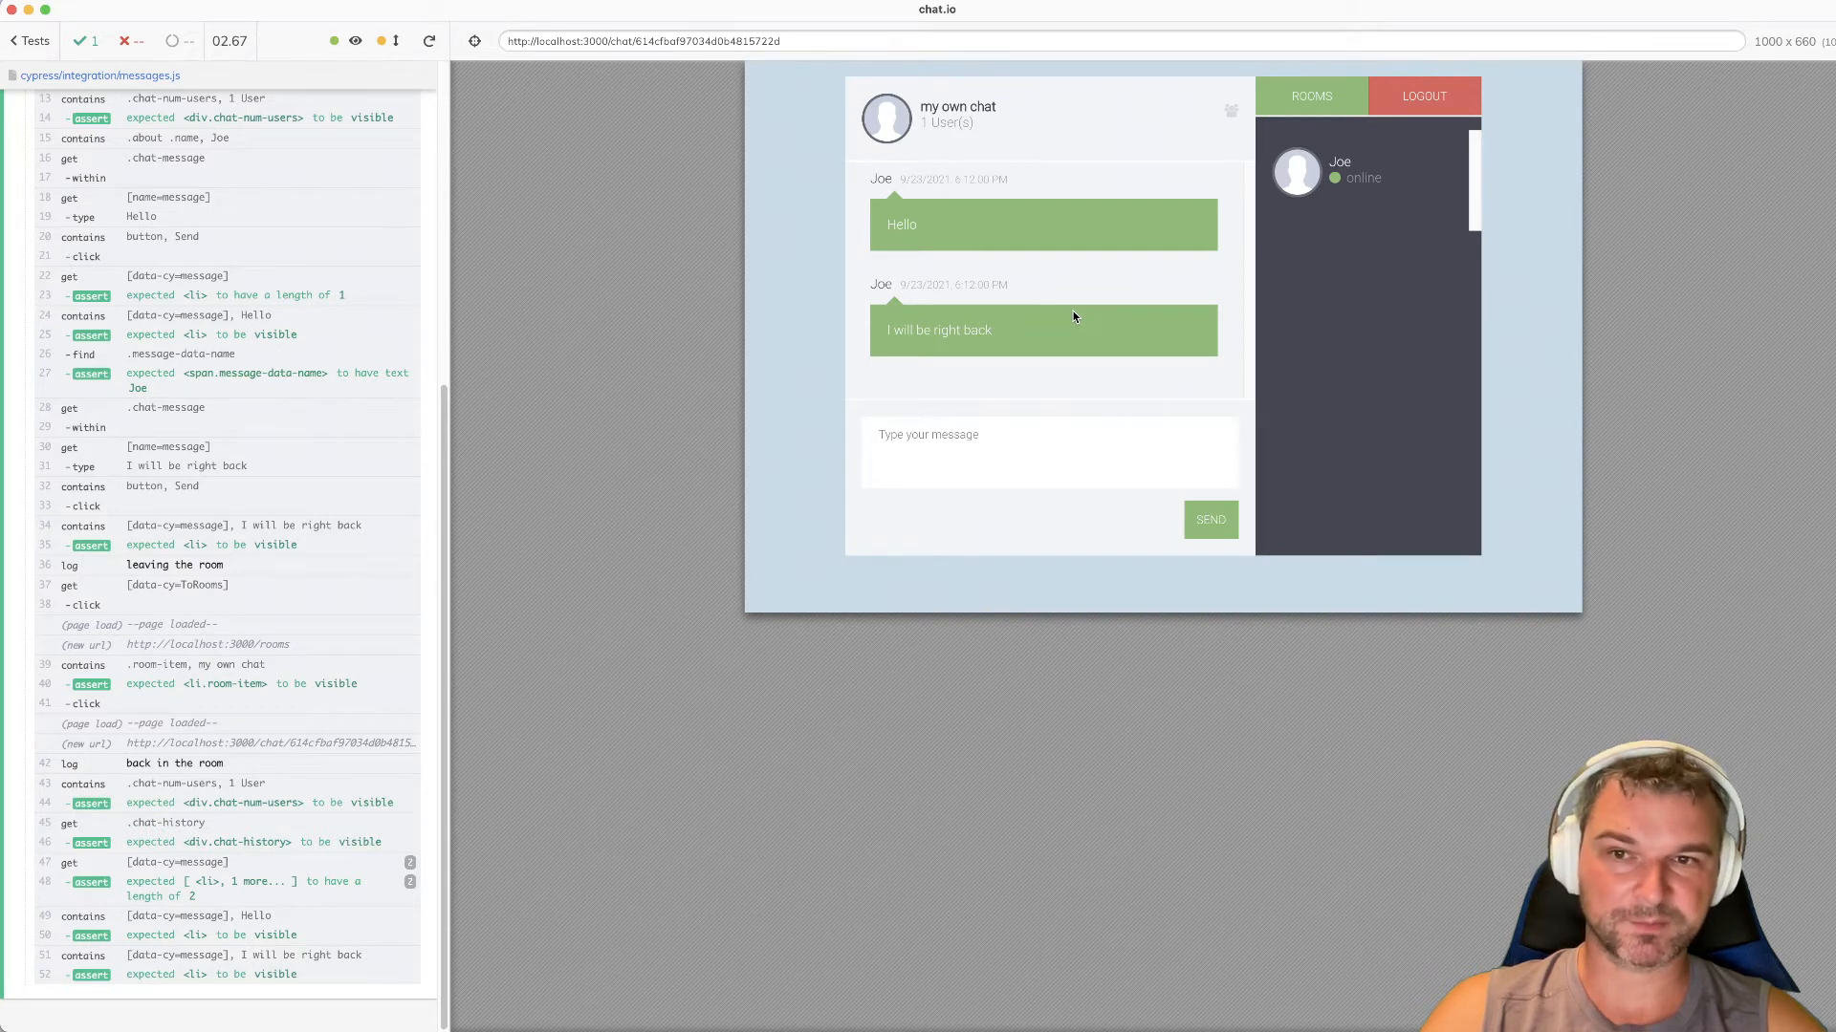
key("cmd+p")
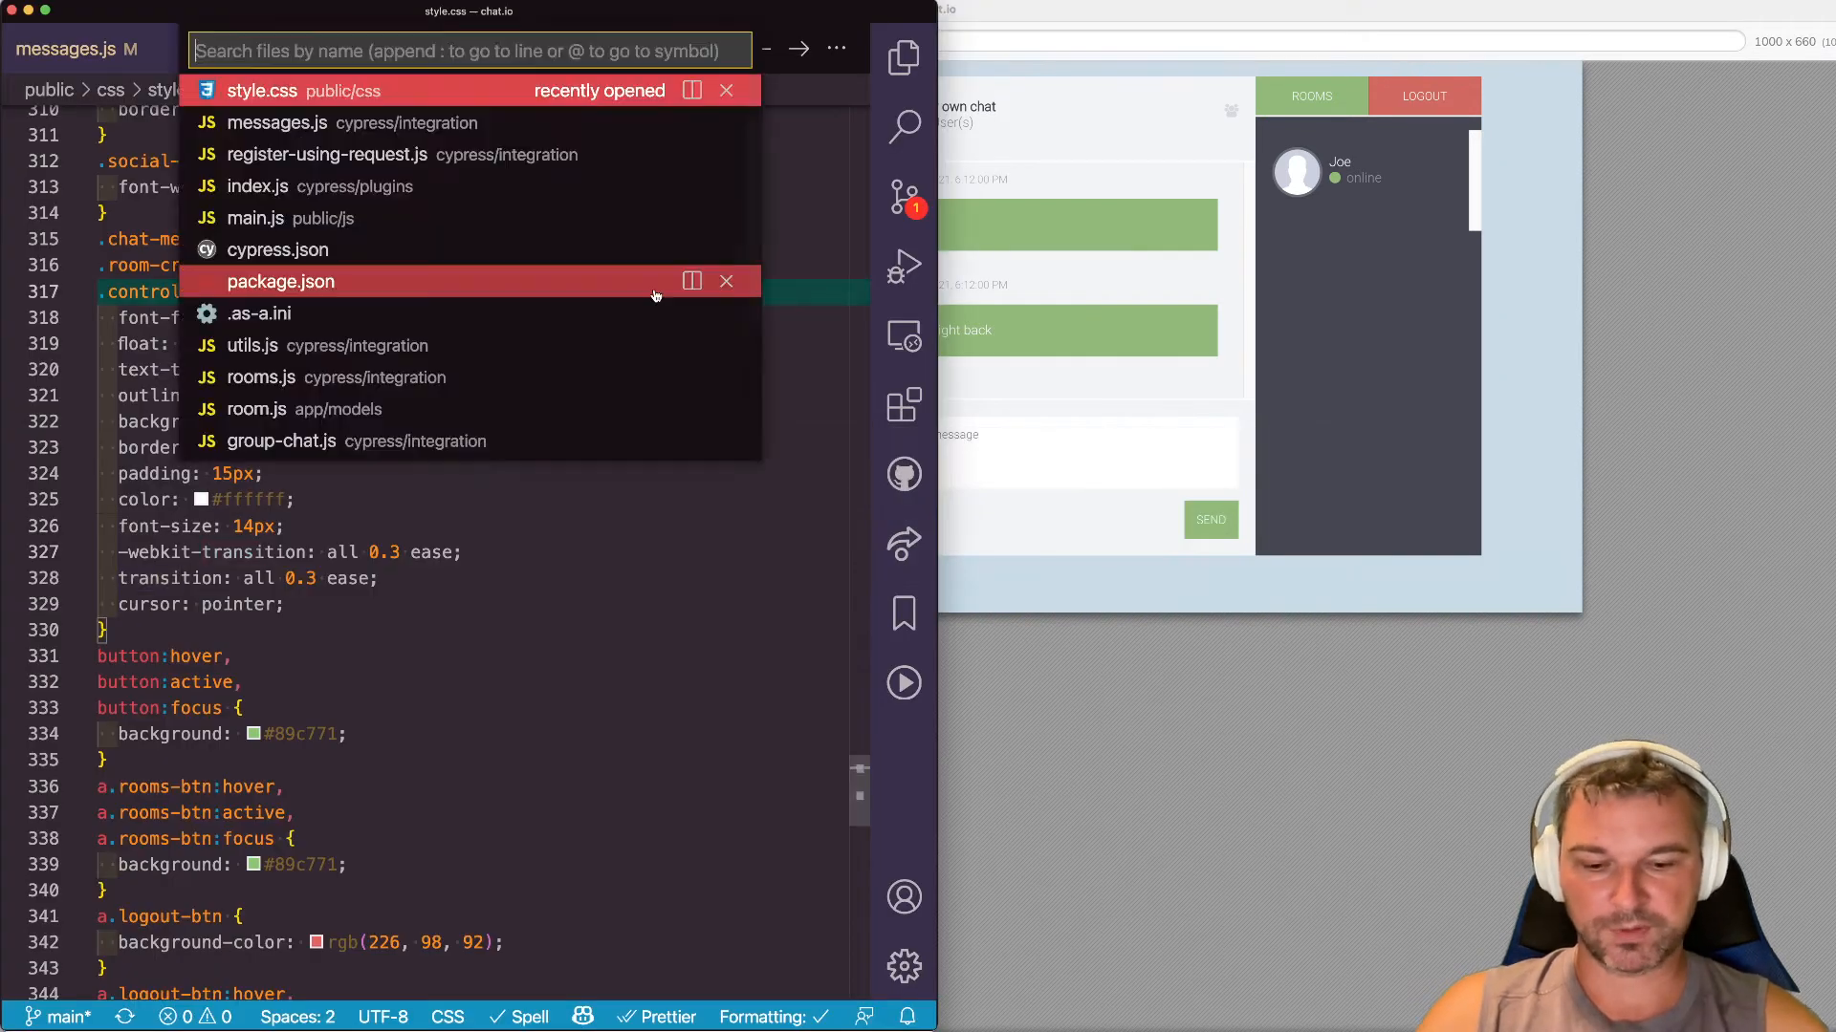
- Open main.js from public/js and scroll through its code
left_click(276, 218)
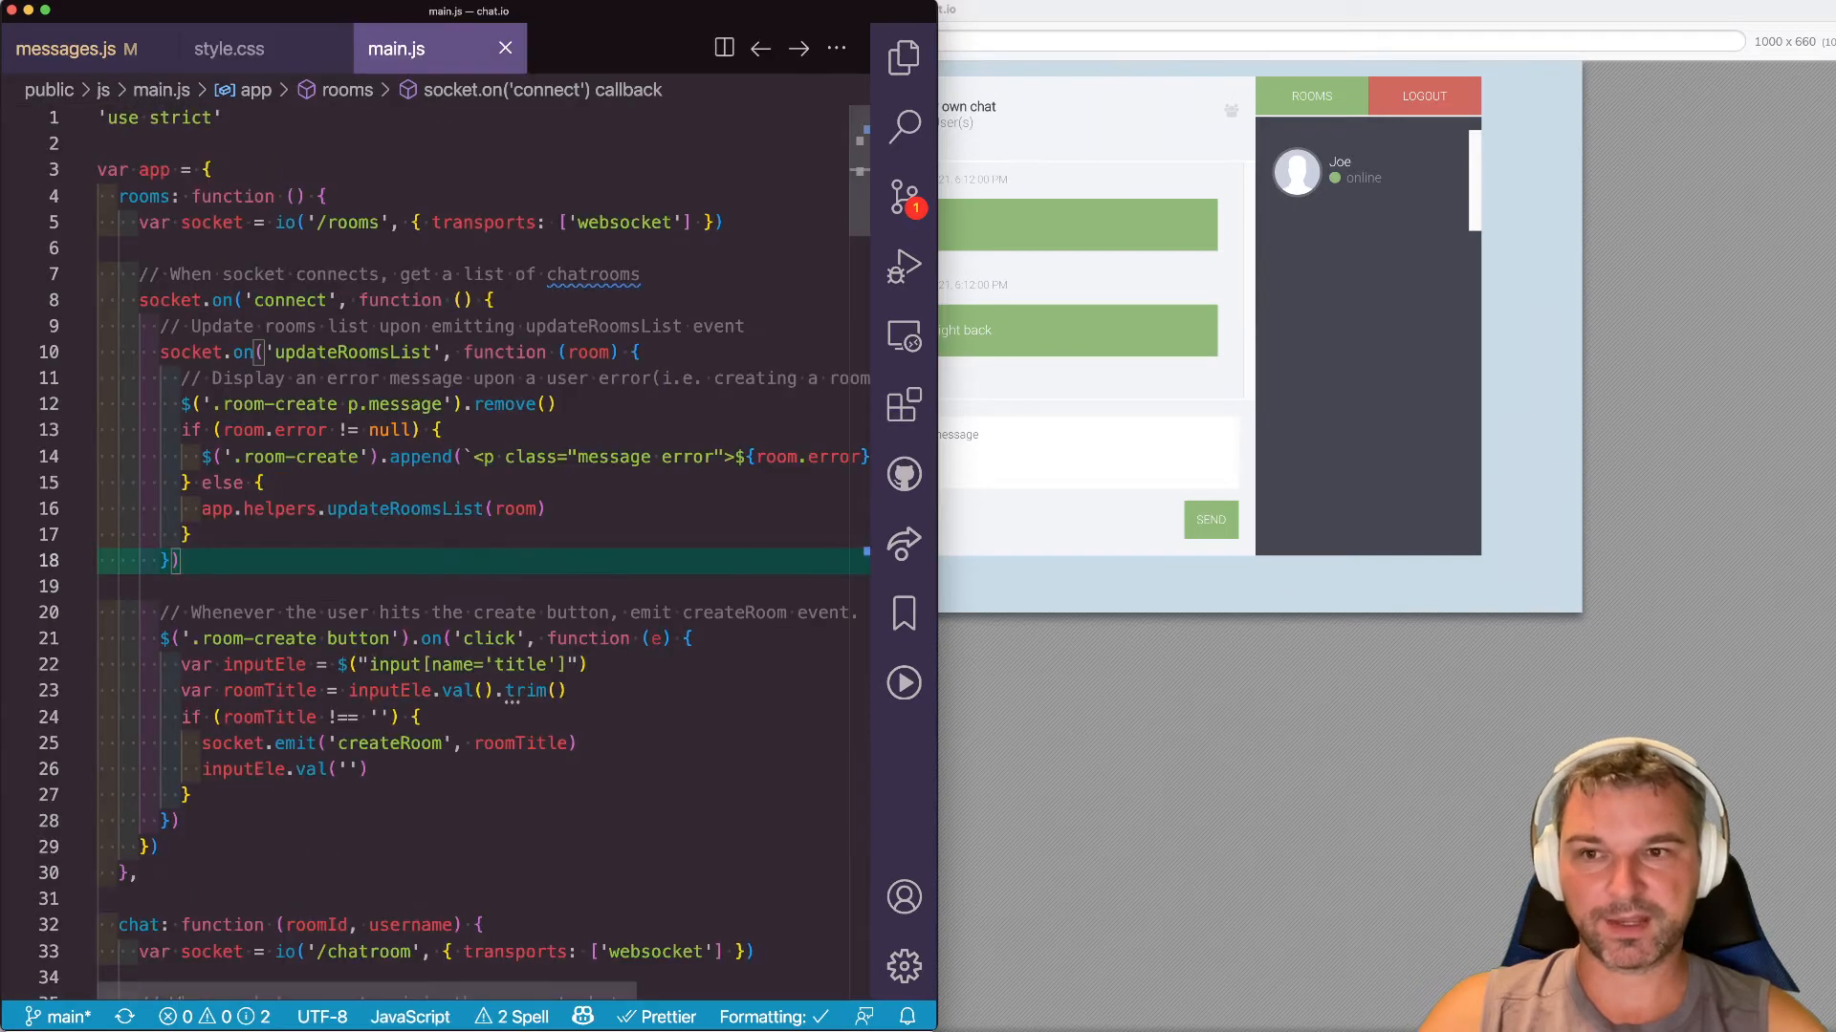
scroll("down", 3)
type("message")
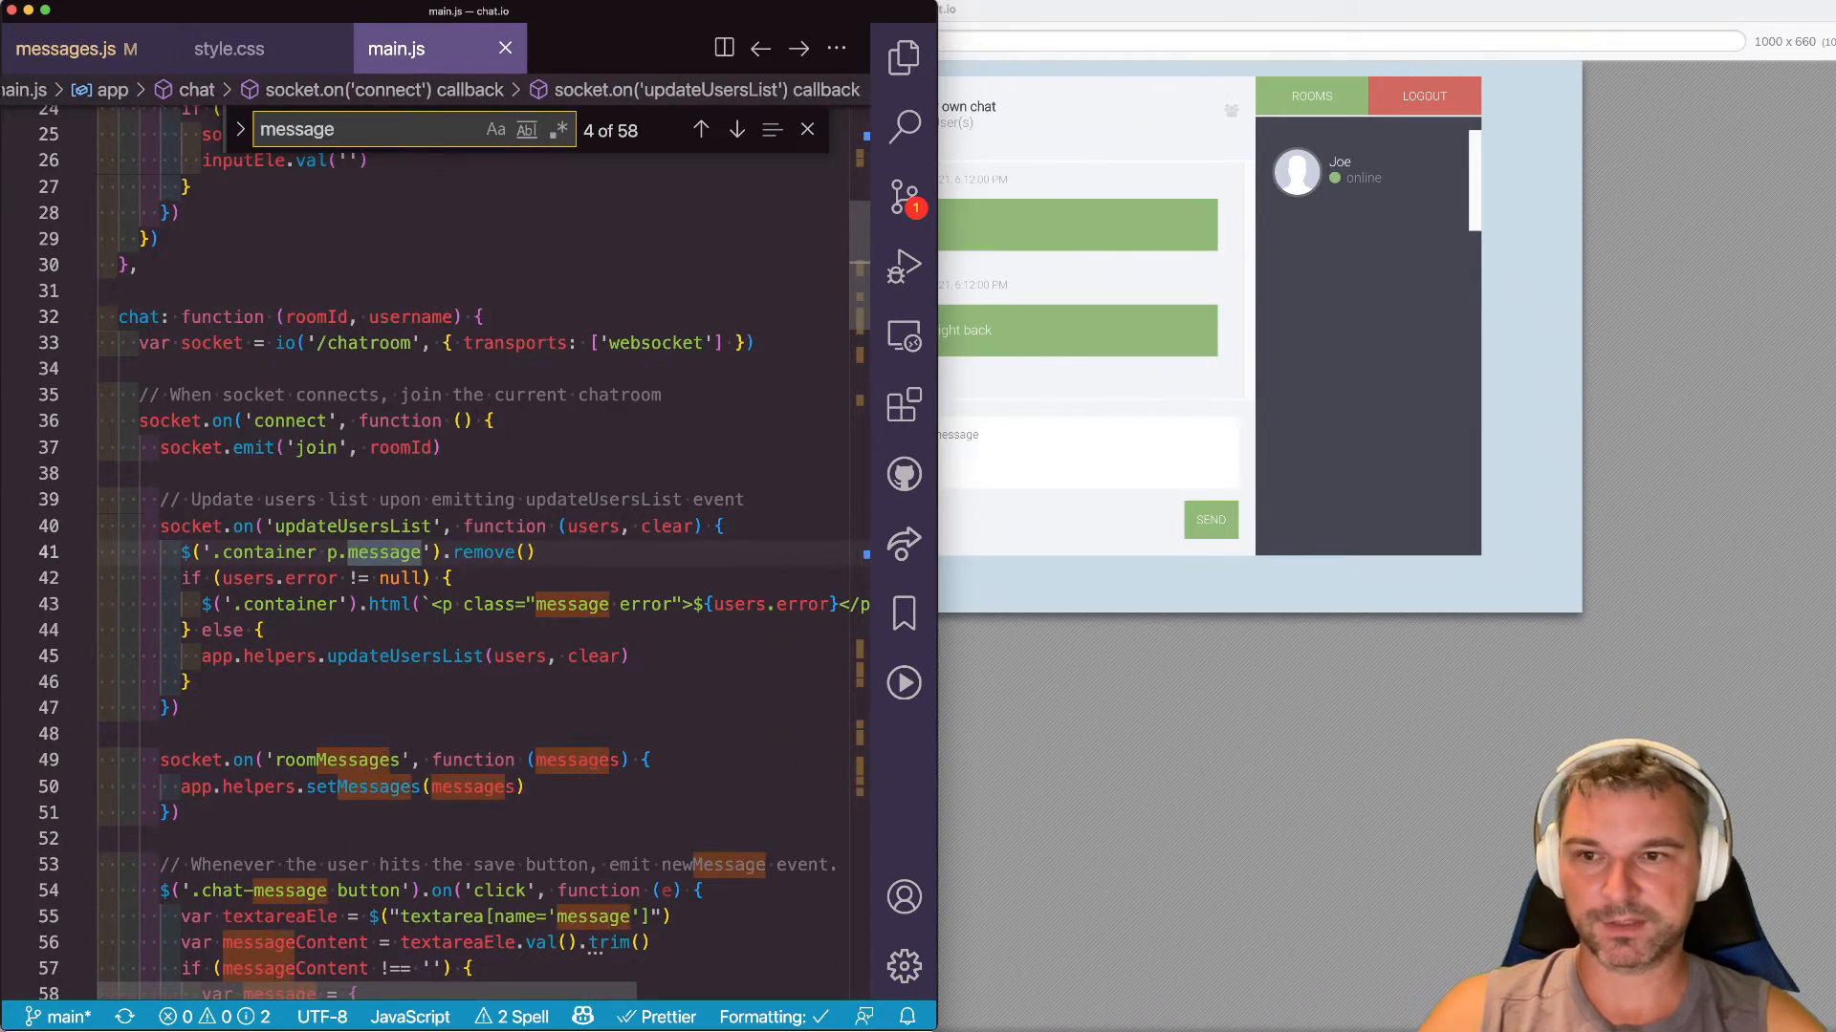
scroll("down", 3)
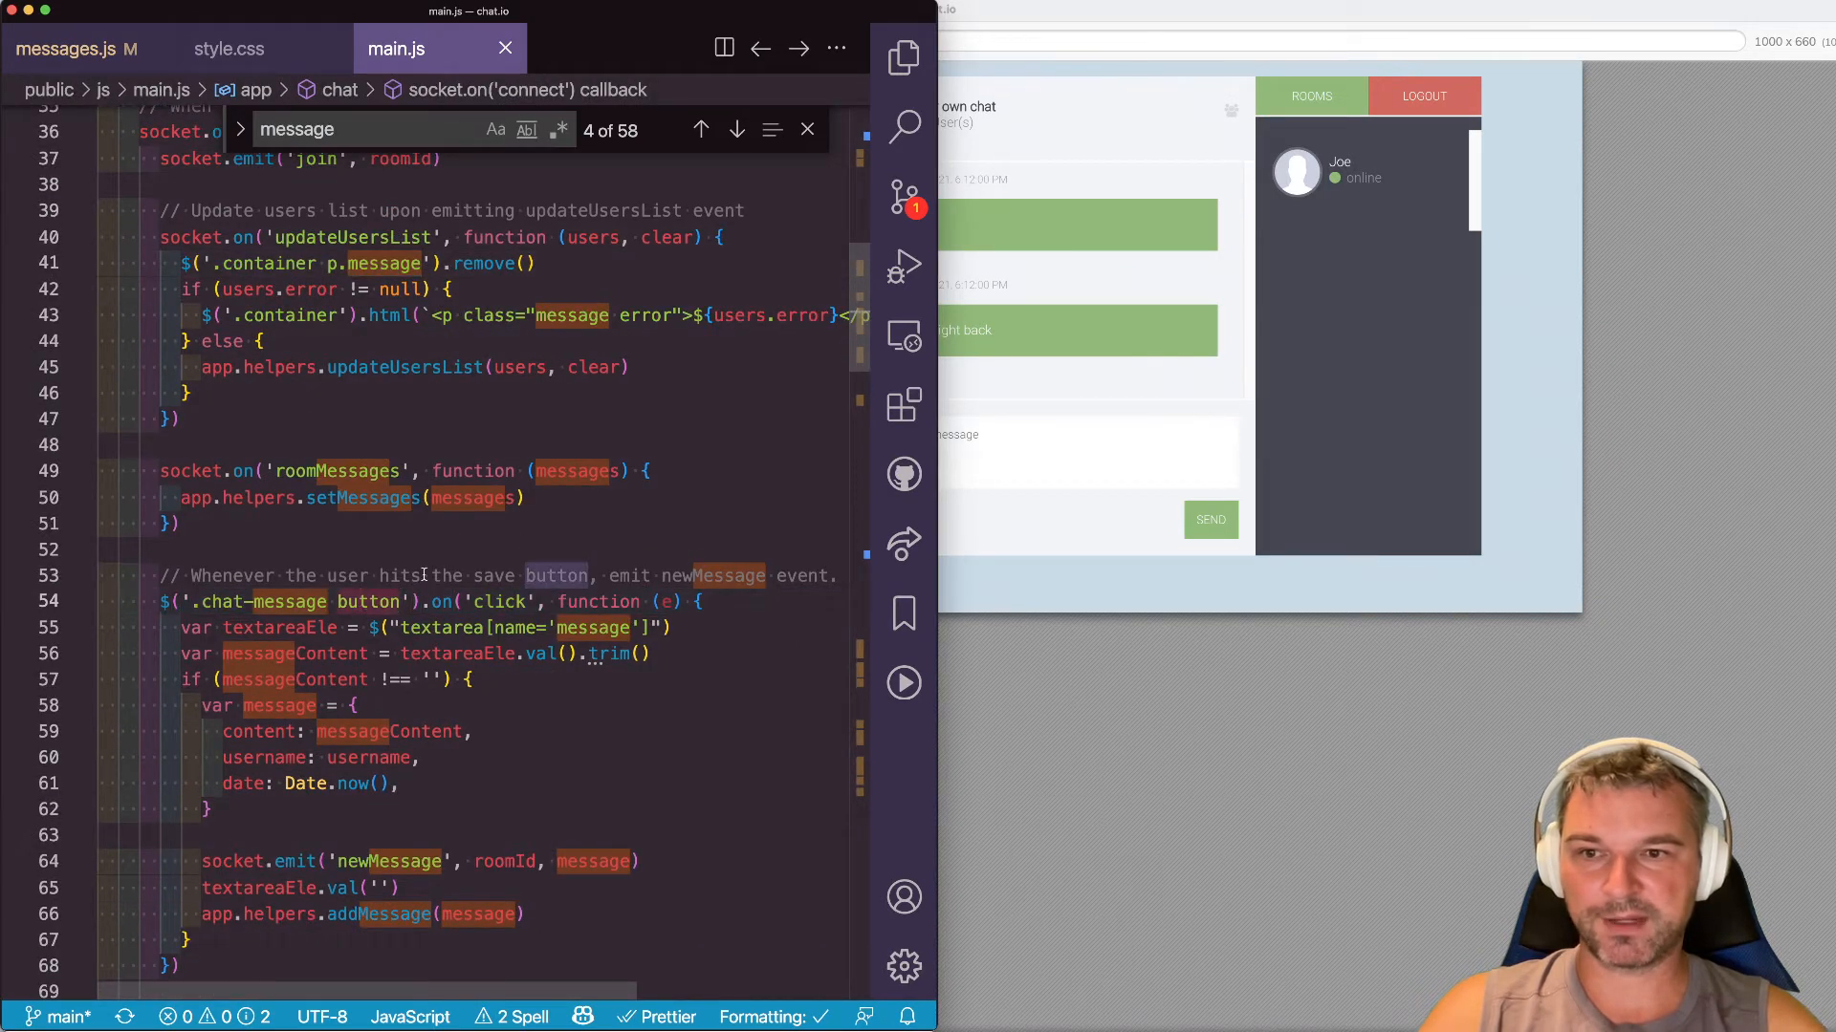
scroll("down", 3)
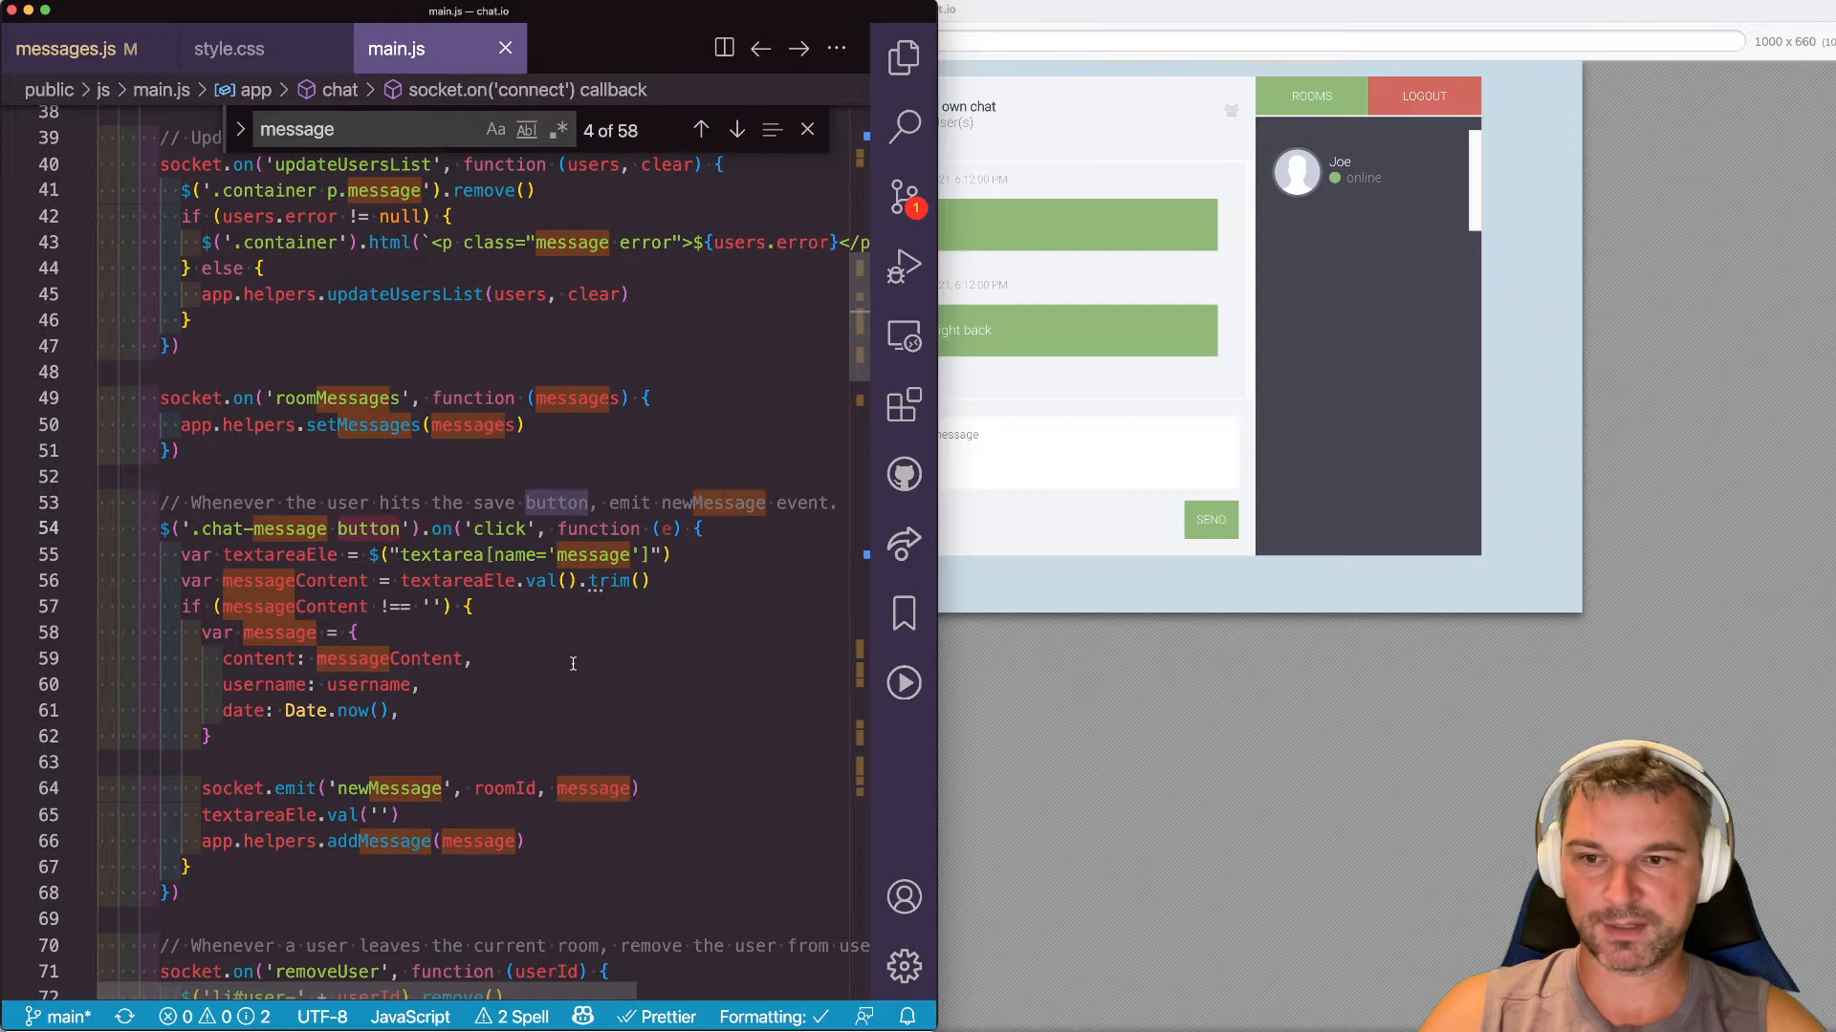
scroll("down", 3)
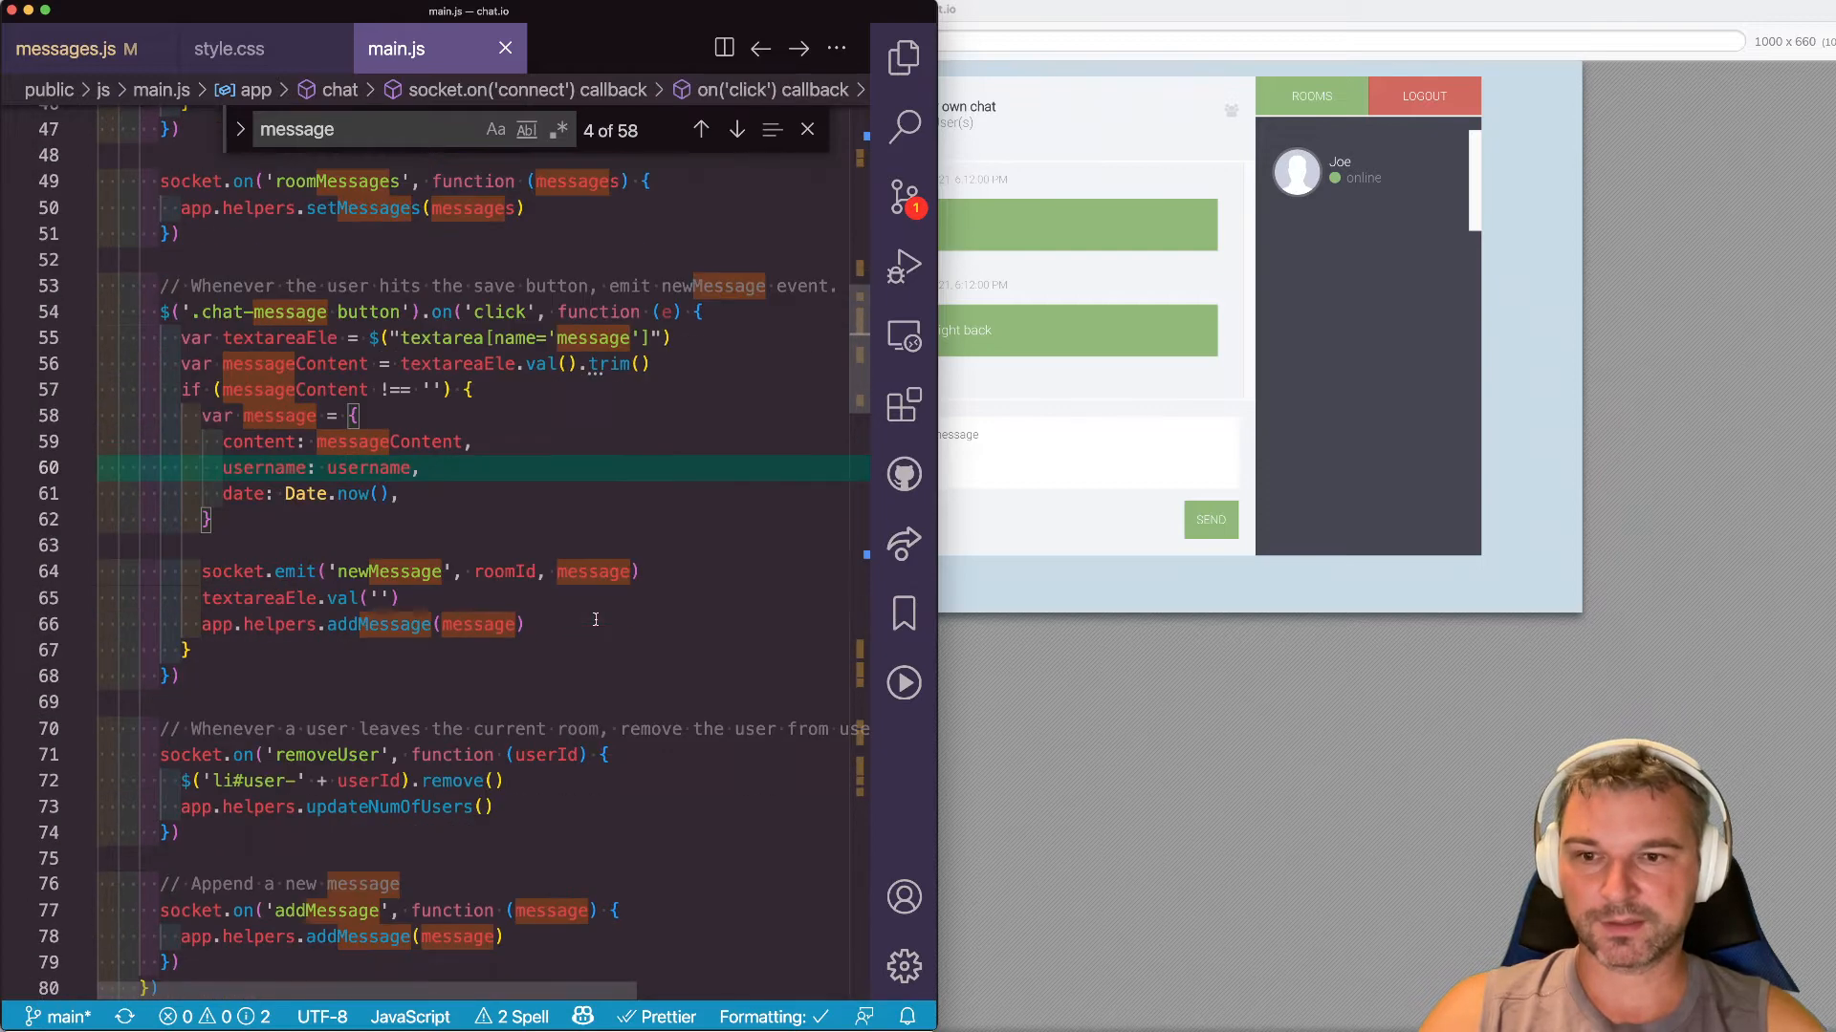
scroll("down", 3)
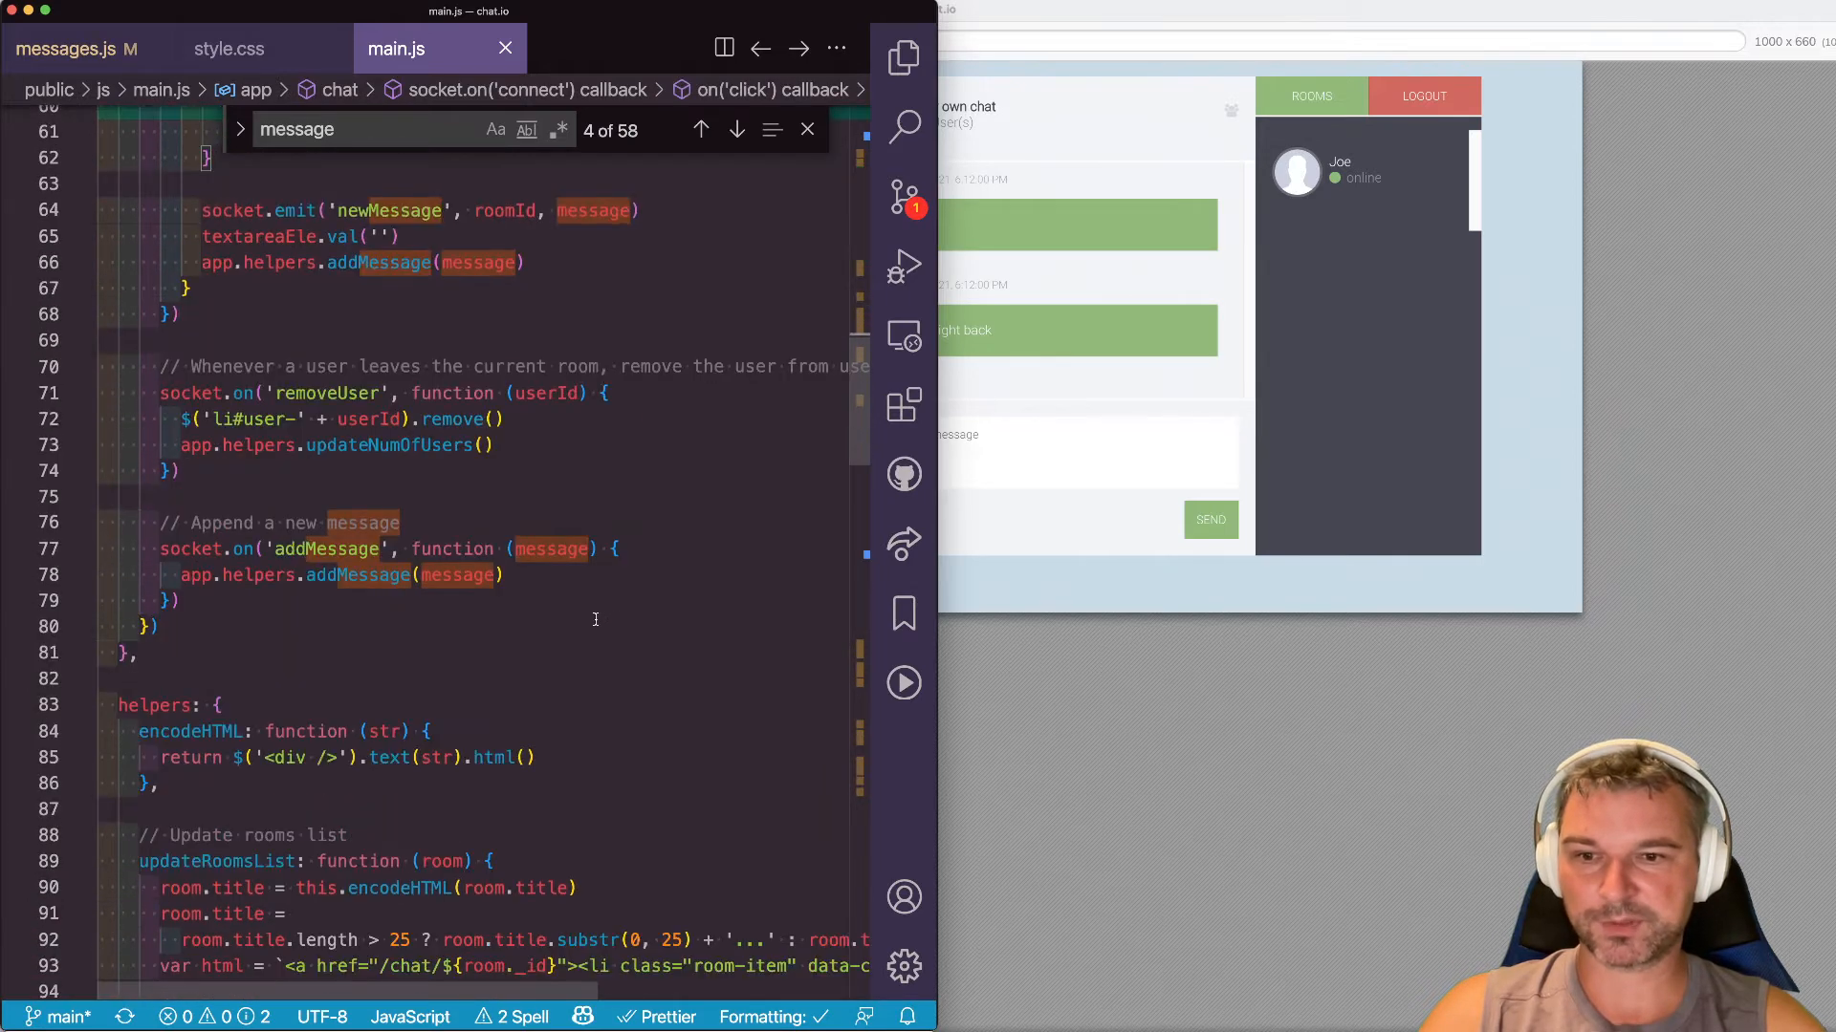
scroll("up", 3)
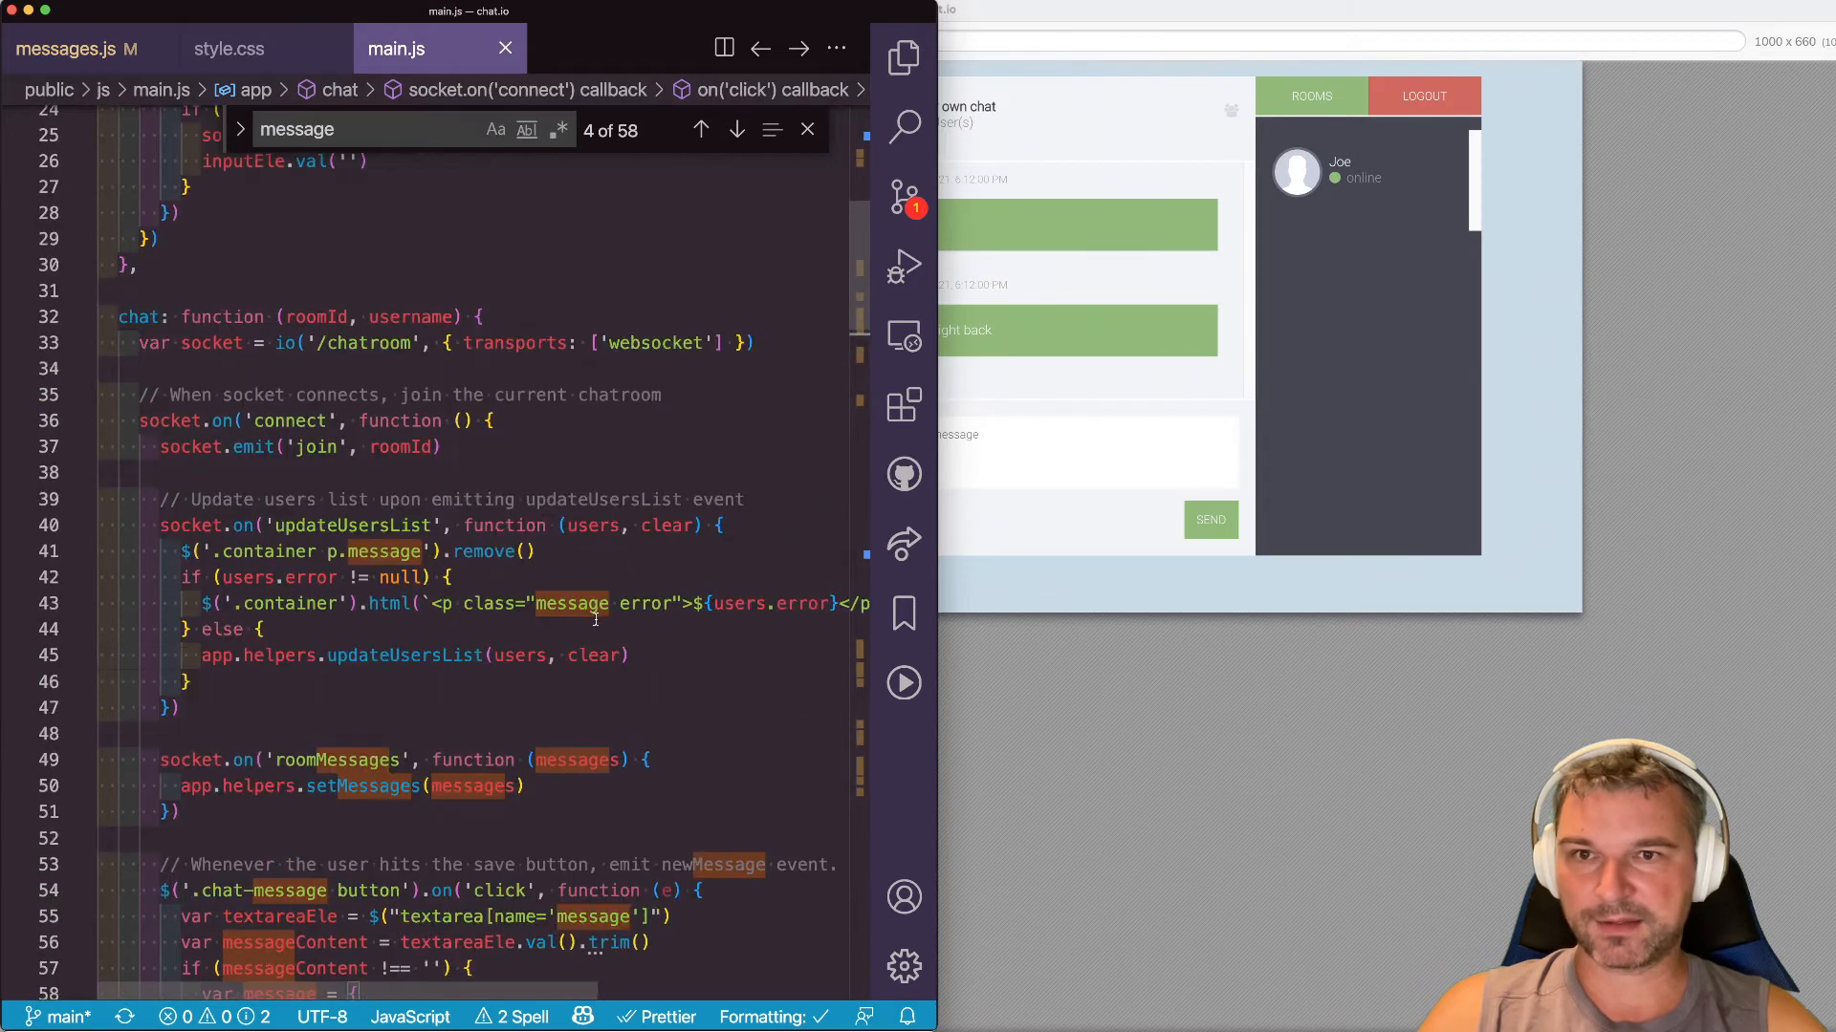
scroll("up", 3)
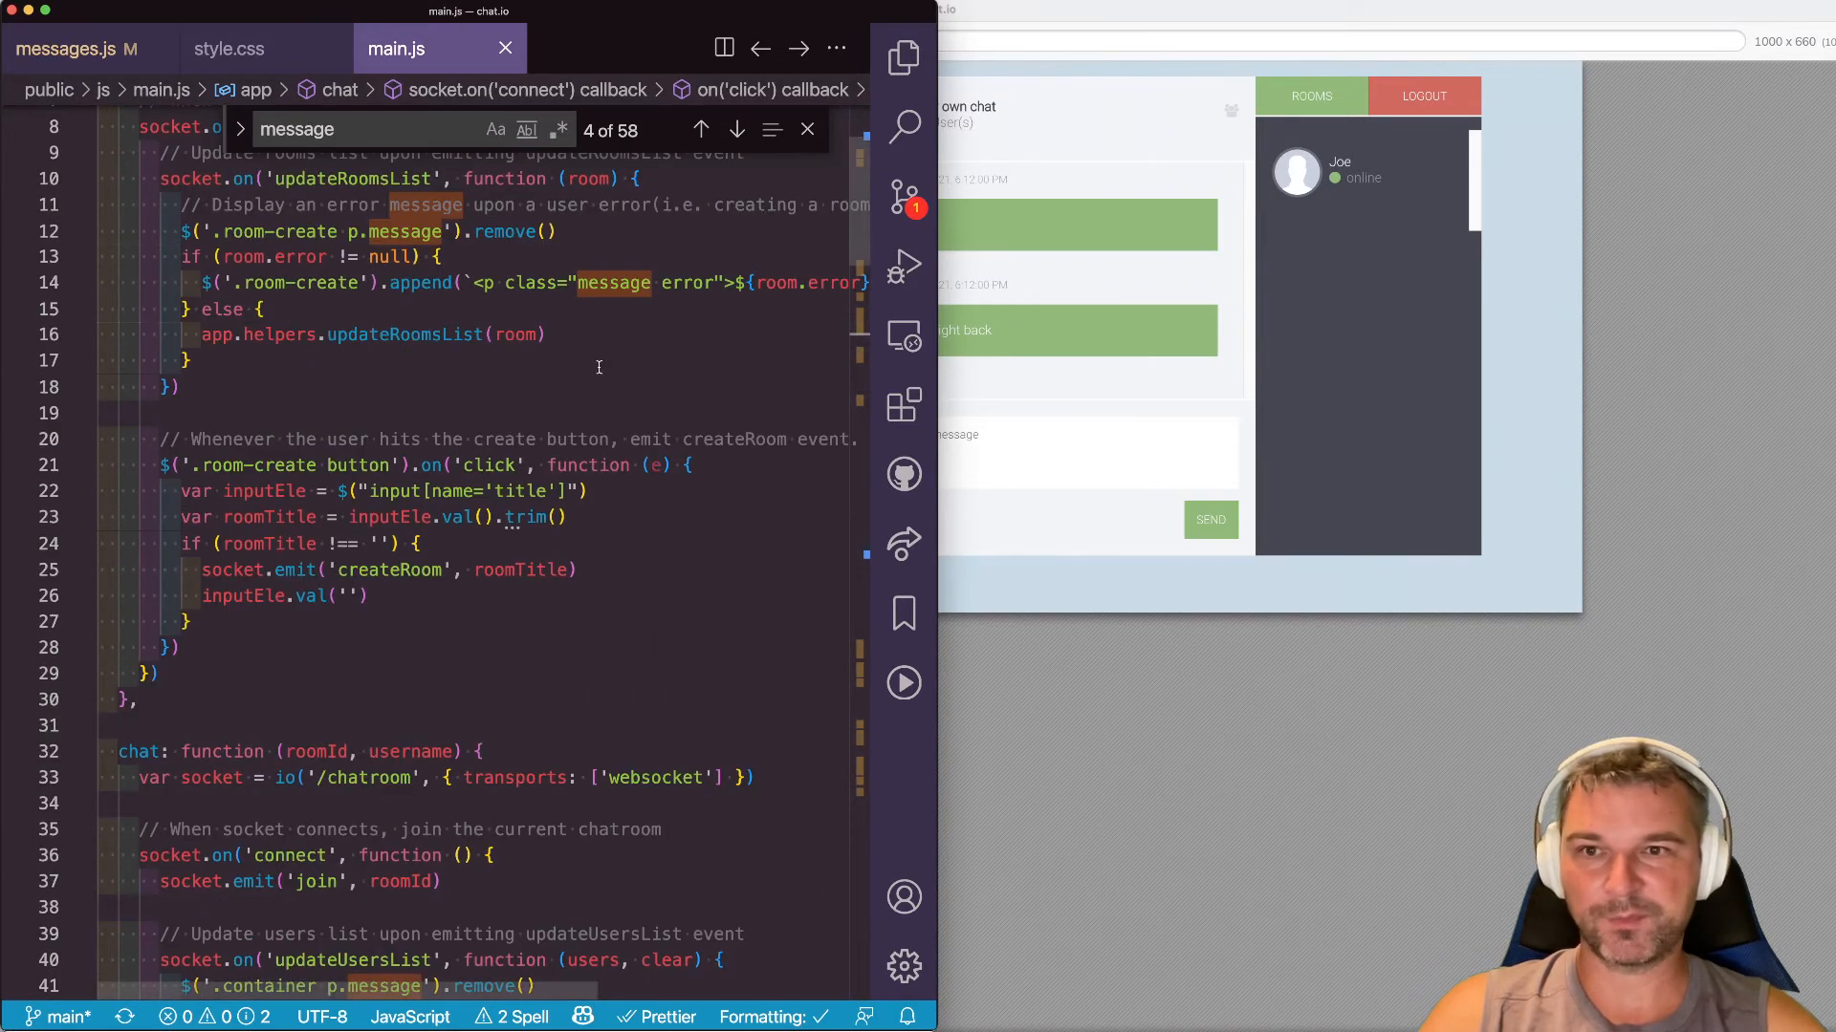
- Search for 'websocket.delay' and highlight addMessage's message-building code with slideDown(200)
type("websocket")
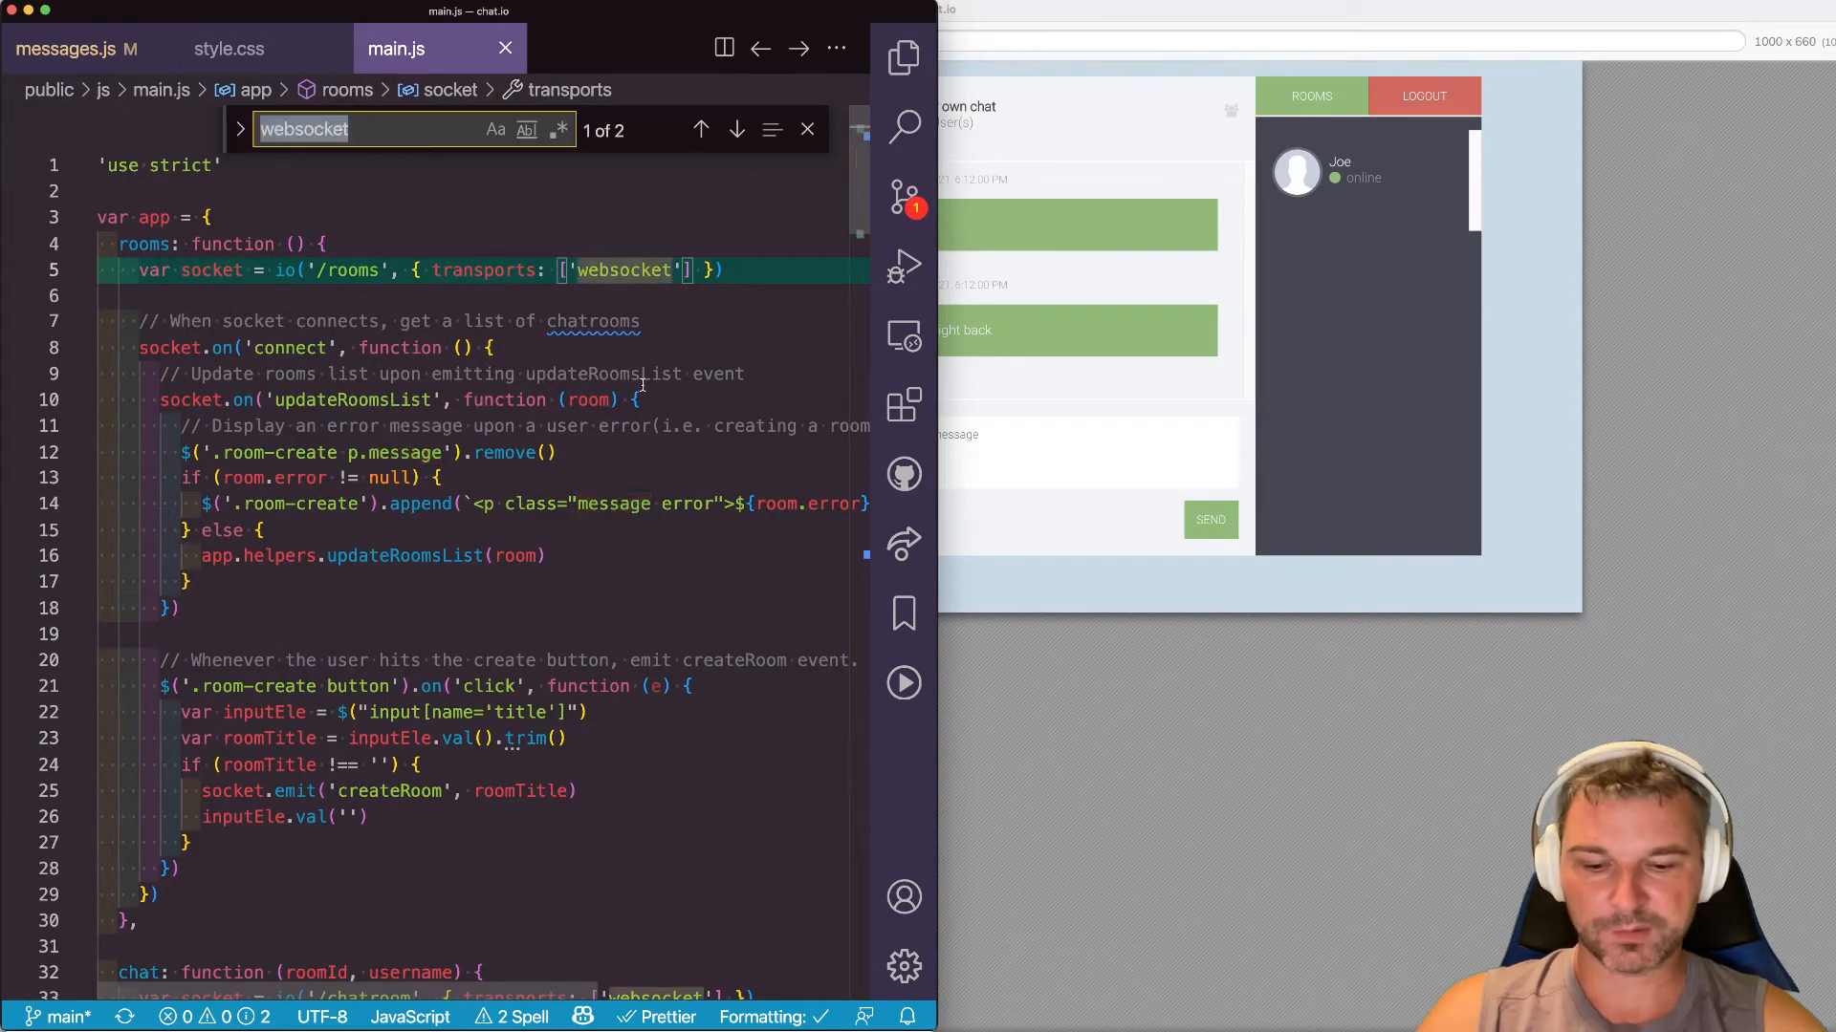
type(".del")
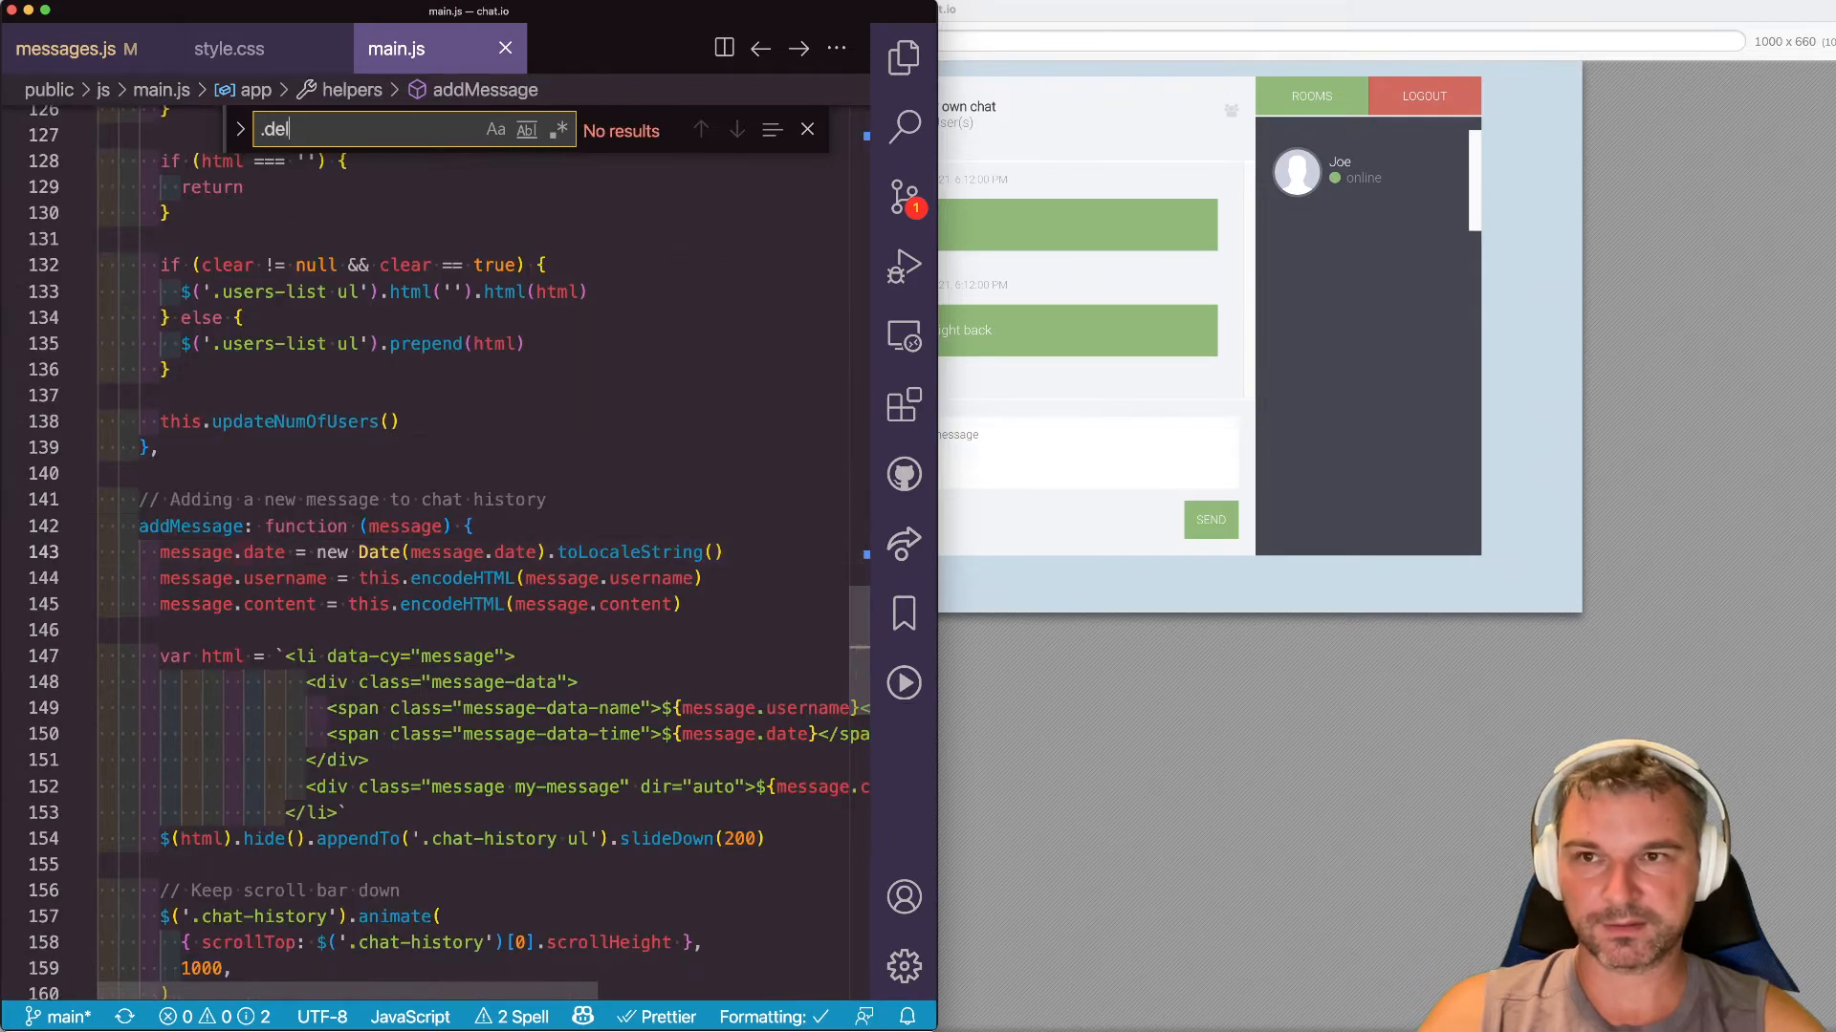
type("ay")
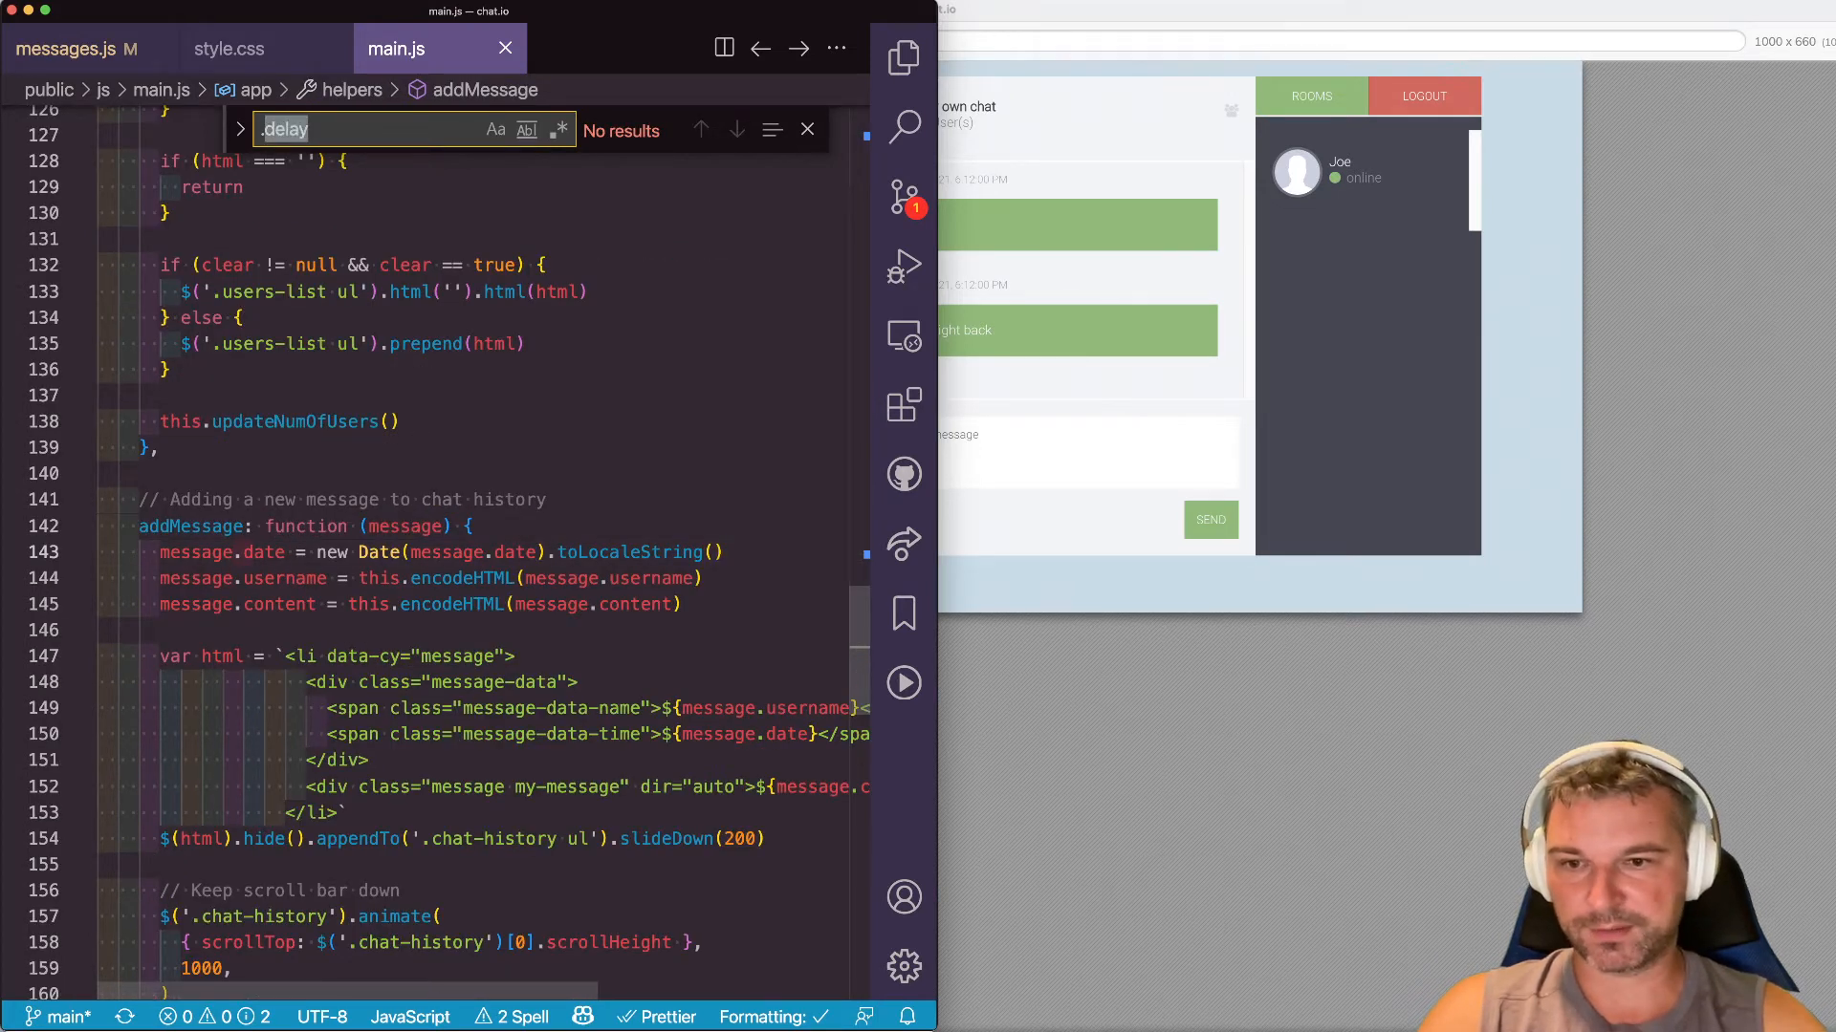
left_click(807, 130)
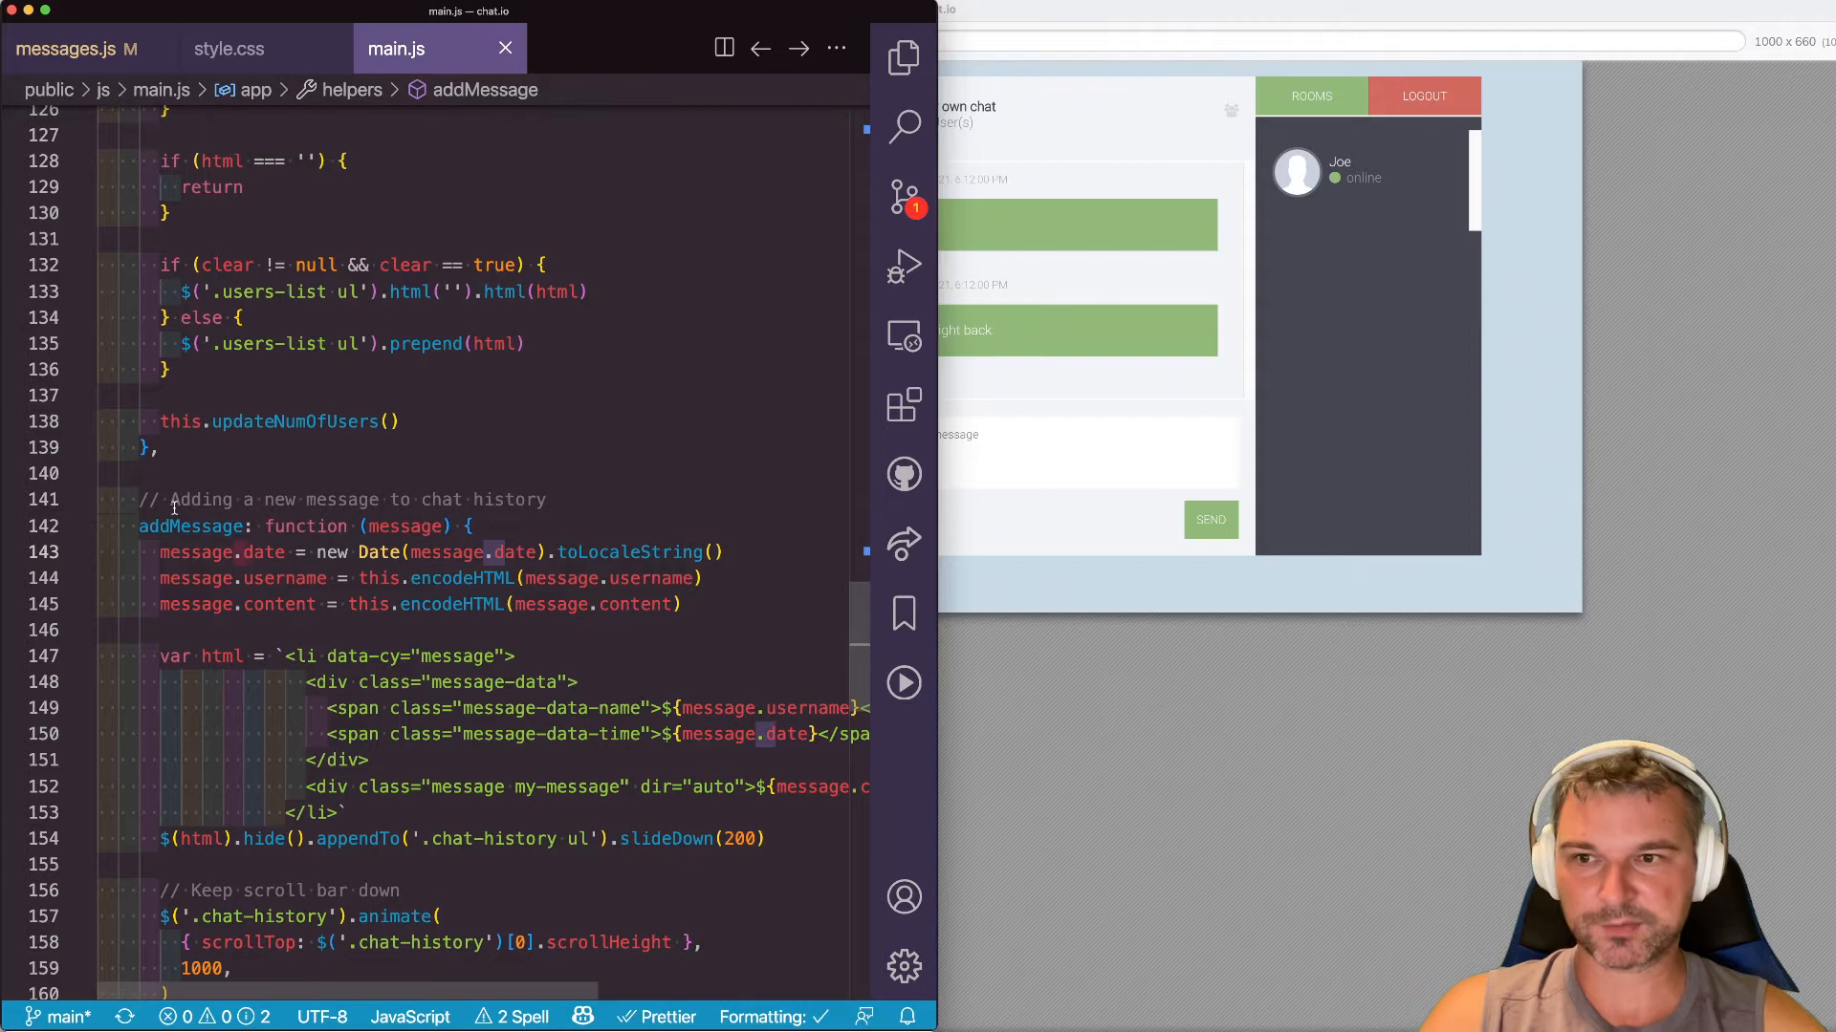
left_click(495, 656)
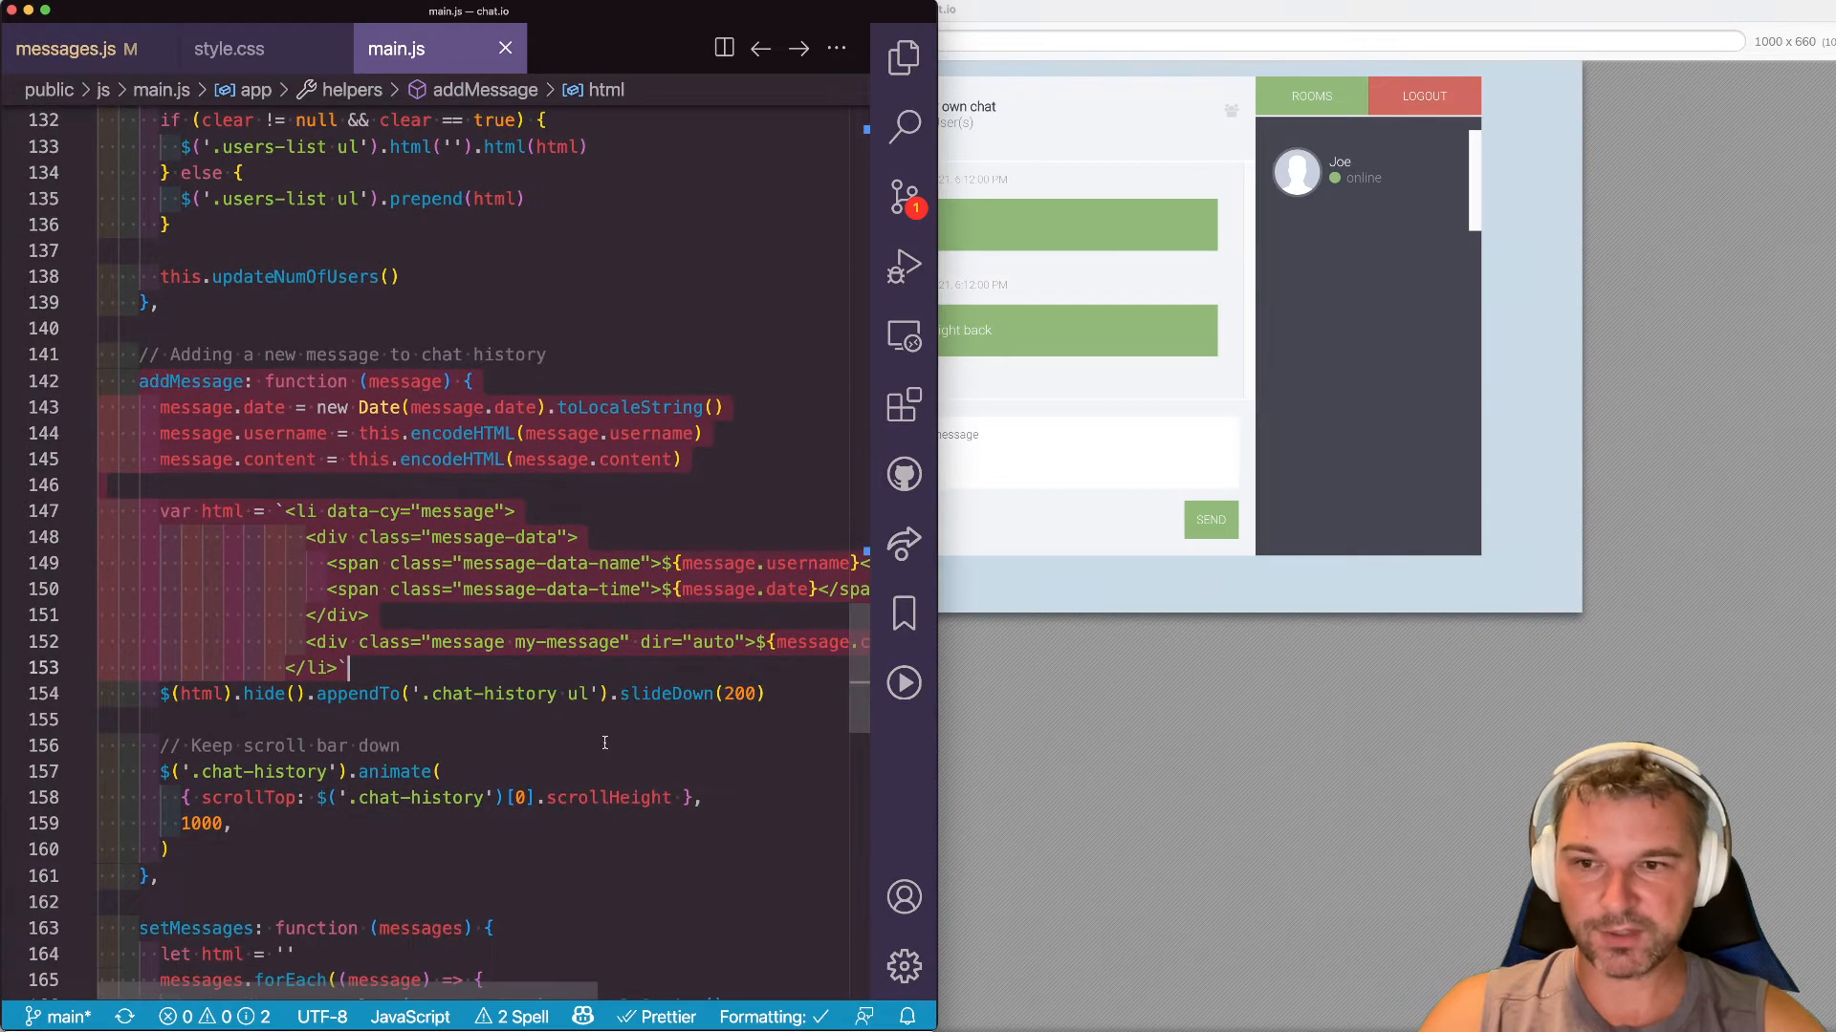
left_click(164, 693)
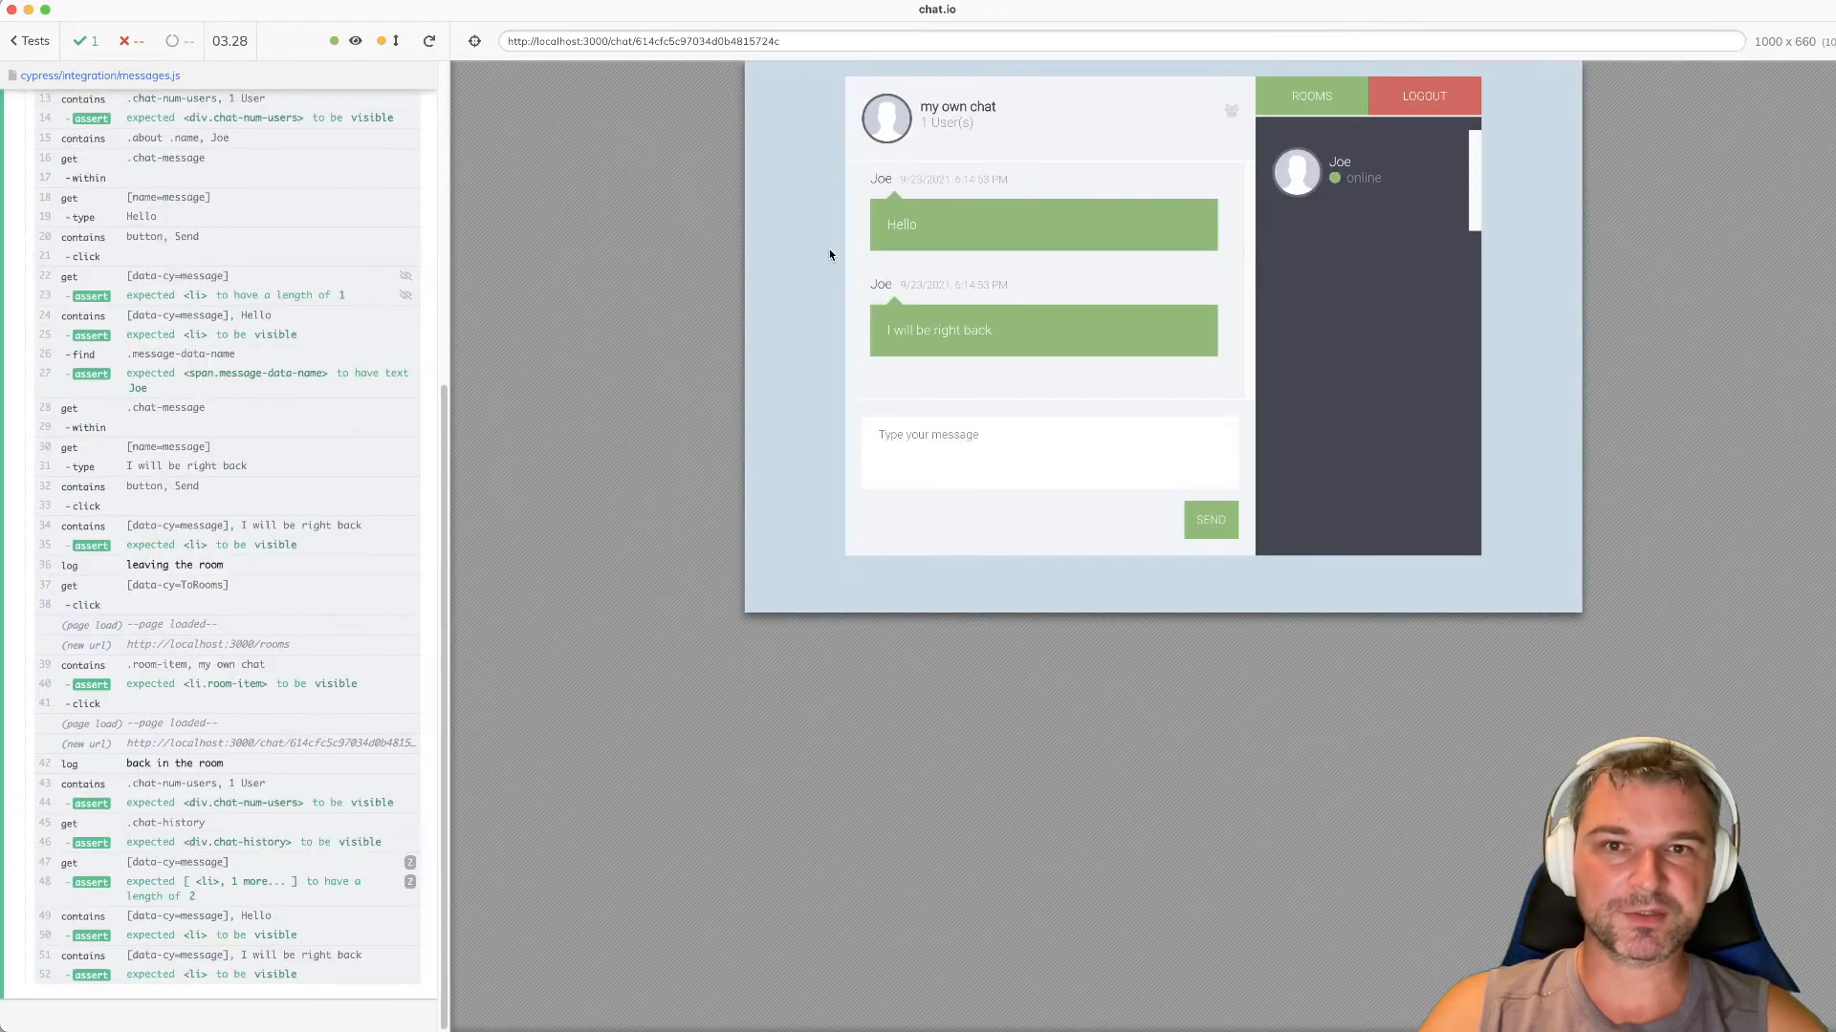
mouse_move(866, 370)
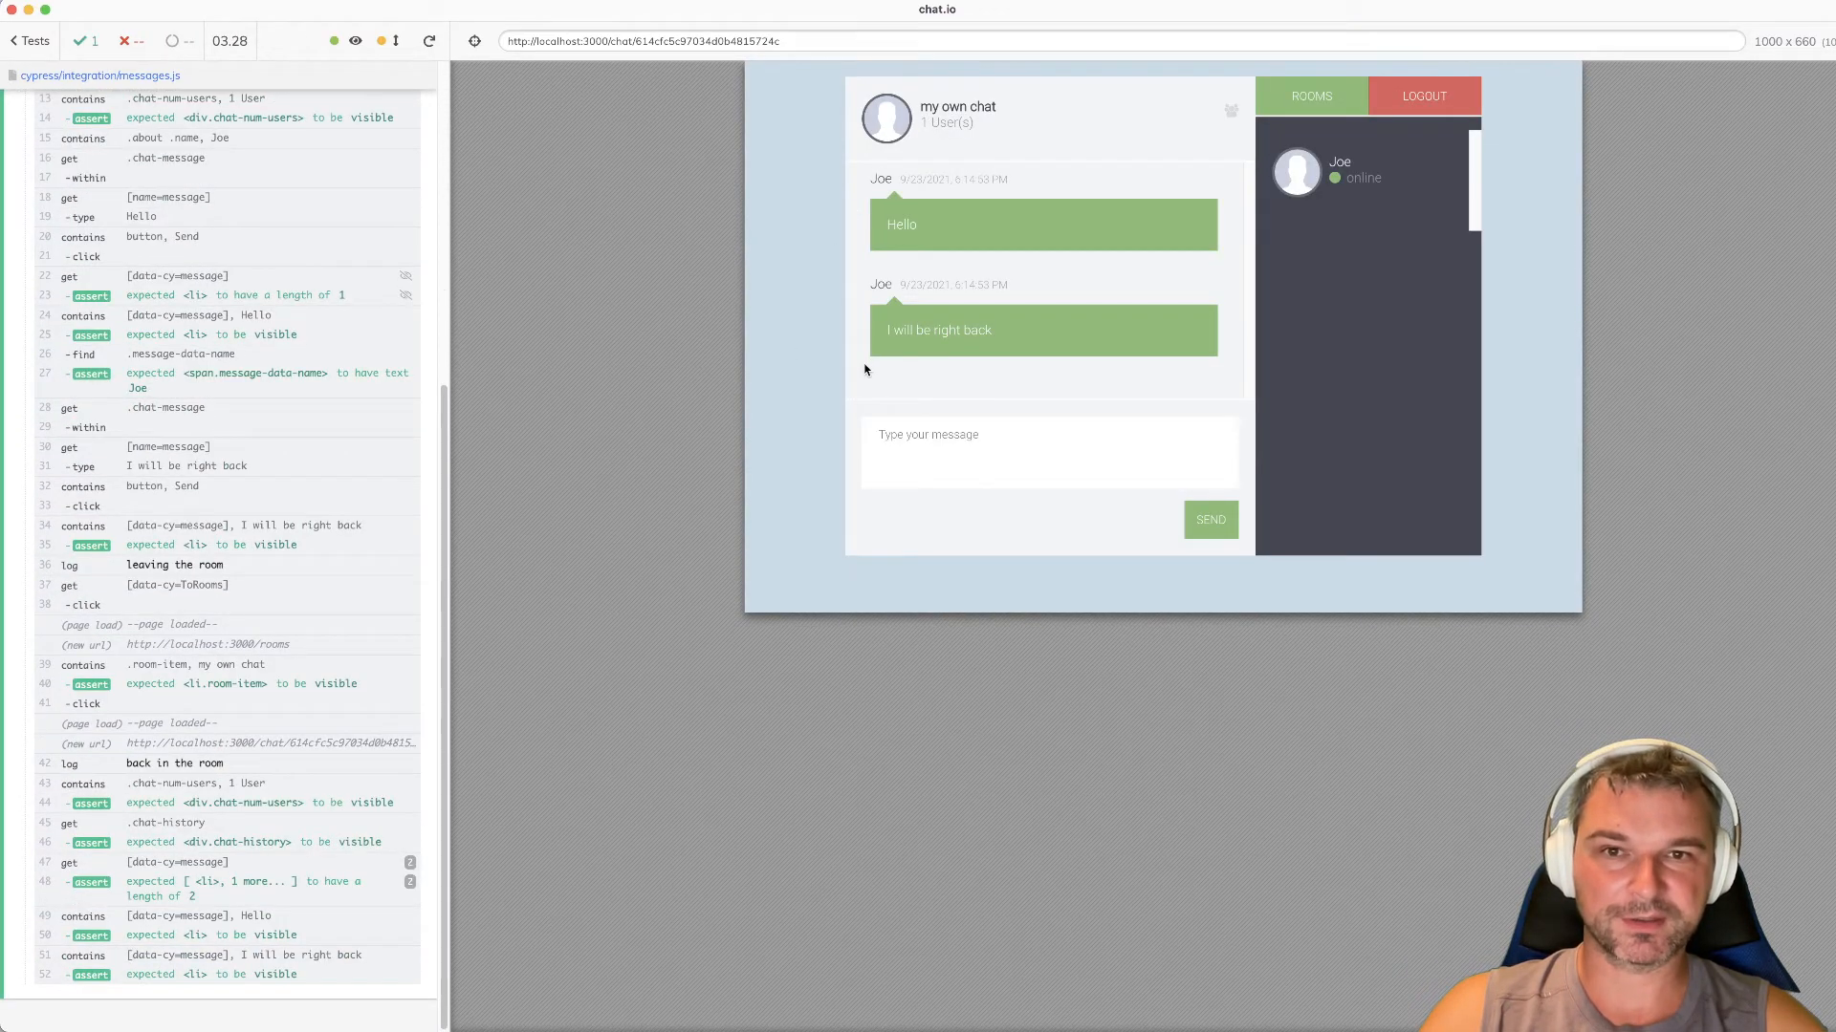
- Send 'hello' as the third chat message from the app preview
left_click(1047, 454)
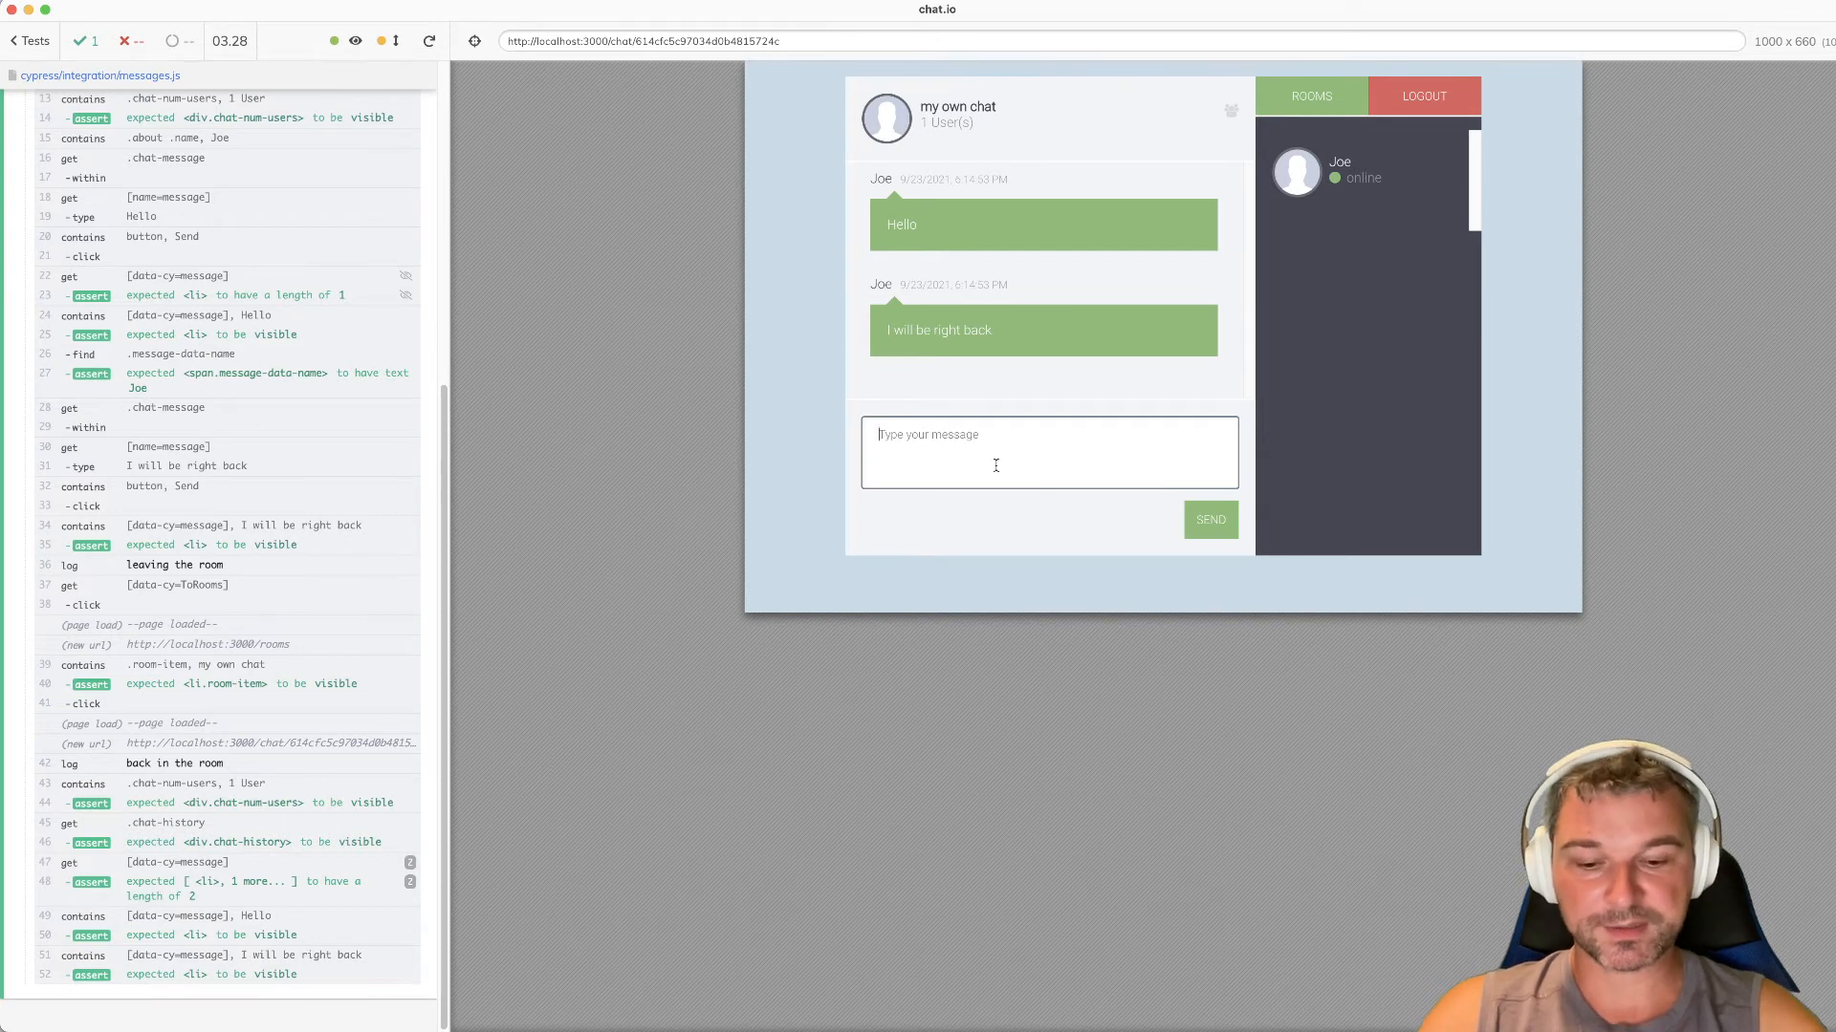
type("hello")
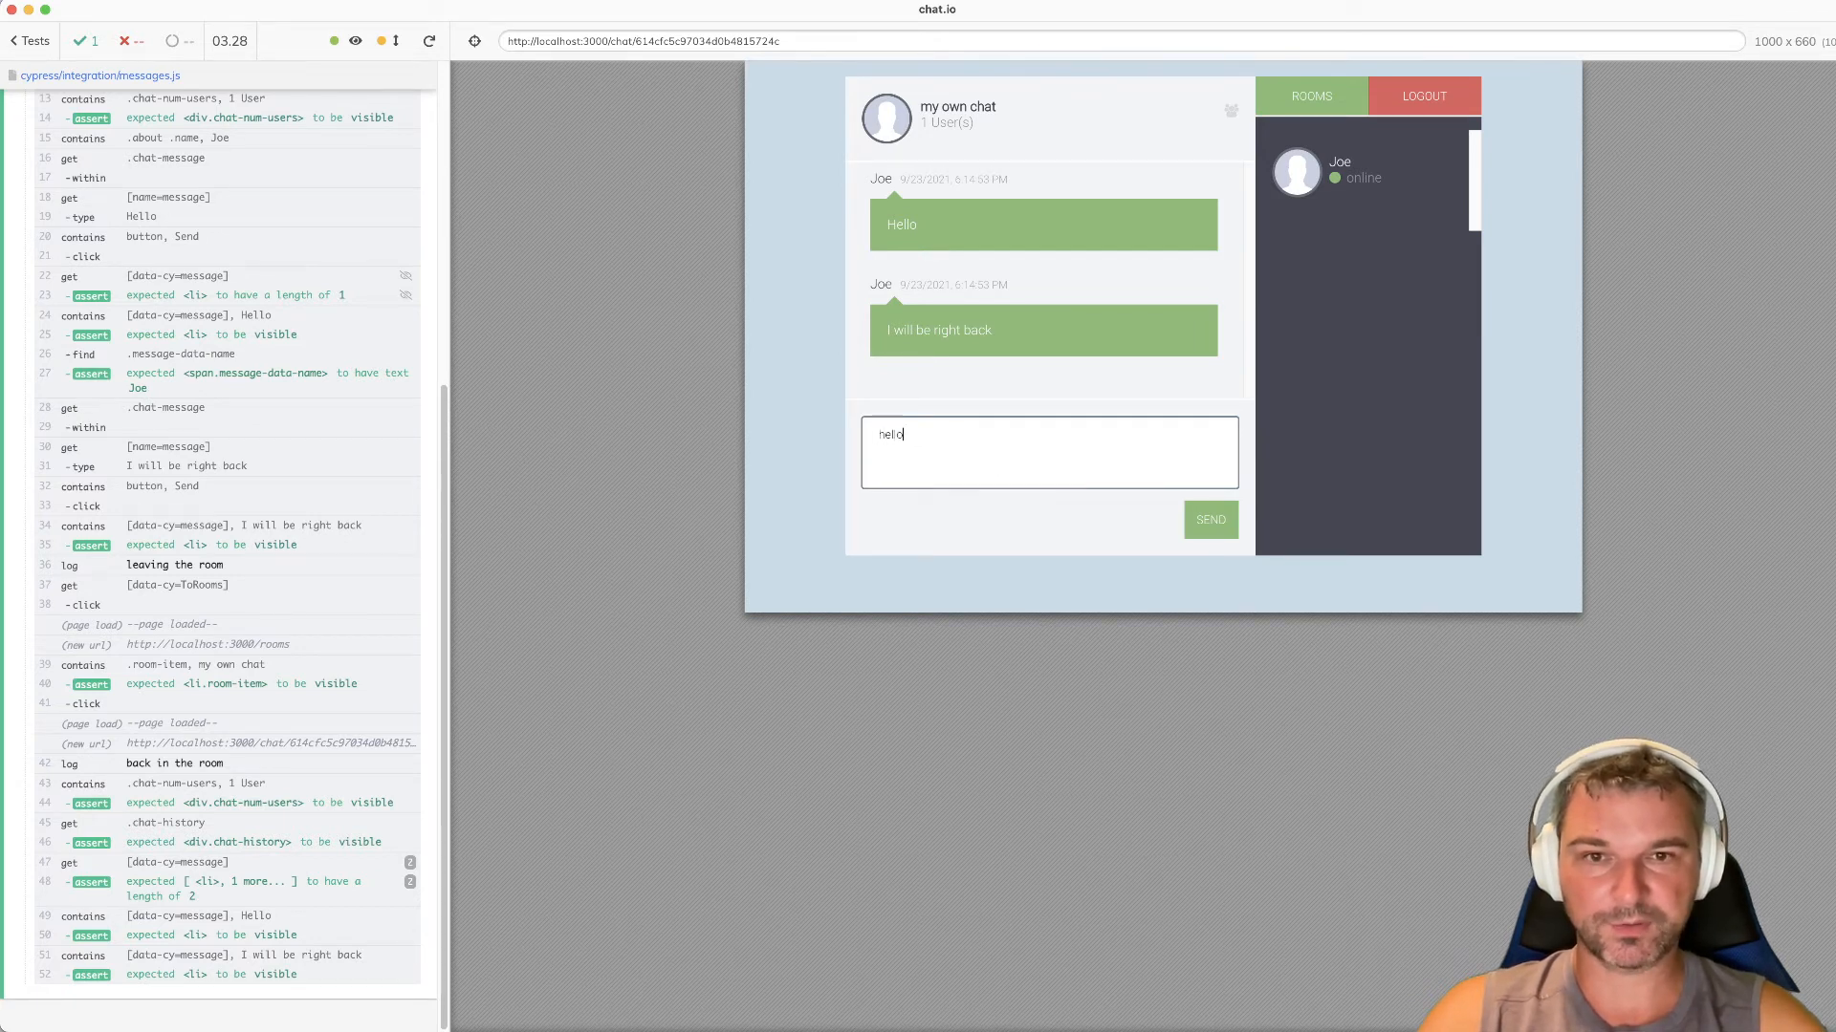
left_click(1209, 520)
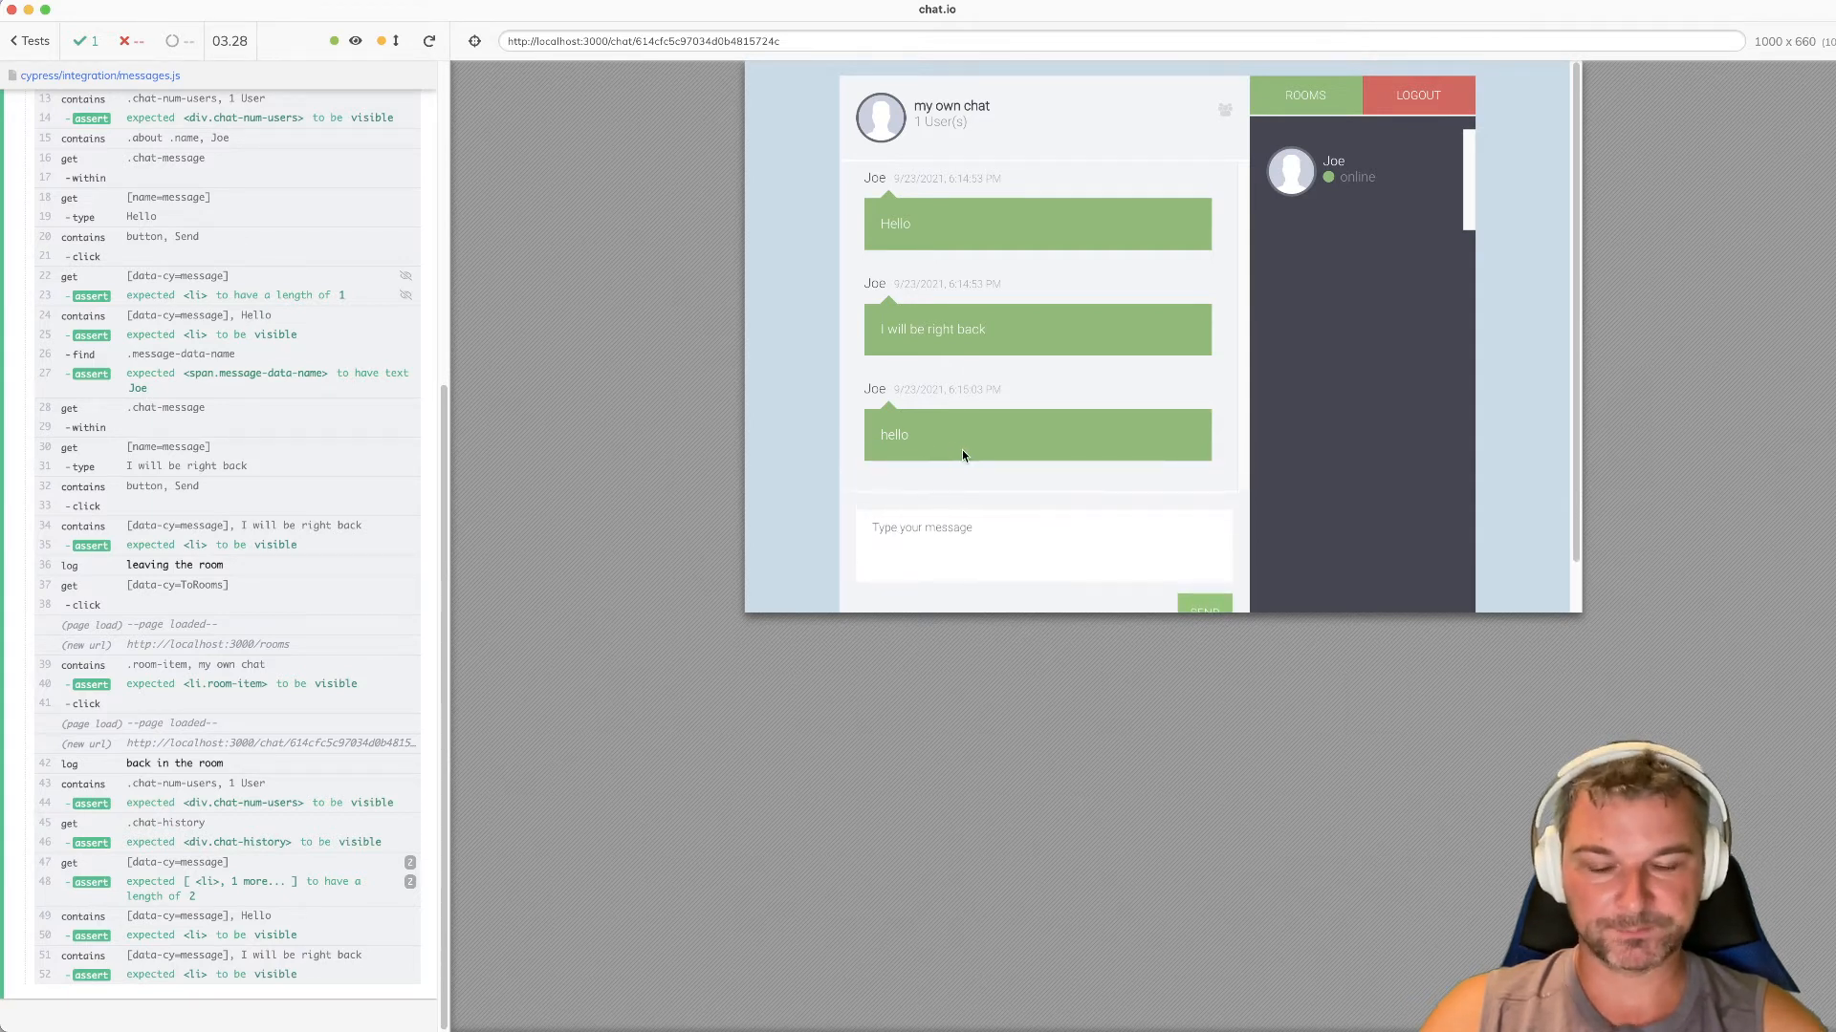
key("F12")
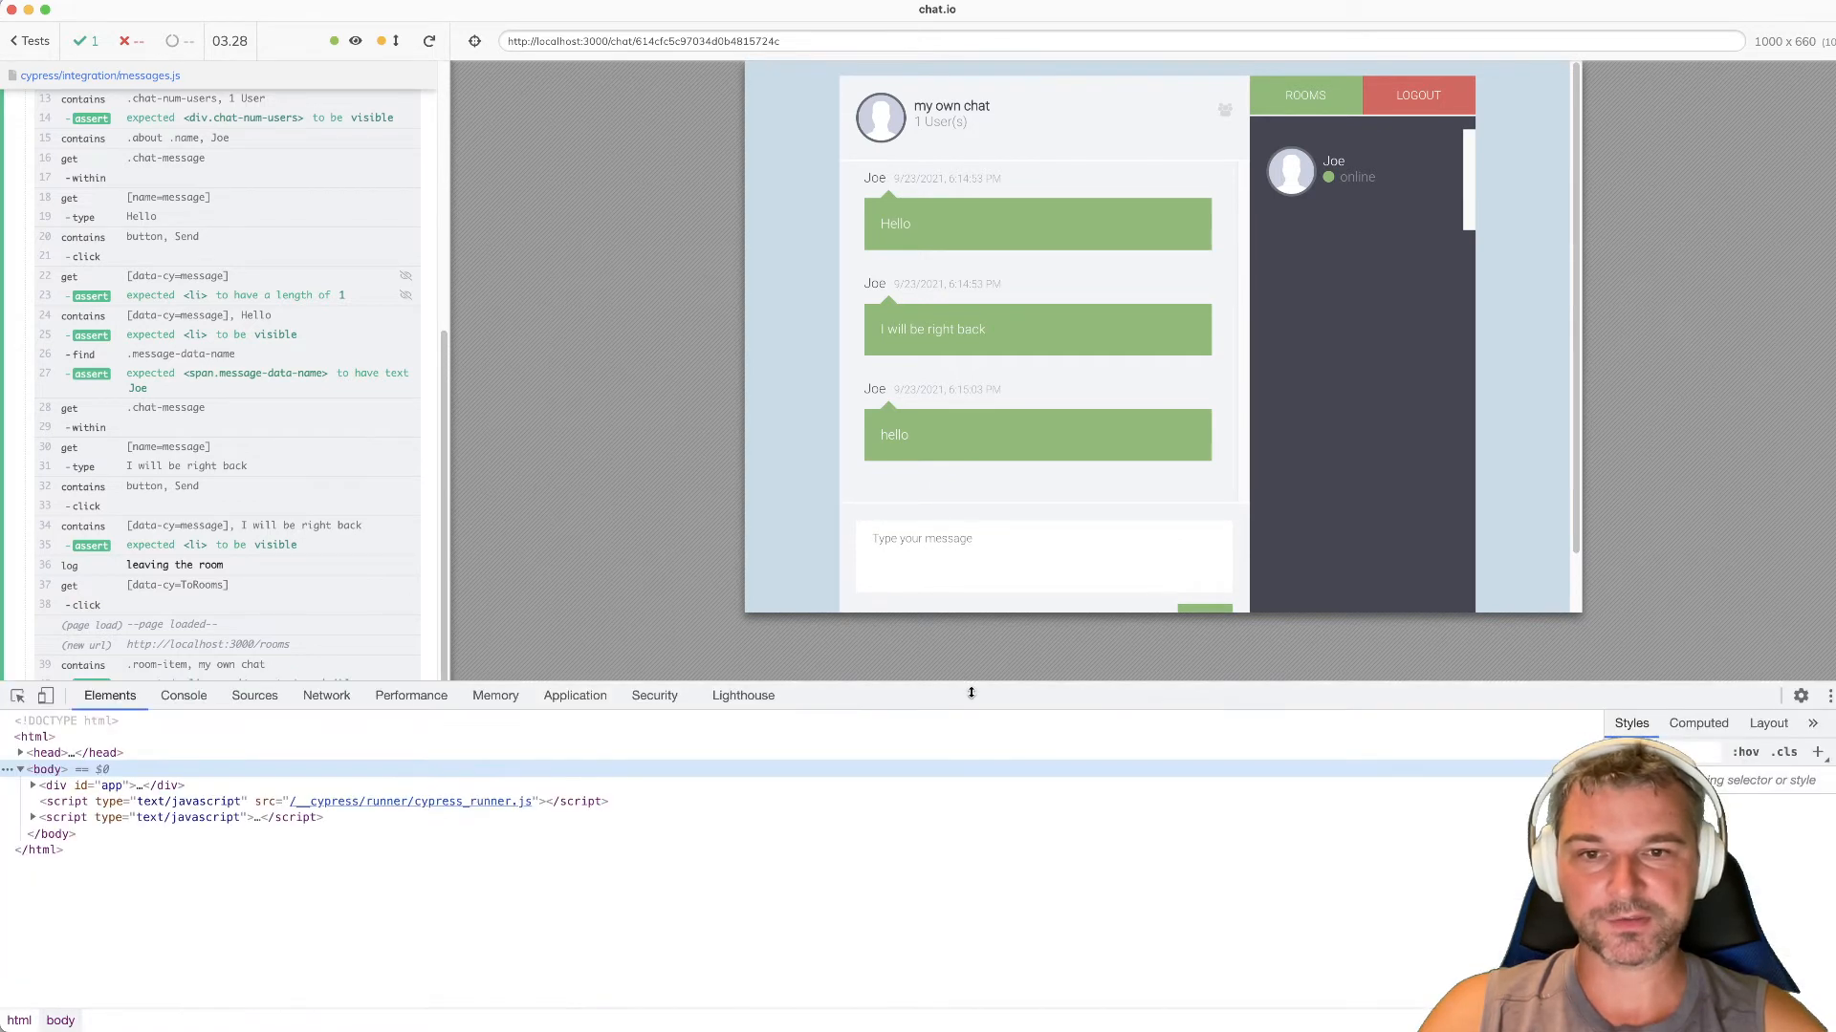
- Pick the hello message's li in DevTools to reveal its style attribute, then enter 'bye'
left_click(17, 695)
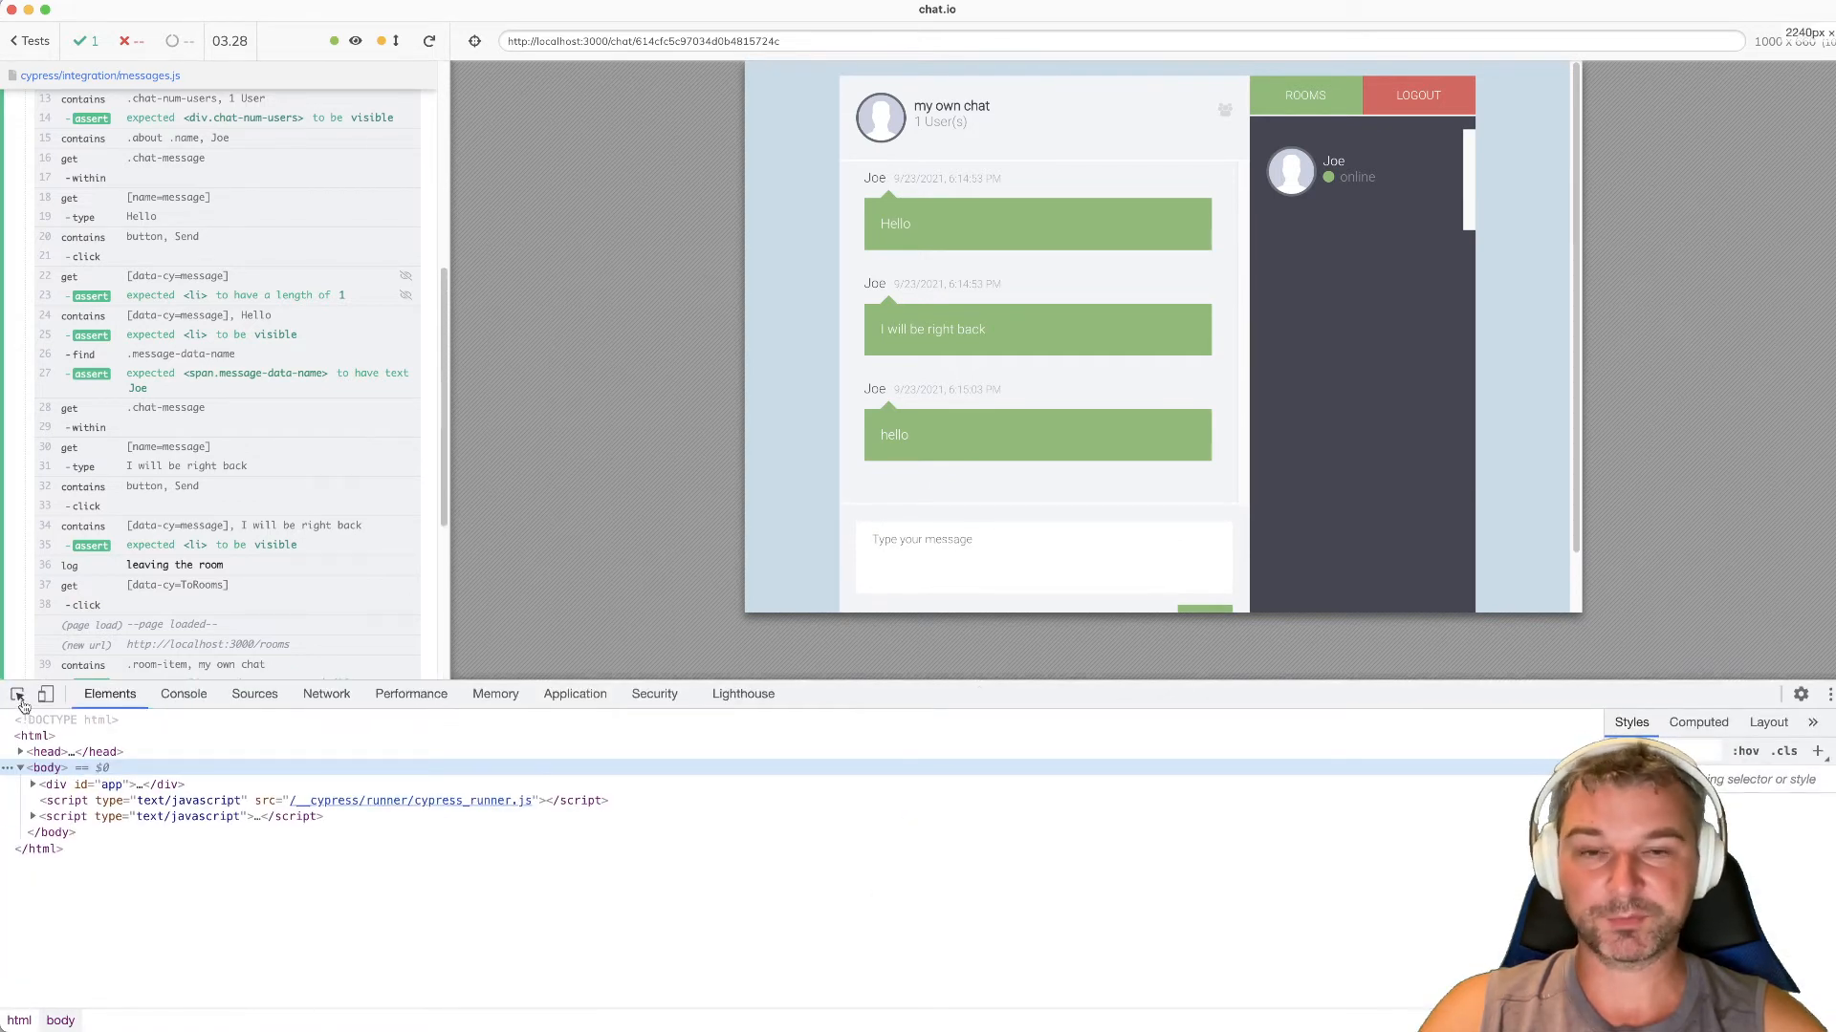
left_click(16, 693)
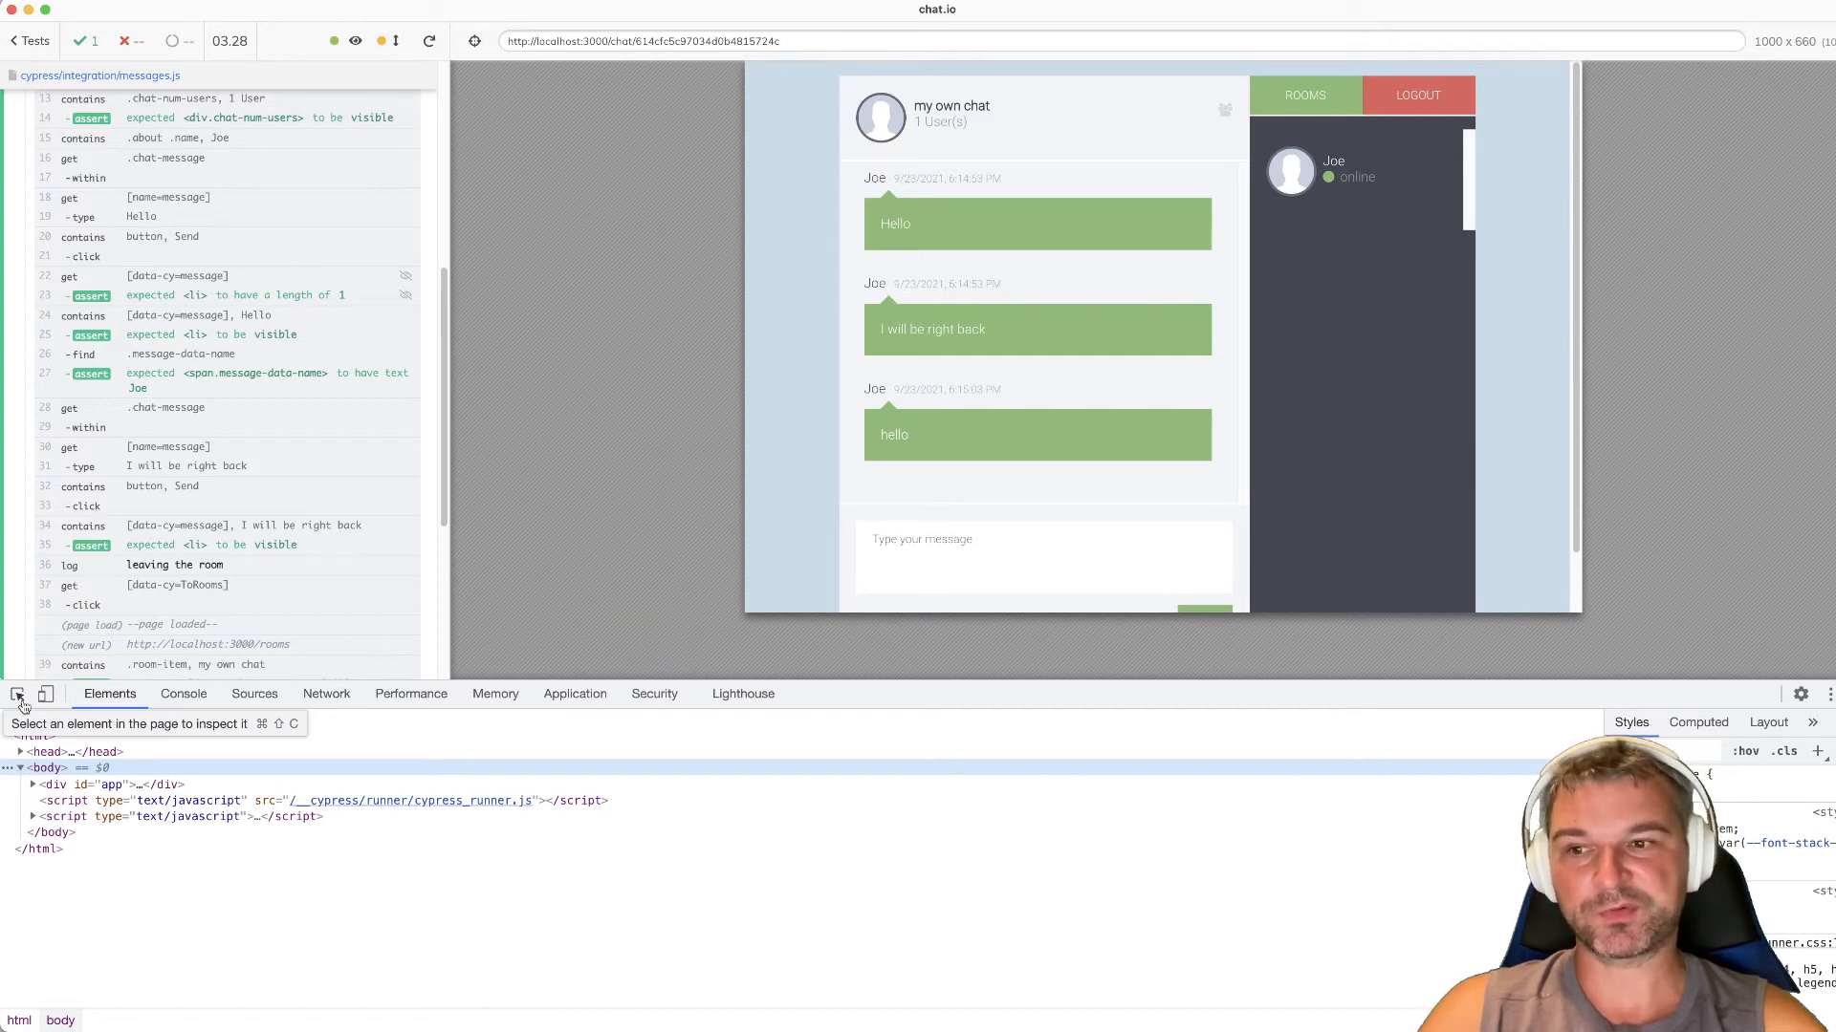
mouse_move(48, 693)
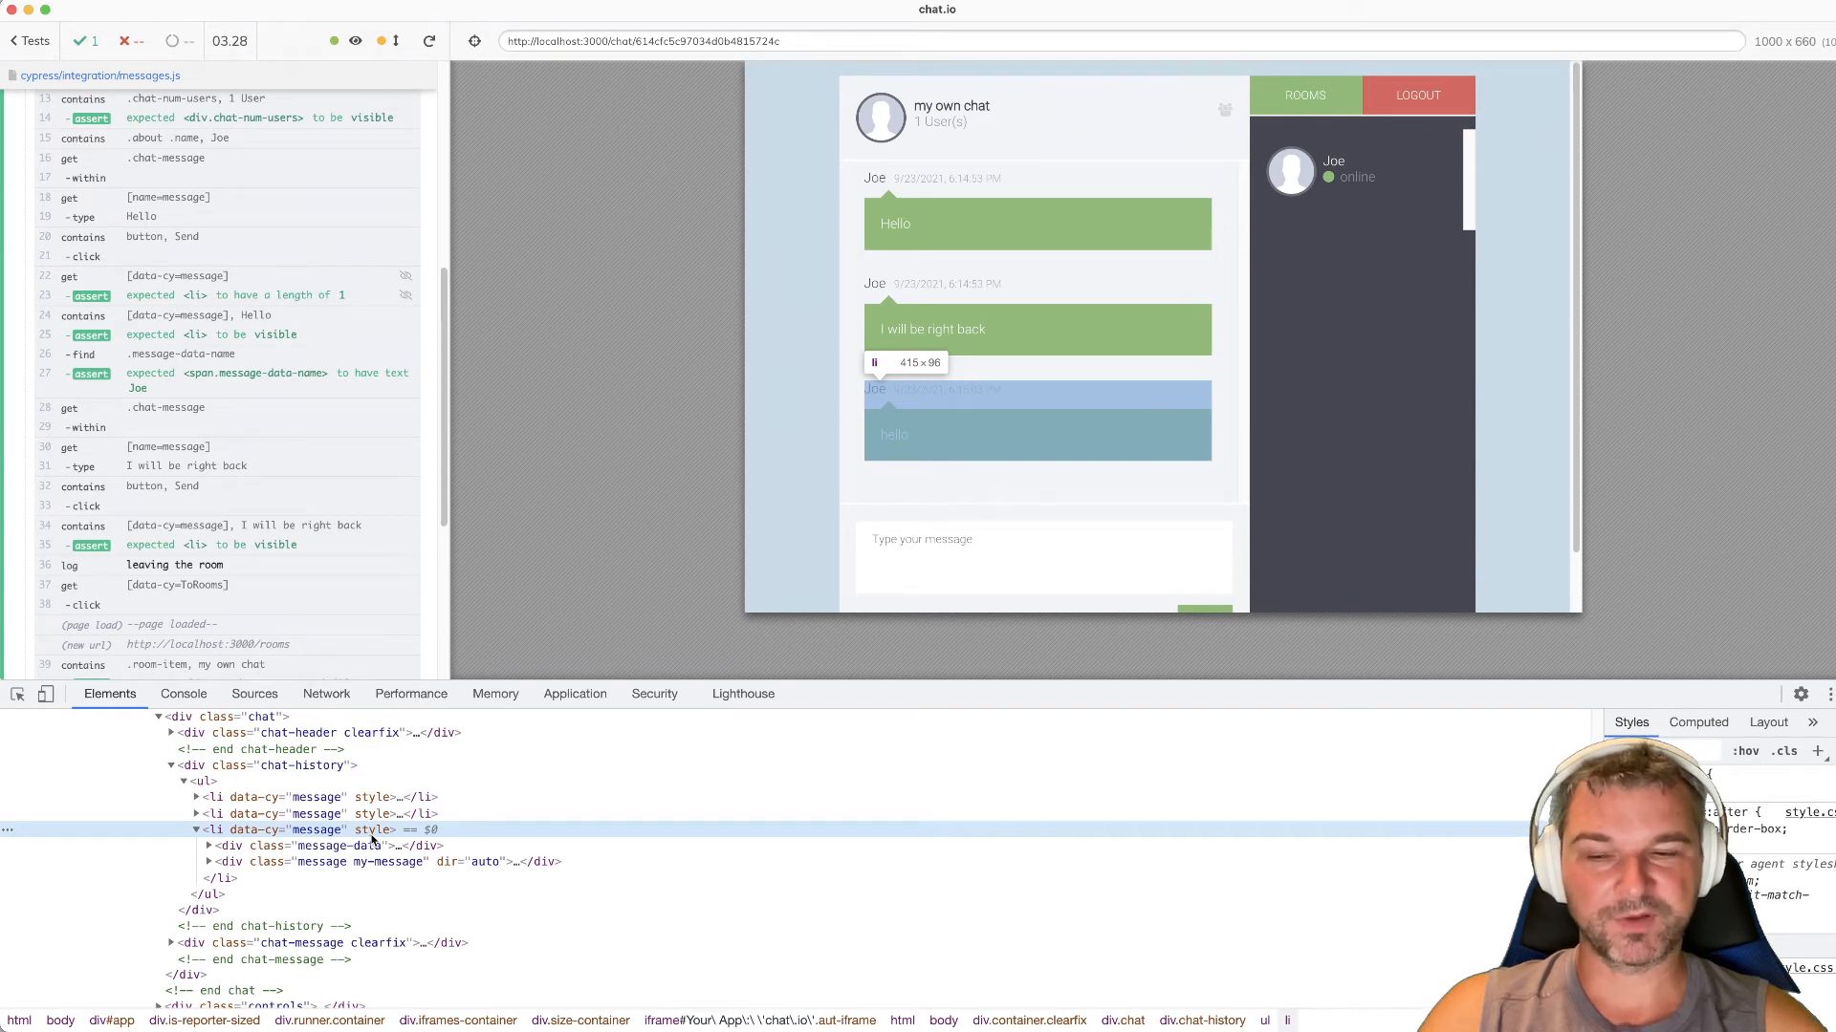
left_click(1042, 557)
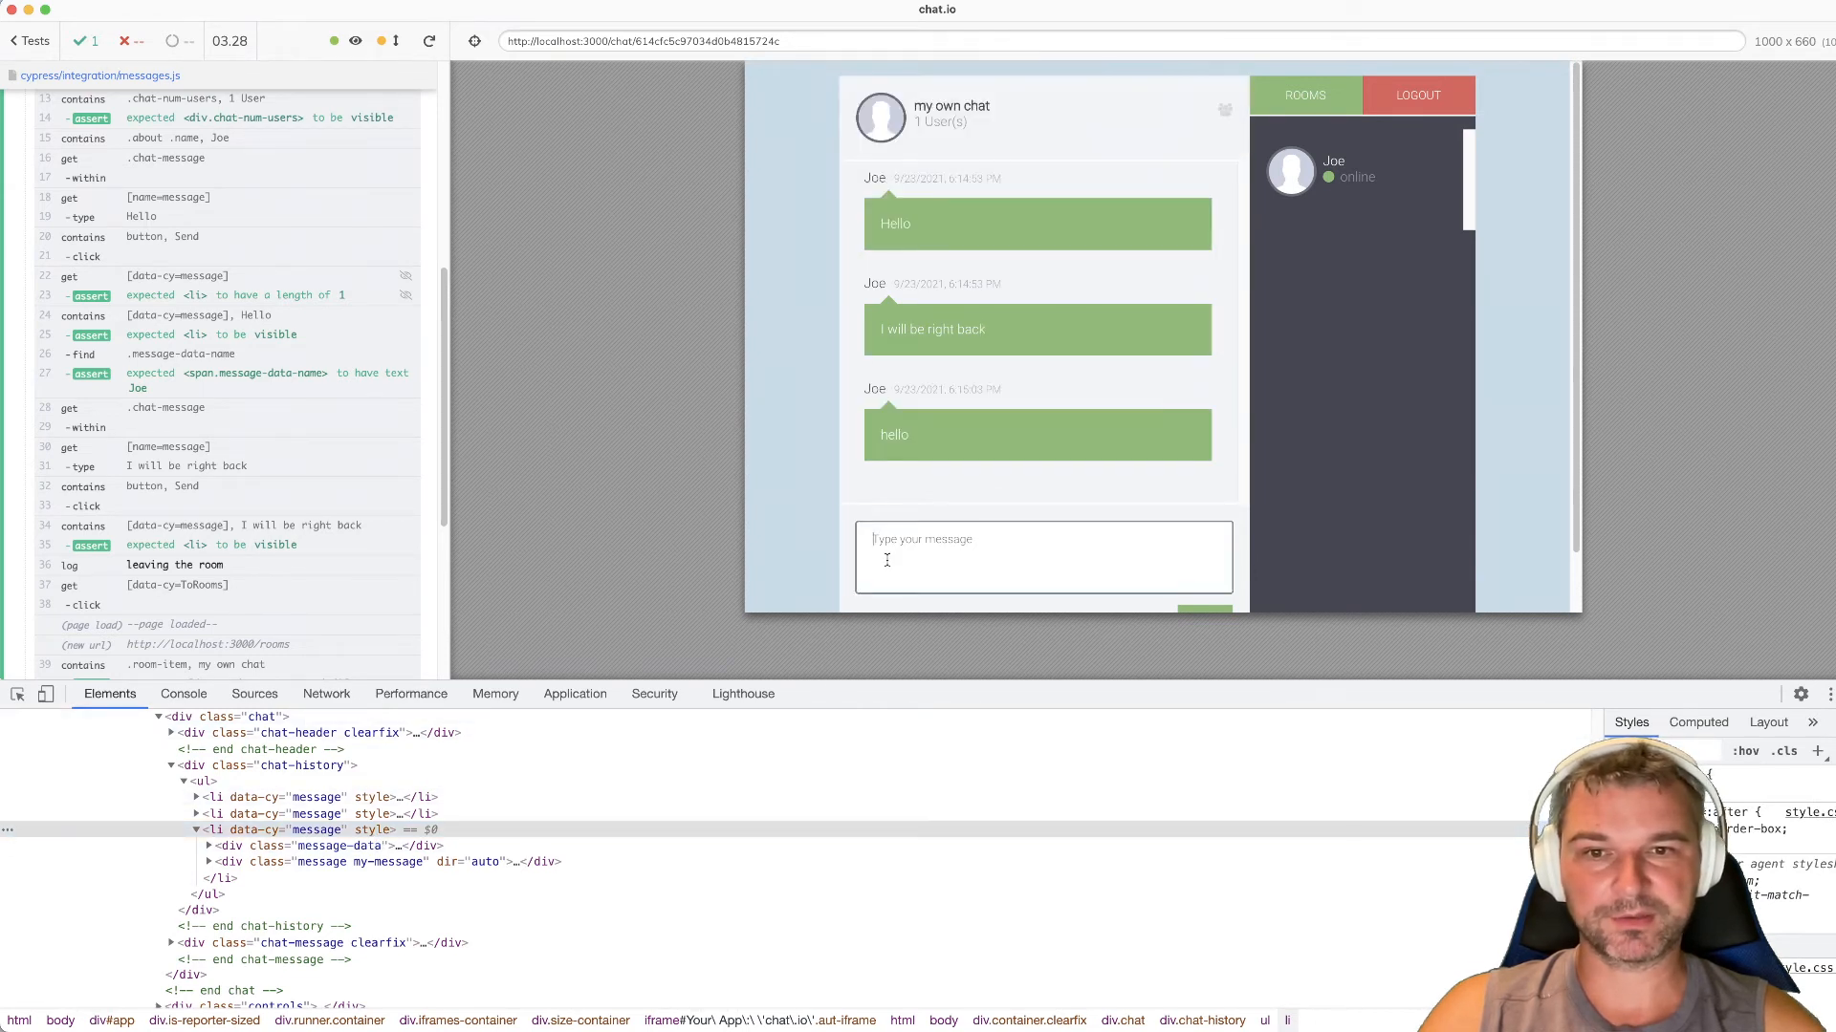
type("bye")
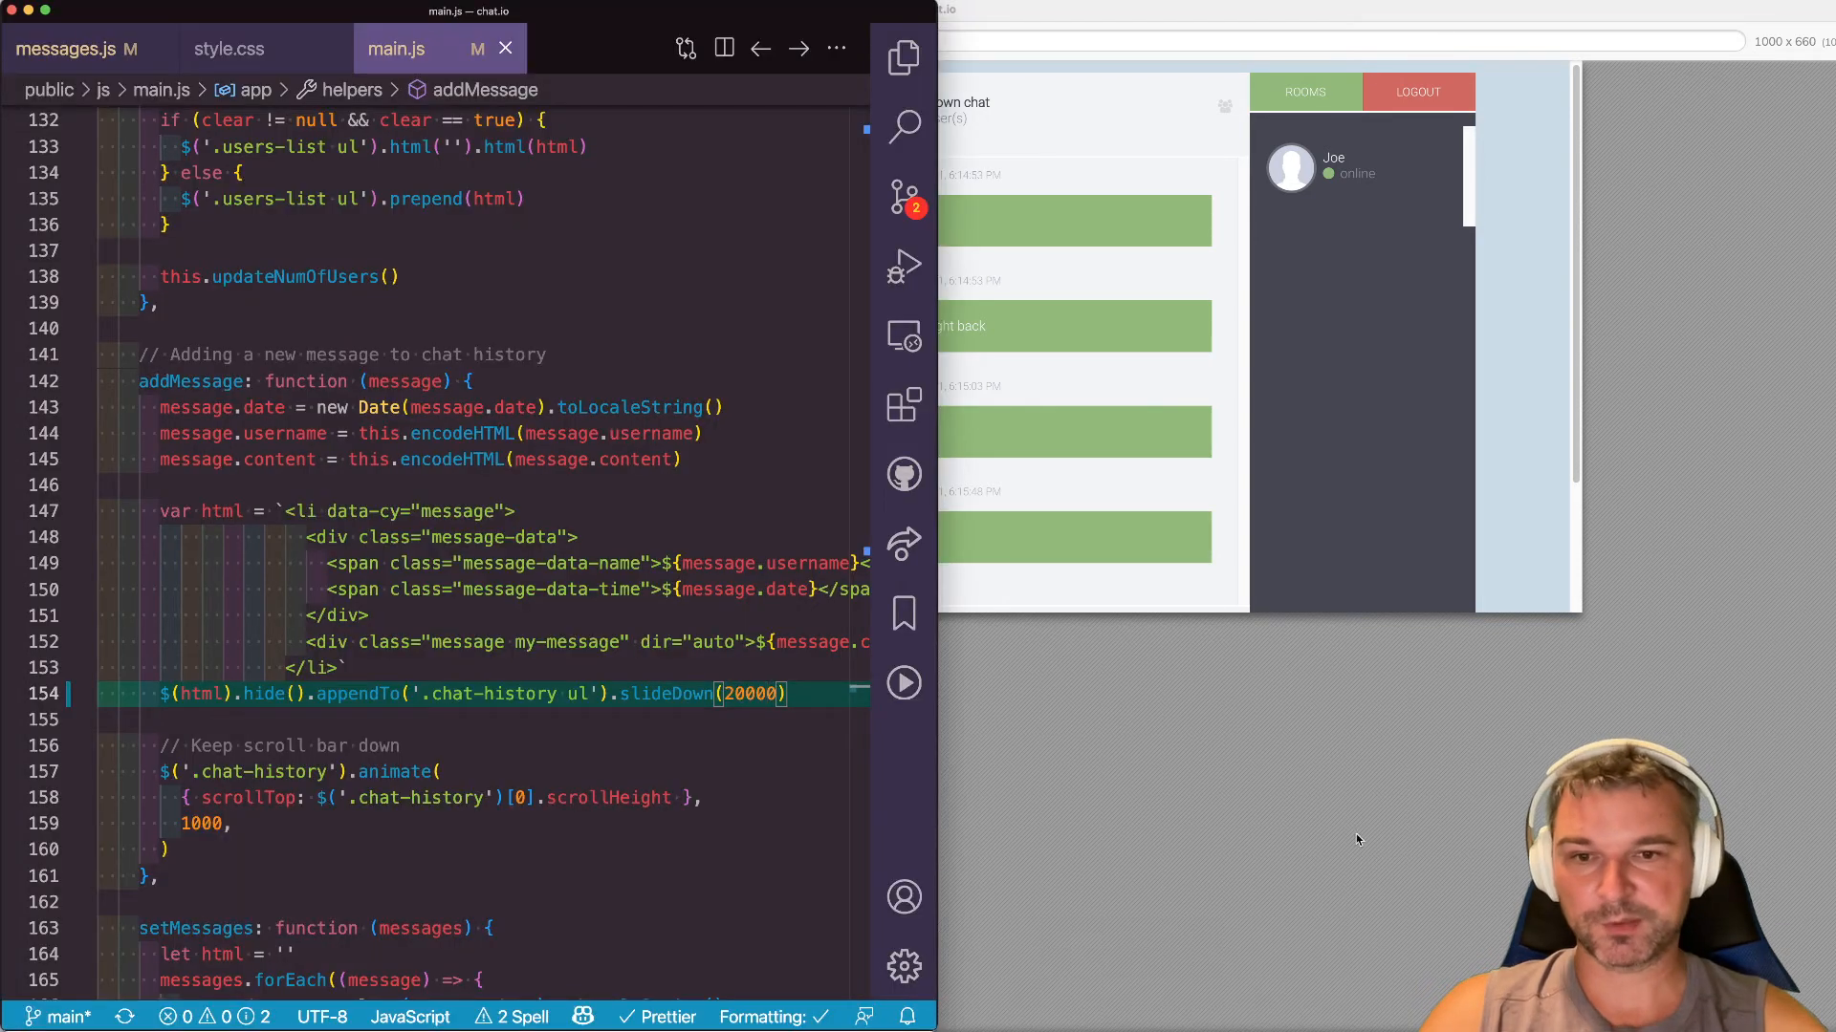
- Change slideDown to 2000 and add .and('have.attr', 'style', '') to the Hello assertion
key("Backspace")
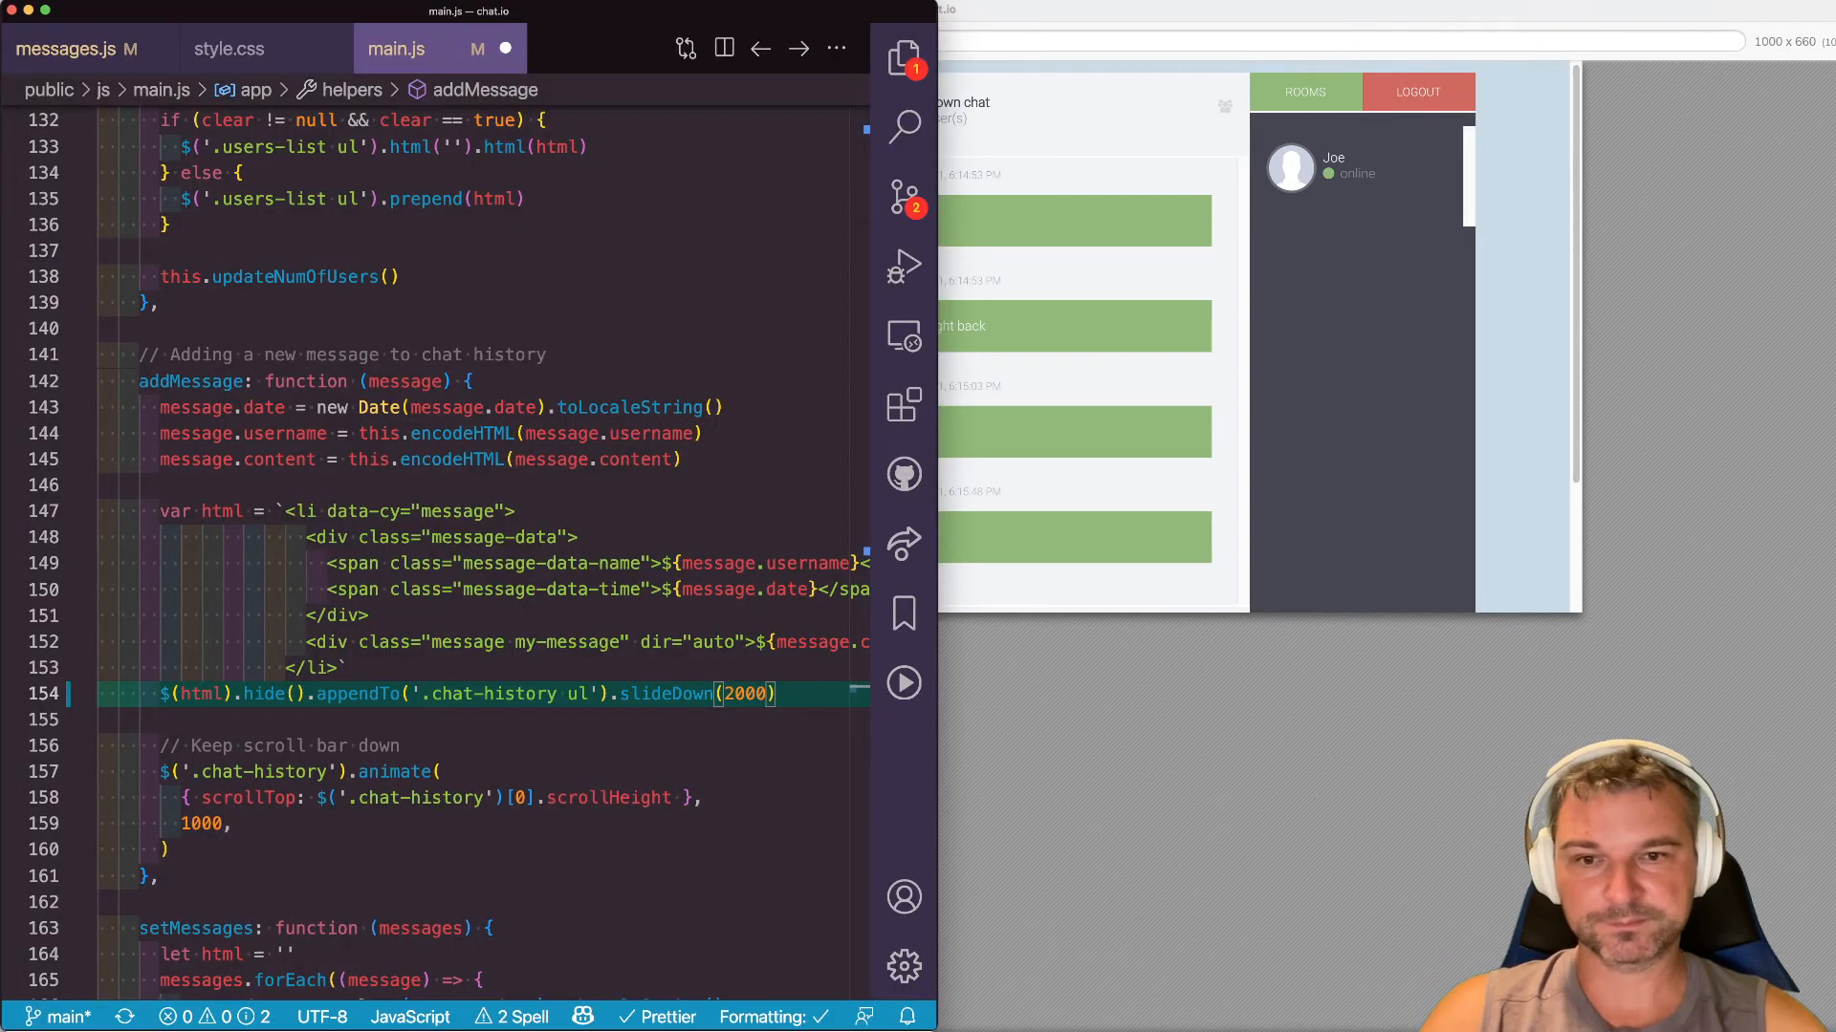
left_click(70, 48)
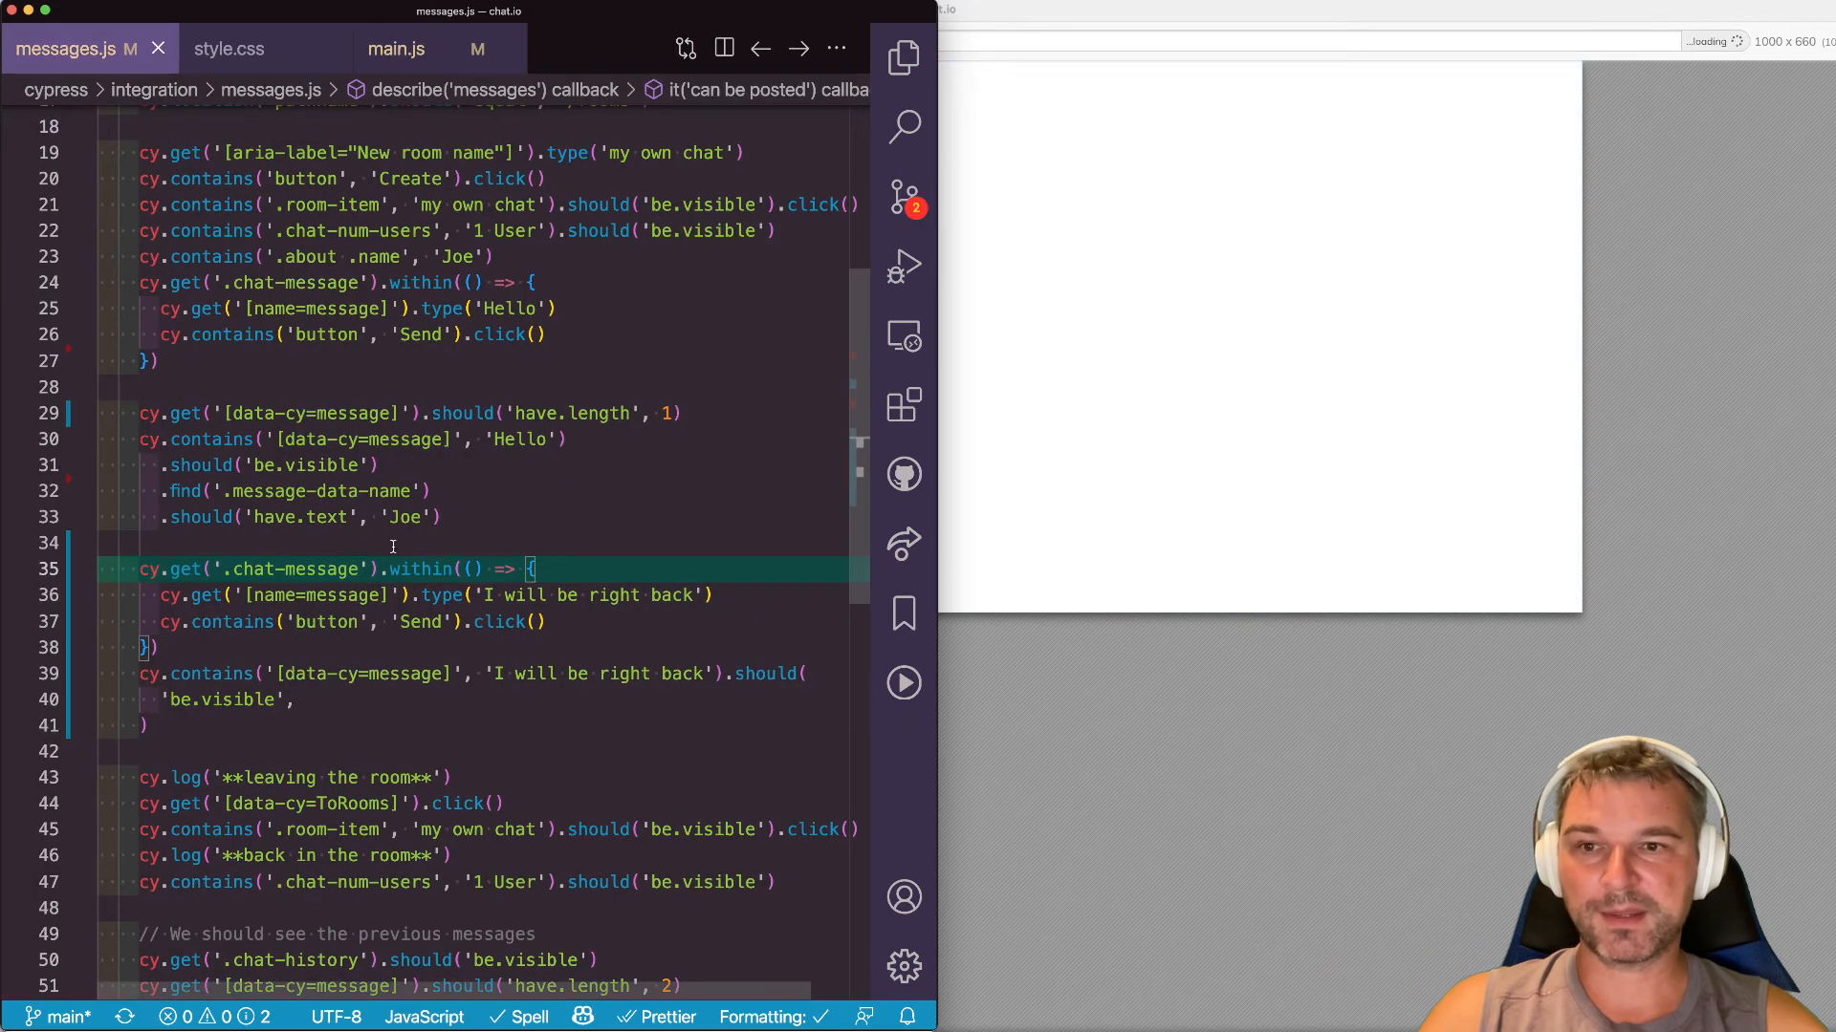
scroll("up", 3)
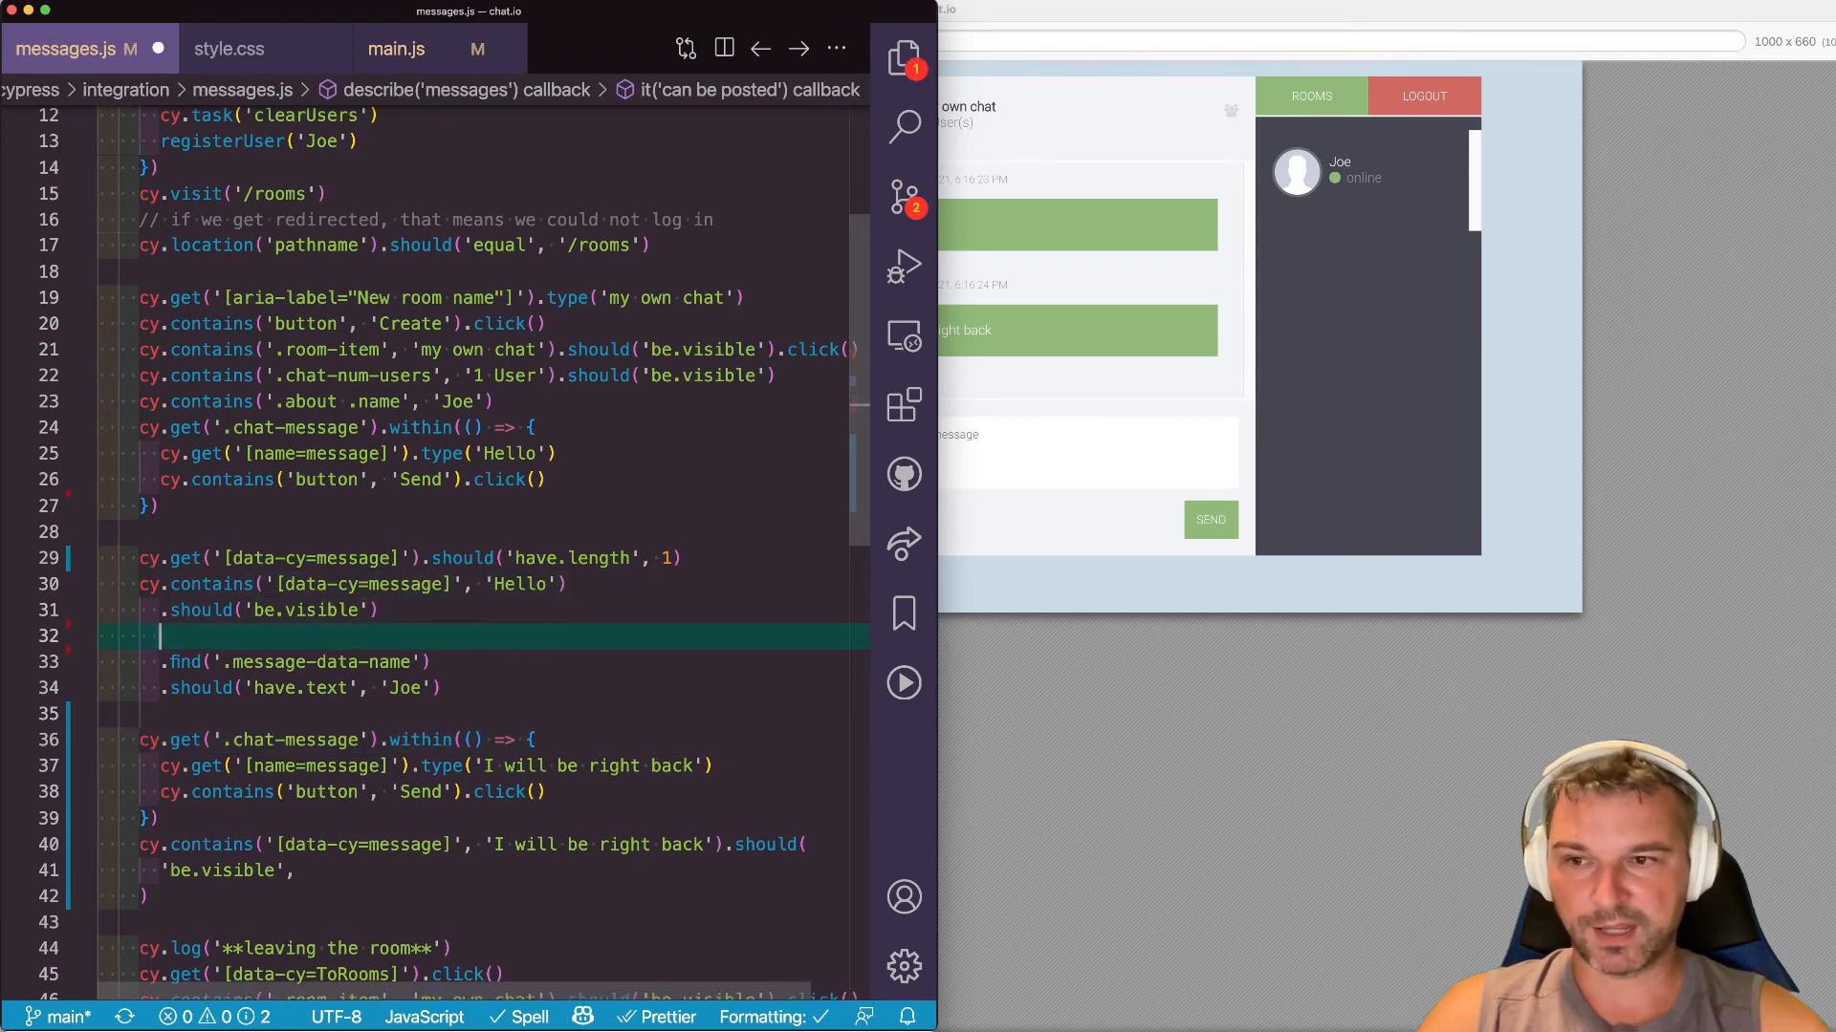
type(".and('have.attr', 'data-user', 'Joe')")
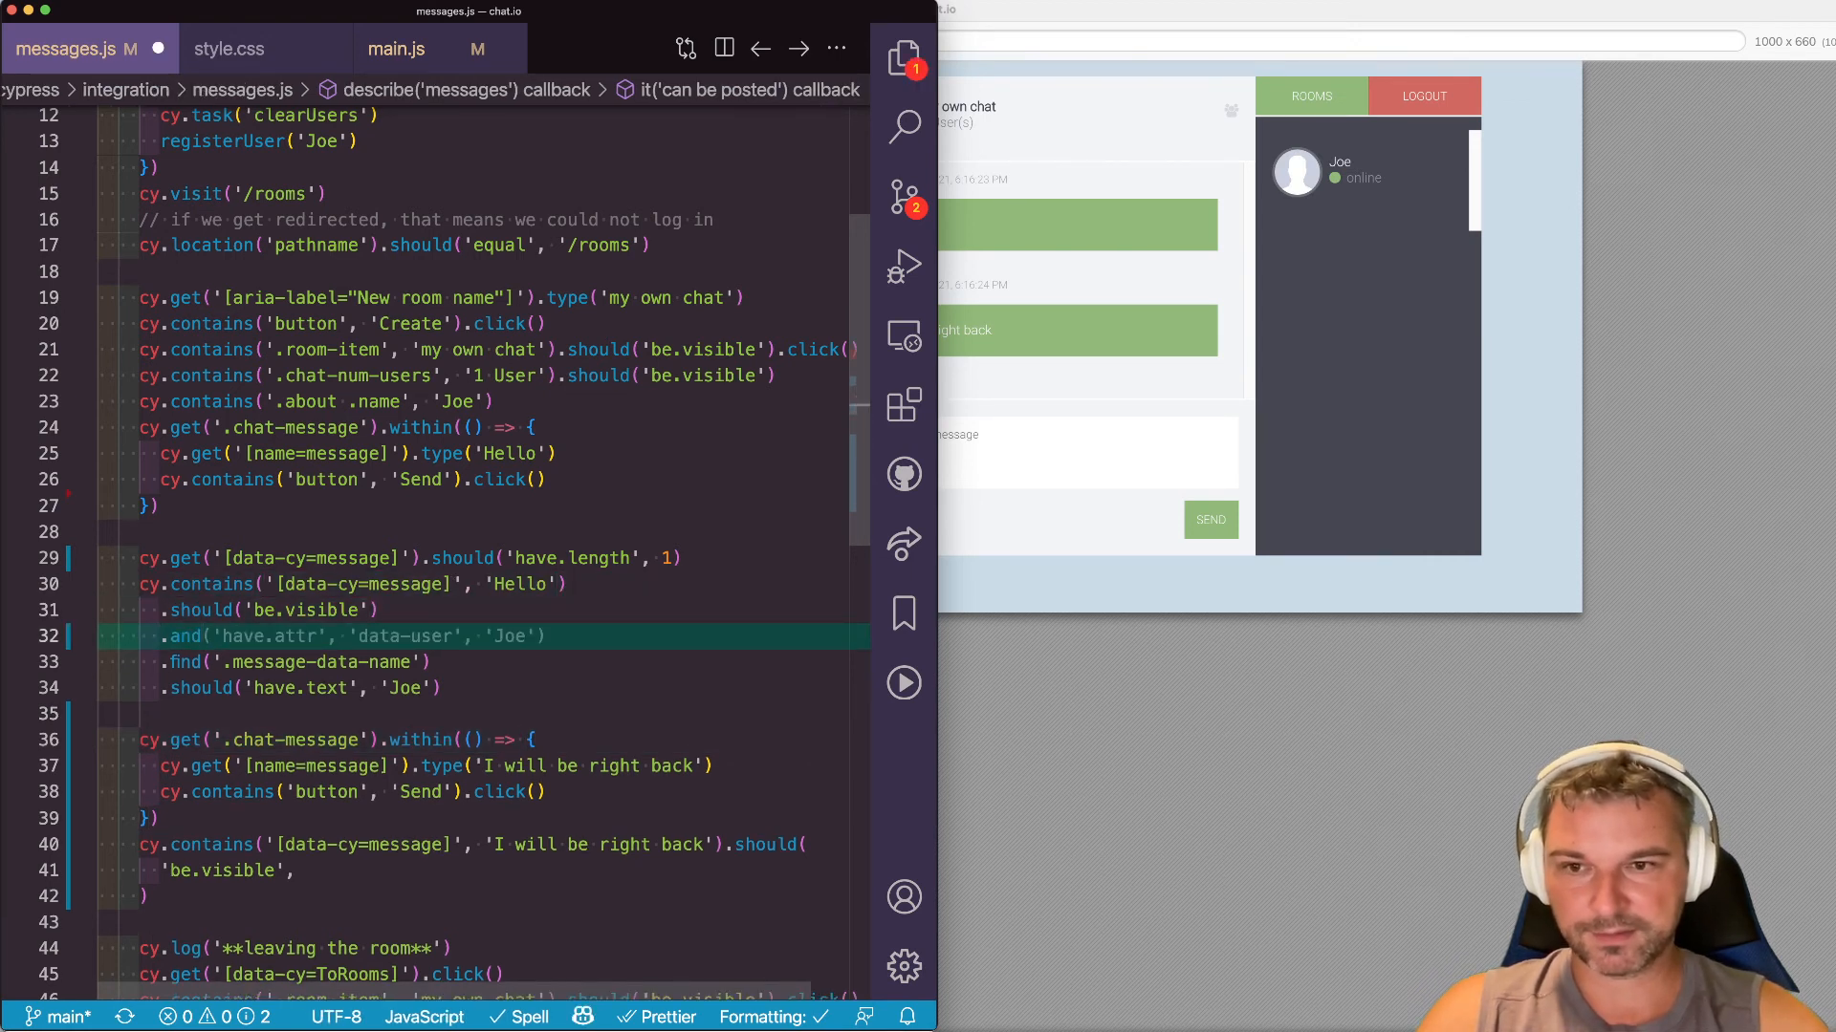
type("styl")
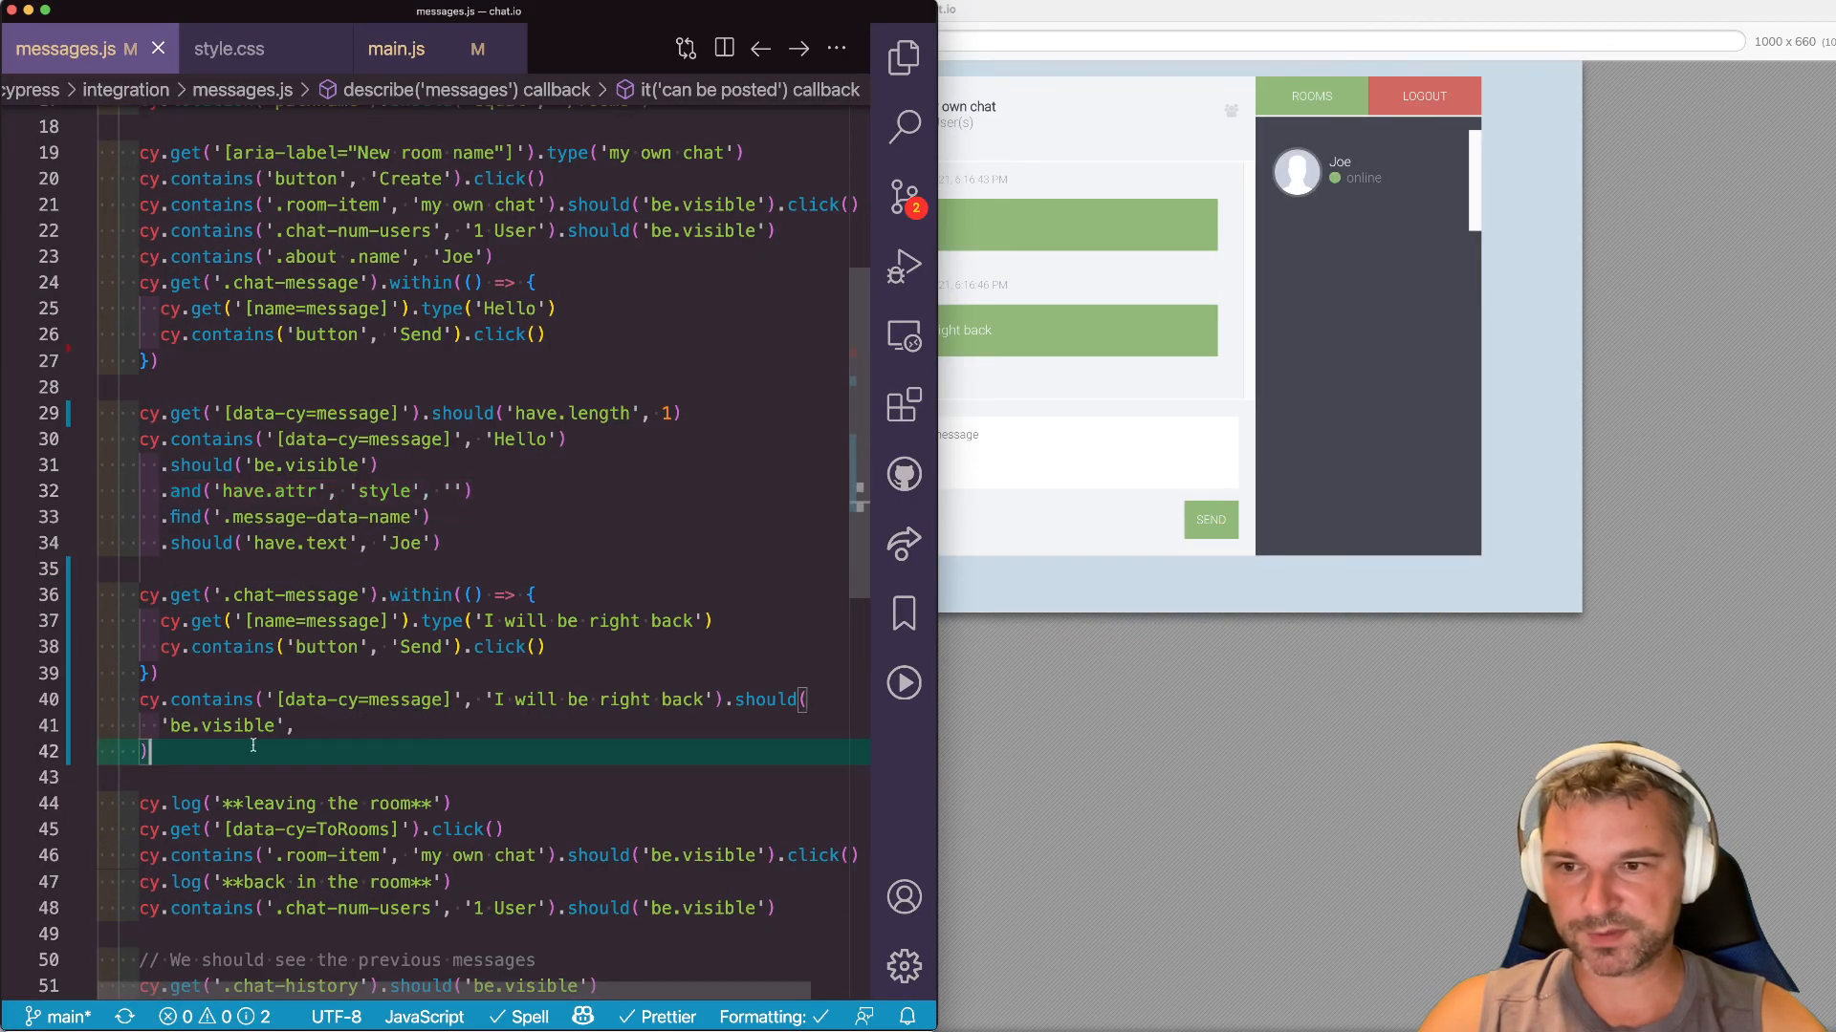
type(".and('have.attr', 'style', '')")
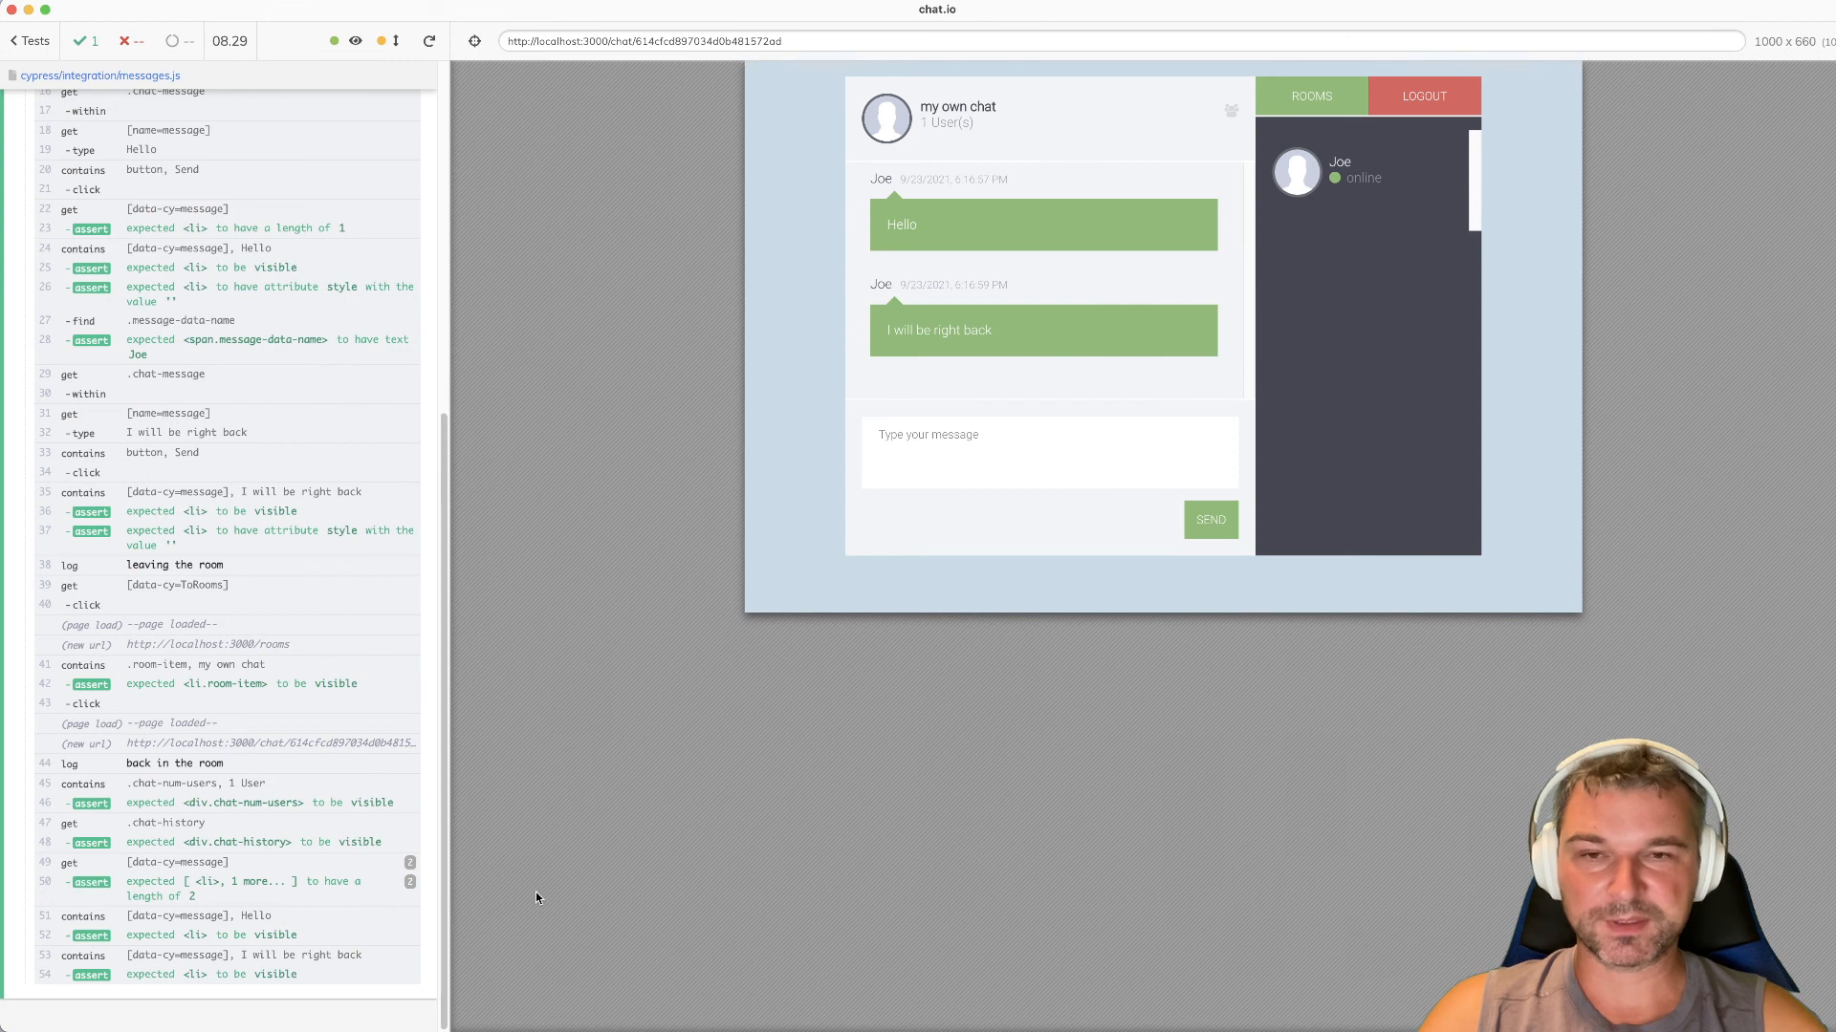
mouse_move(979, 769)
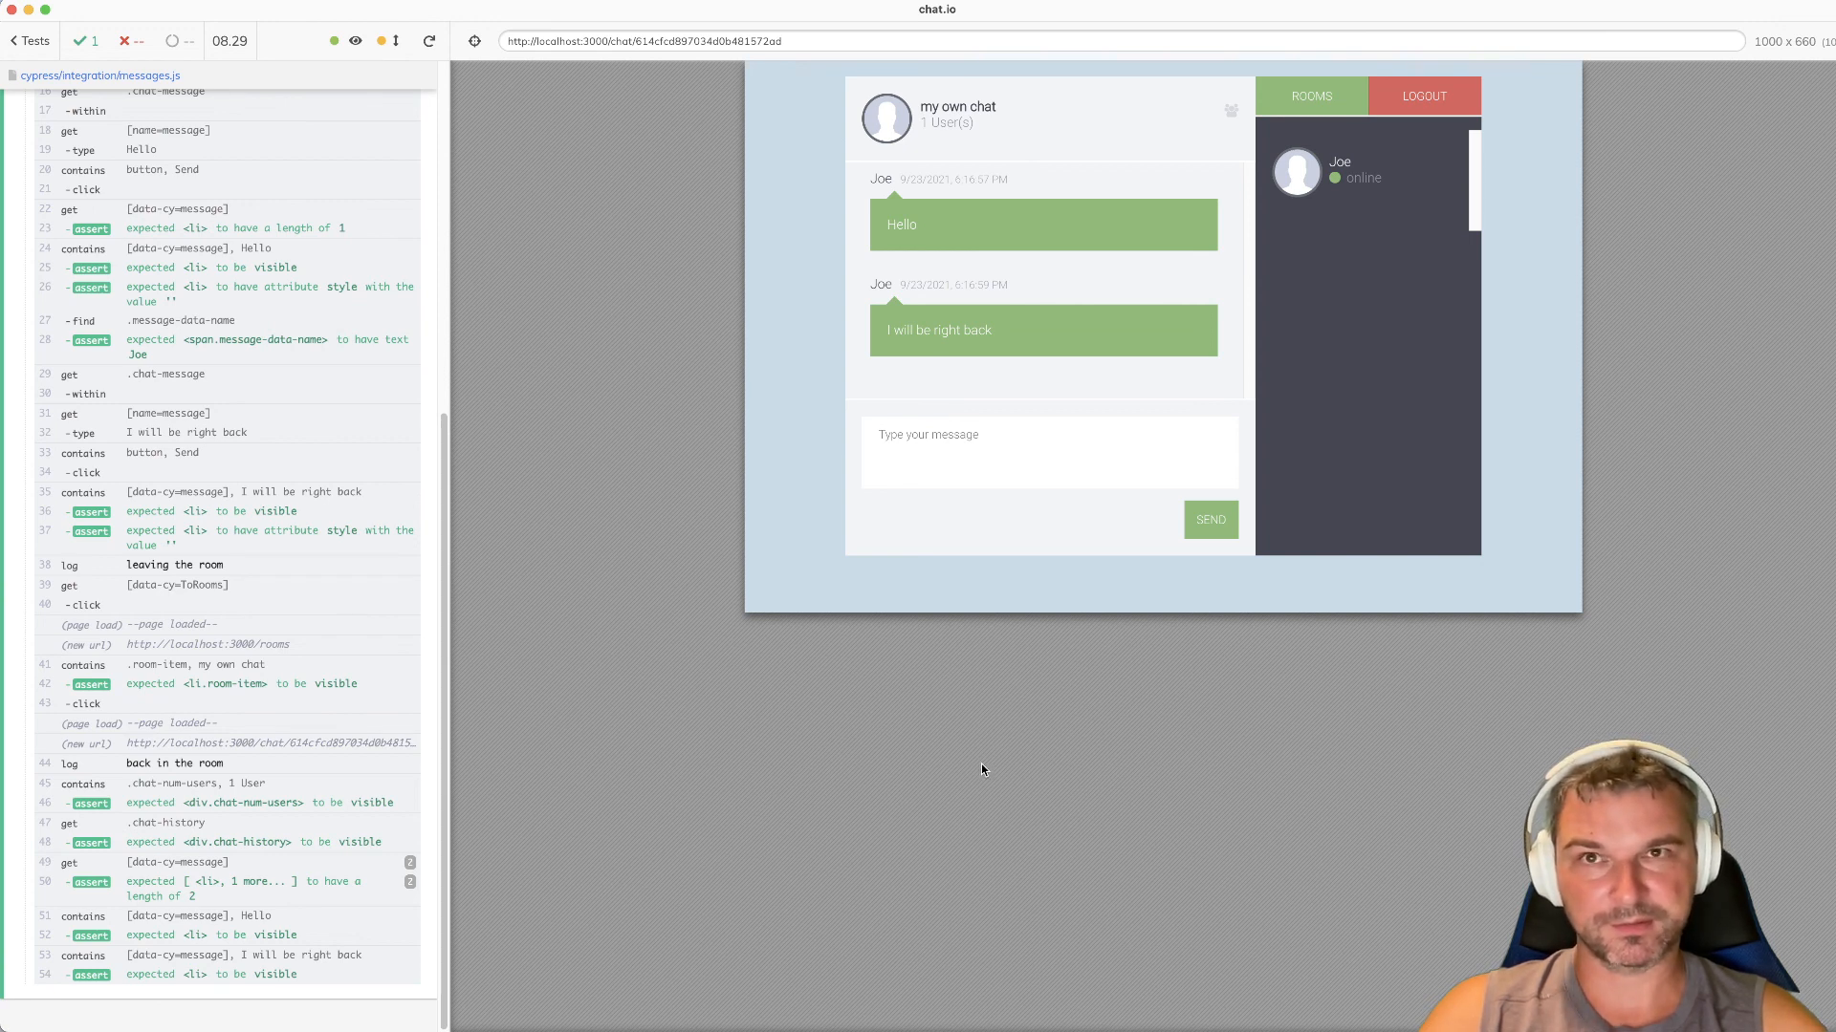
mouse_move(990, 773)
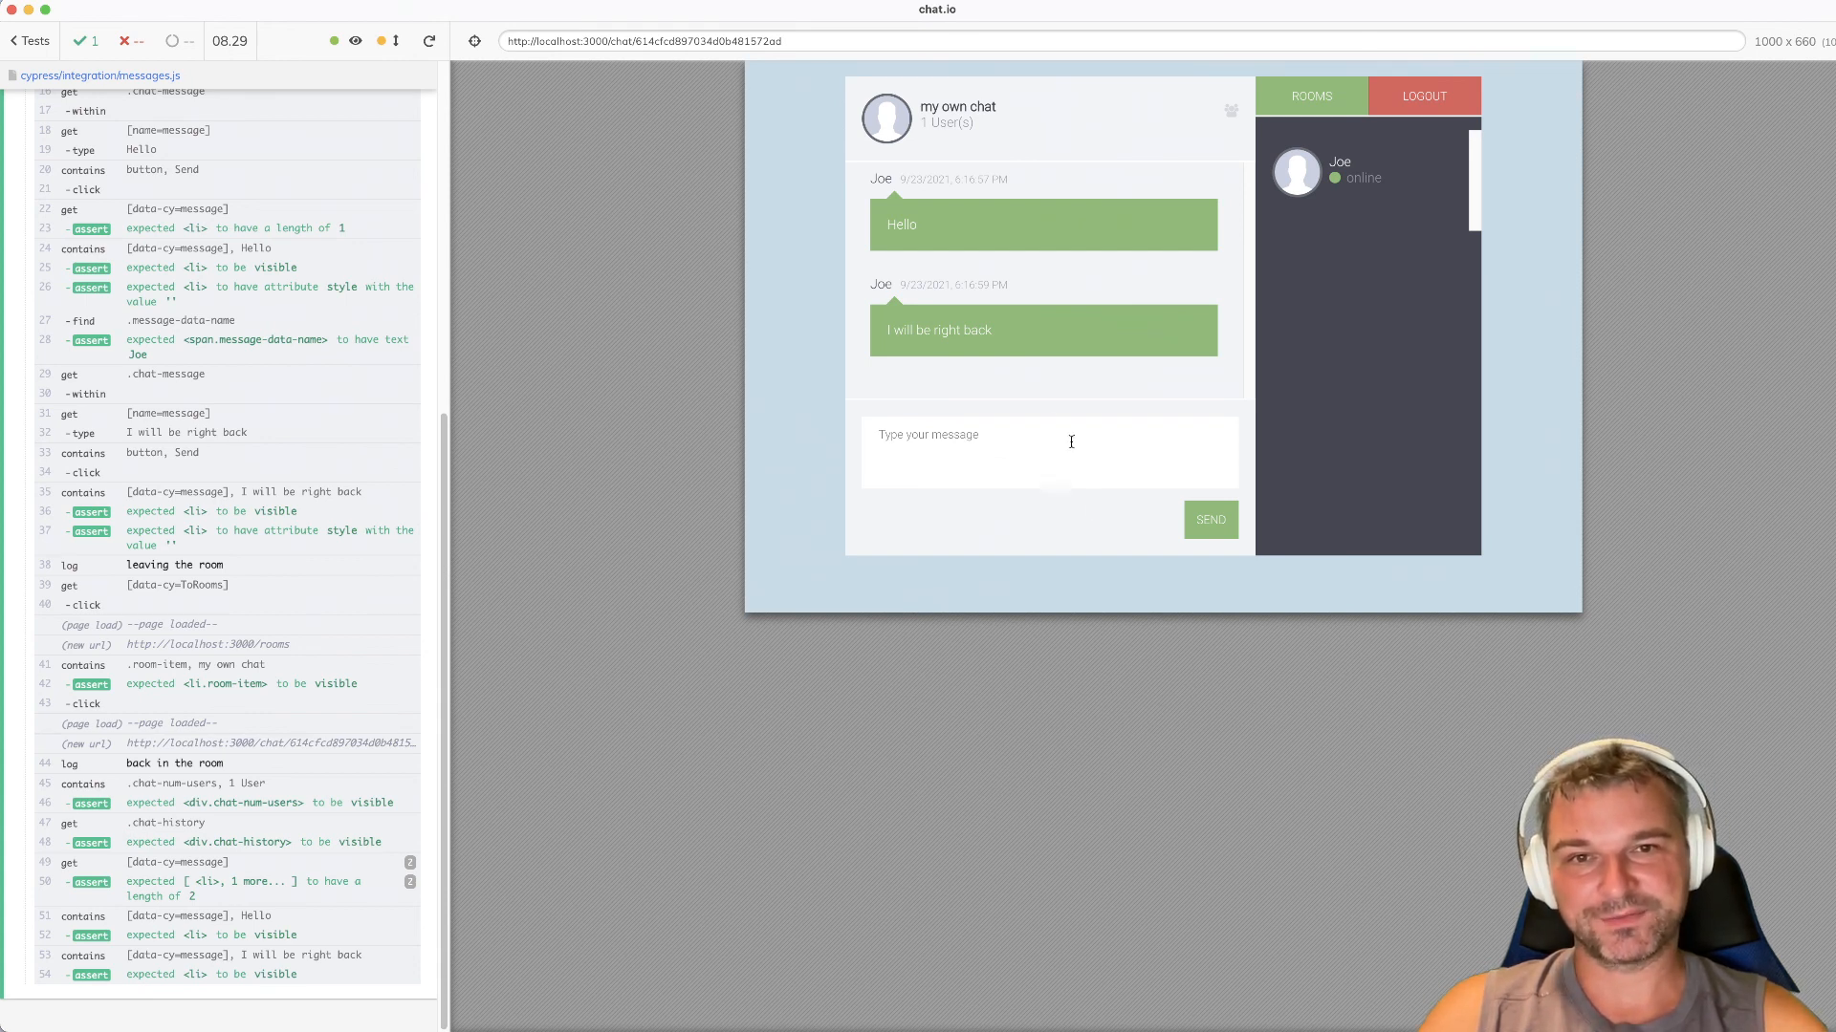
mouse_move(1130, 374)
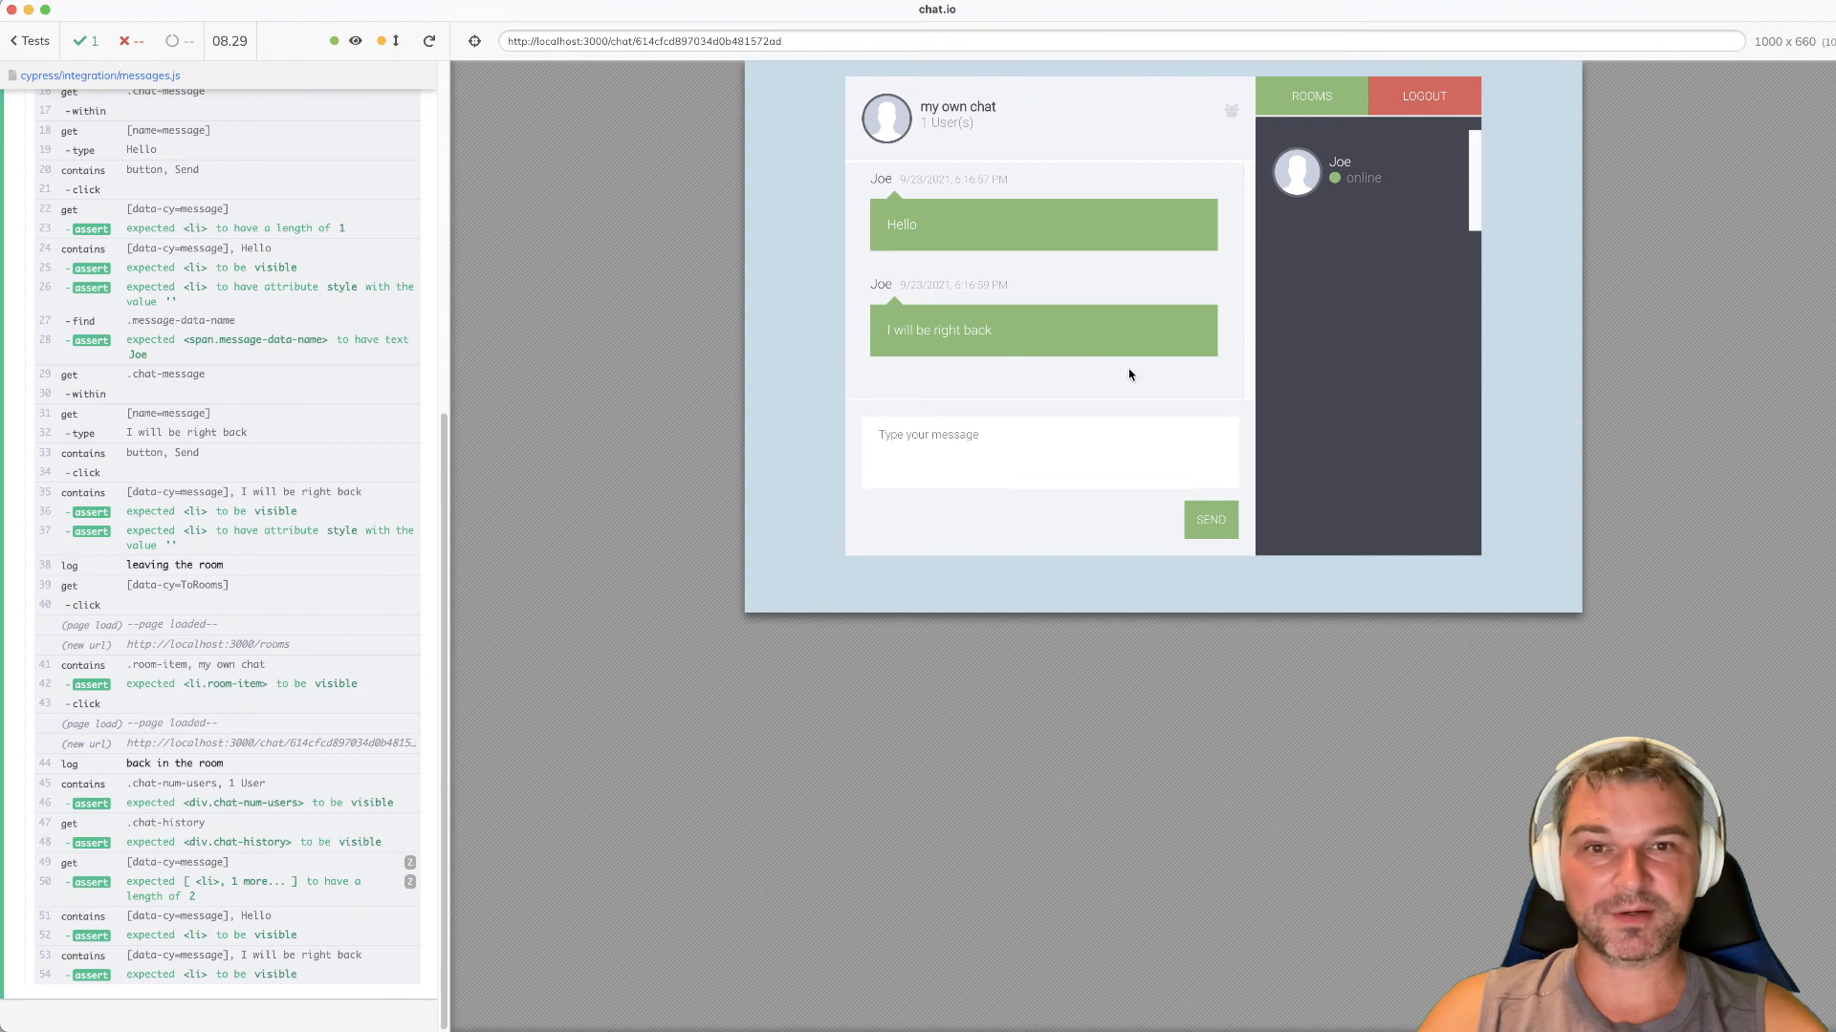
mouse_move(1084, 397)
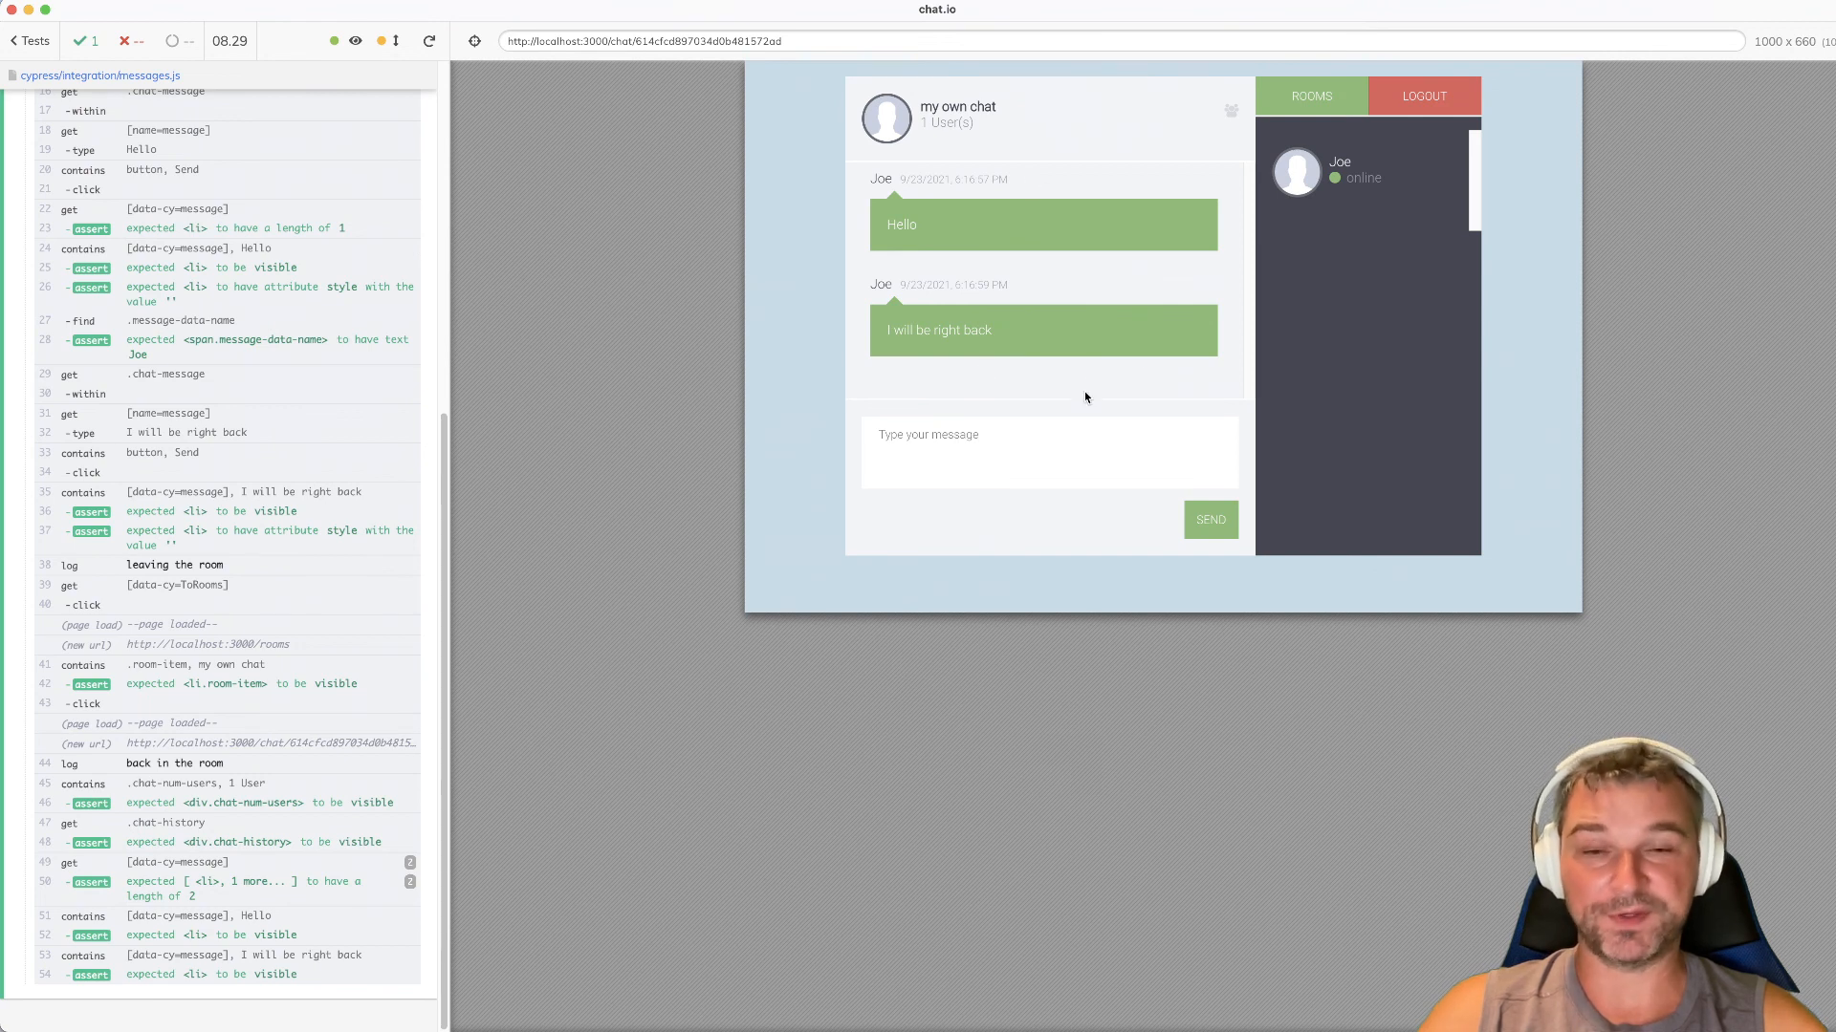